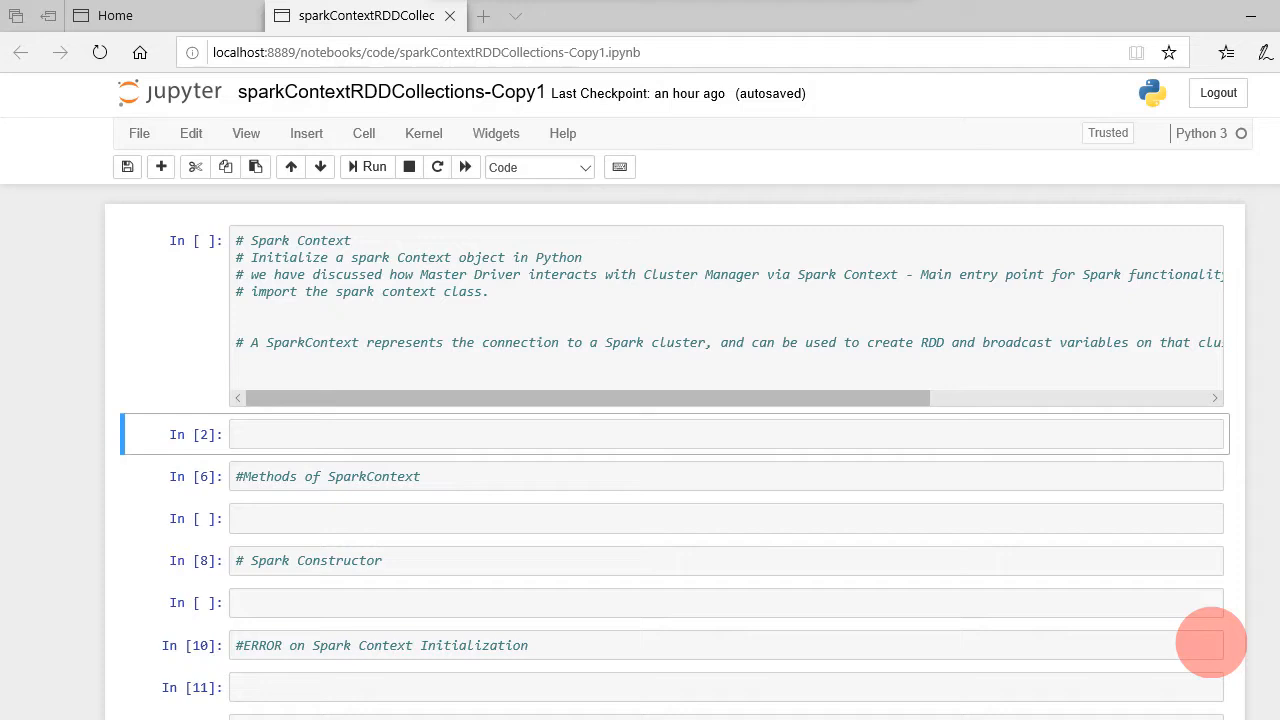
pyautogui.moveTo(508, 348)
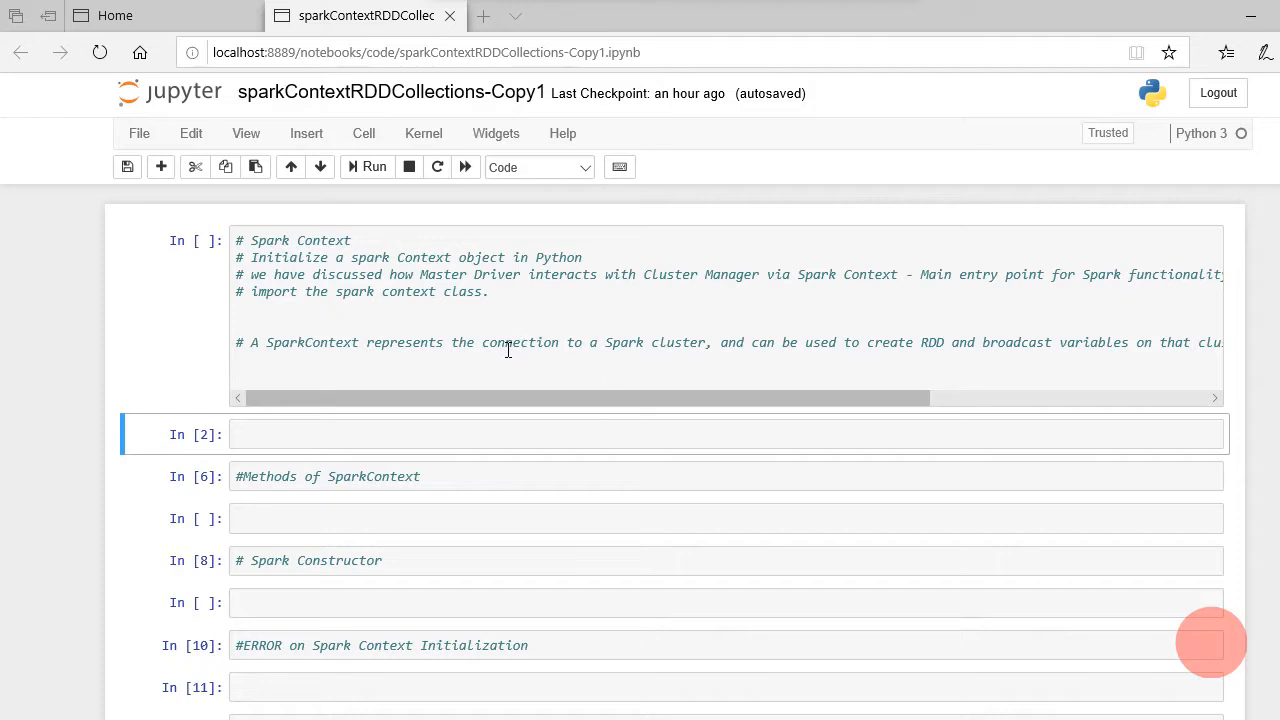
# Write 'from pyspark import SparkContext' in the cell below the introduction and run it
pyautogui.click(366, 432)
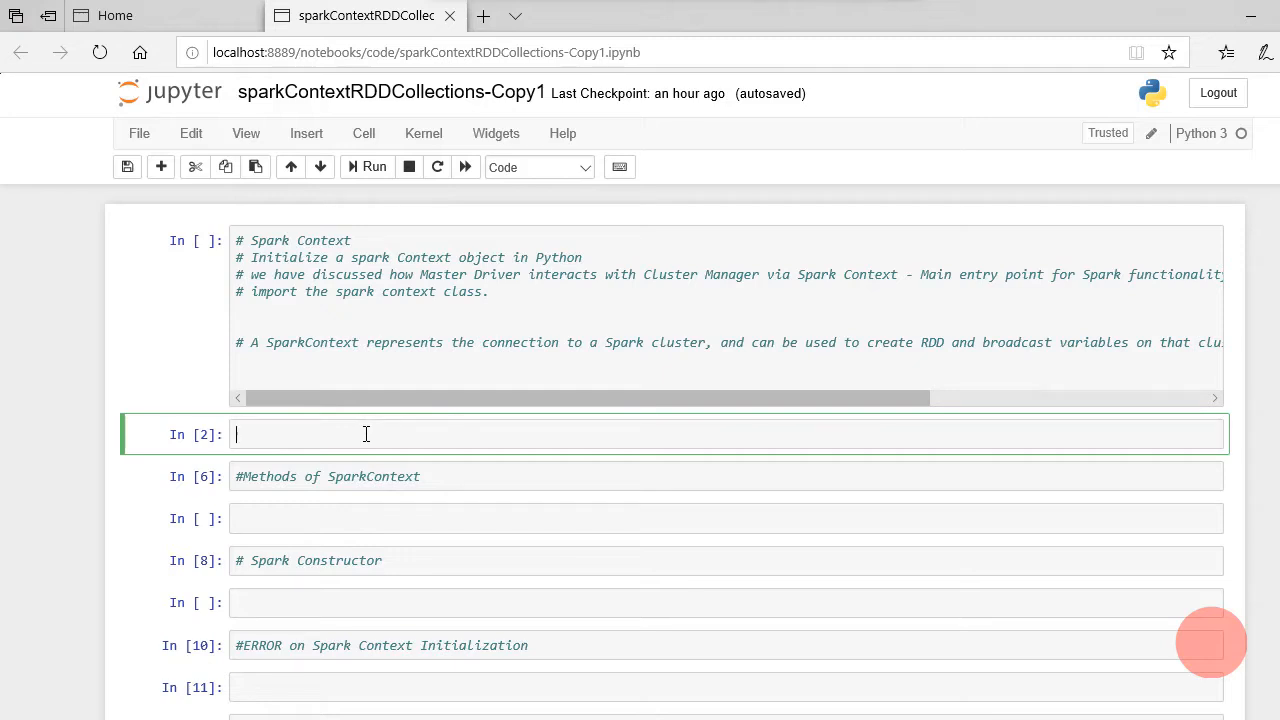
pyautogui.moveTo(364, 430)
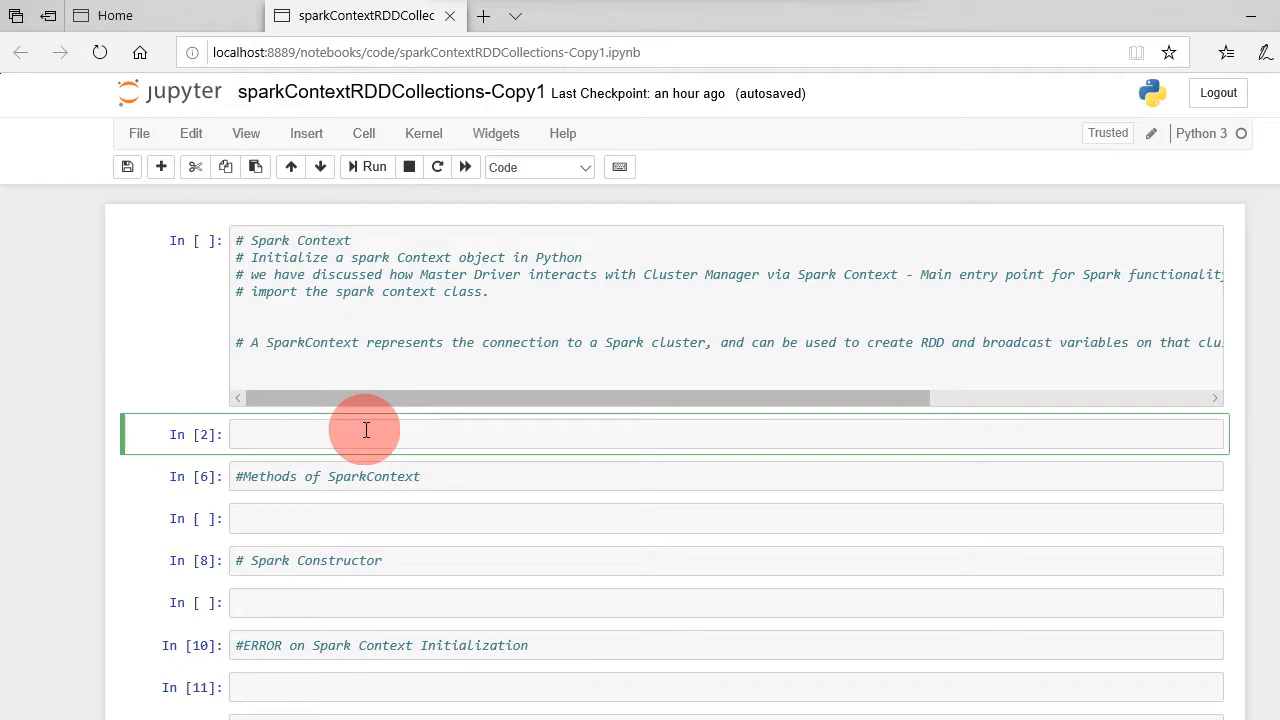
pyautogui.moveTo(548, 428)
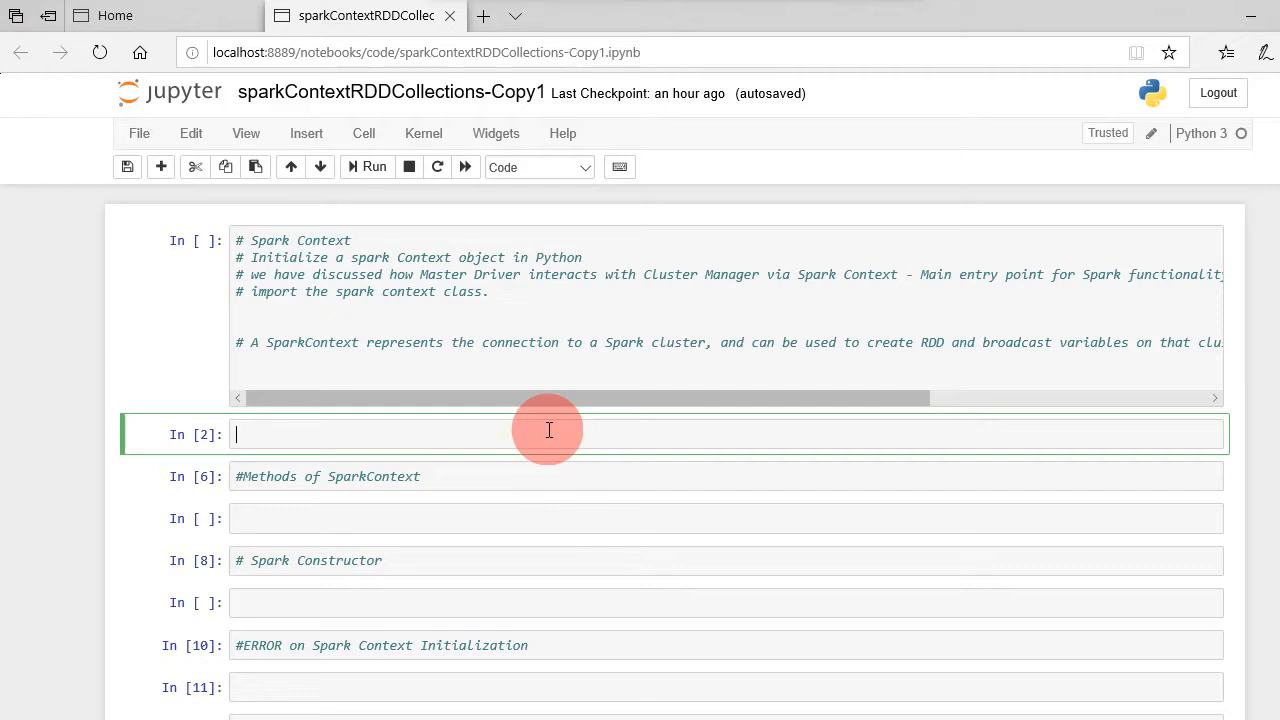
pyautogui.write('f')
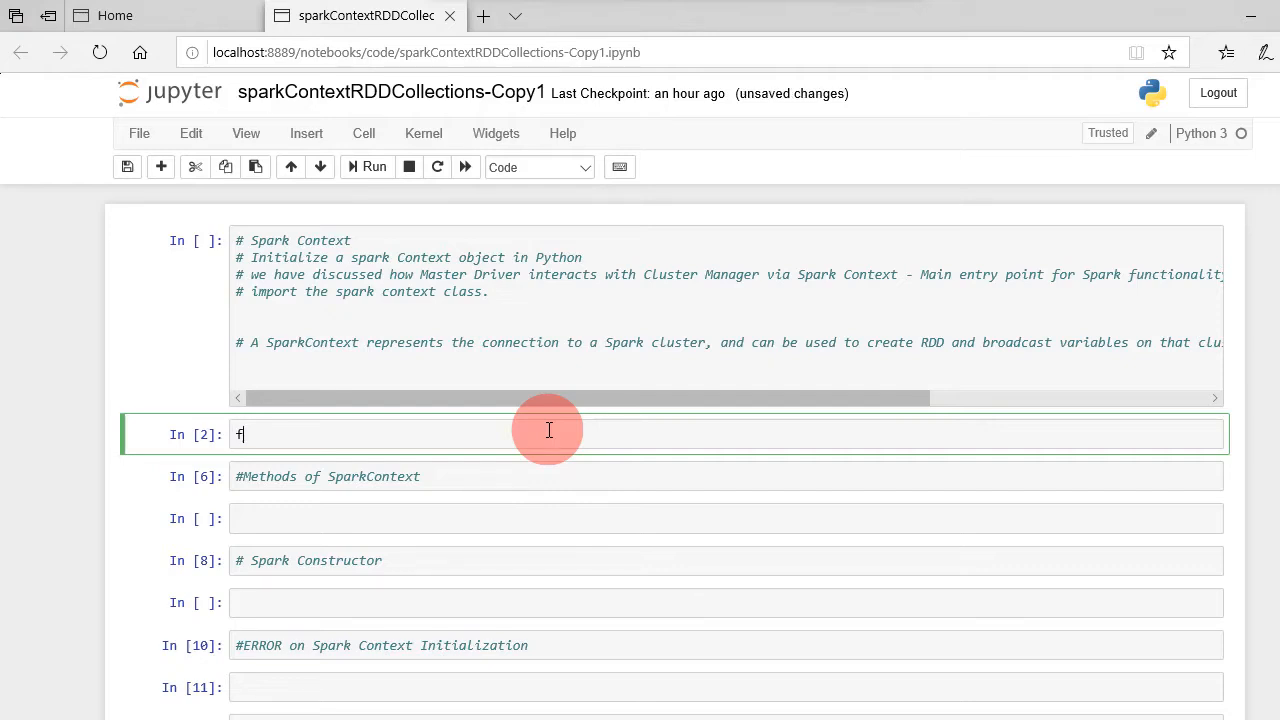
pyautogui.write('rom py')
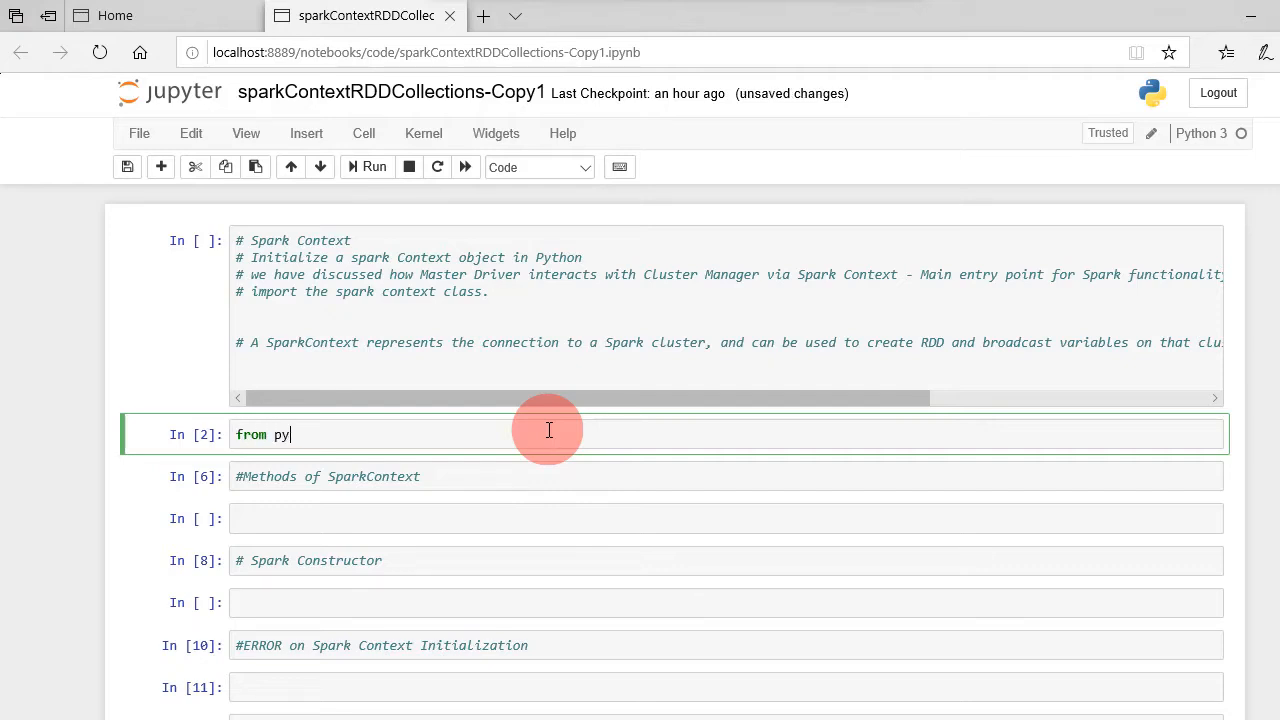
pyautogui.write('spark imp')
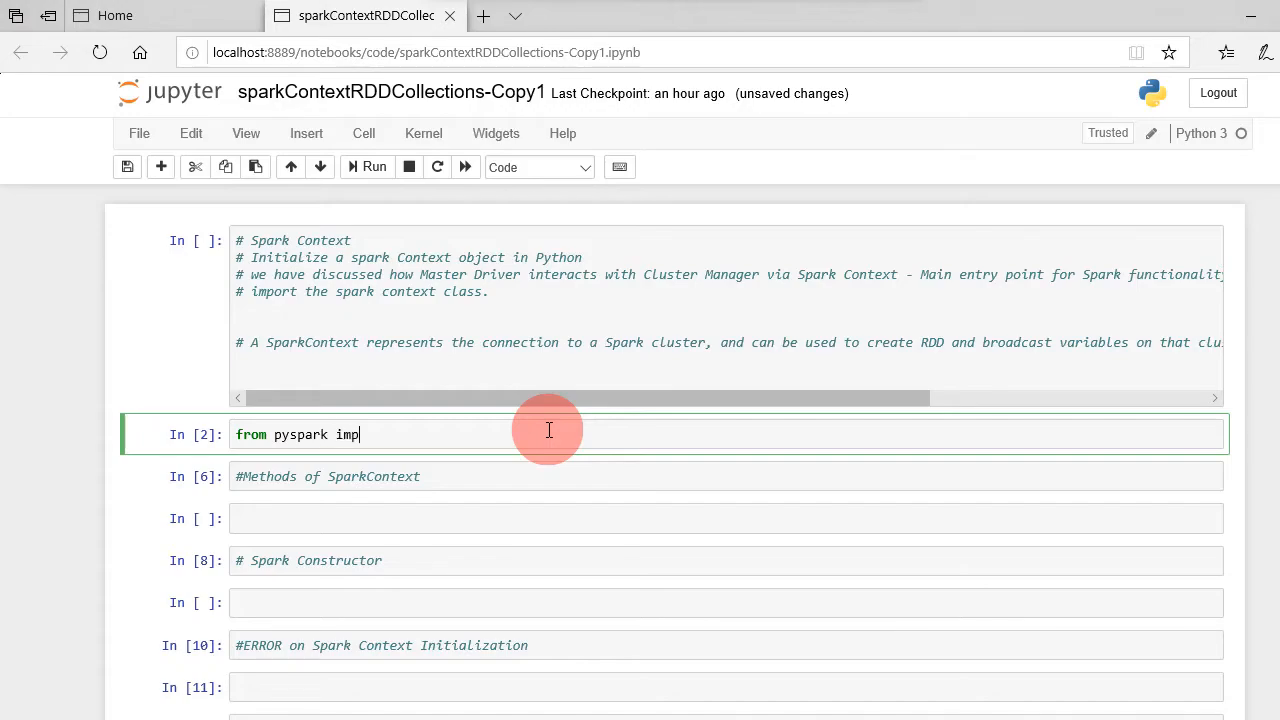
pyautogui.write('ort')
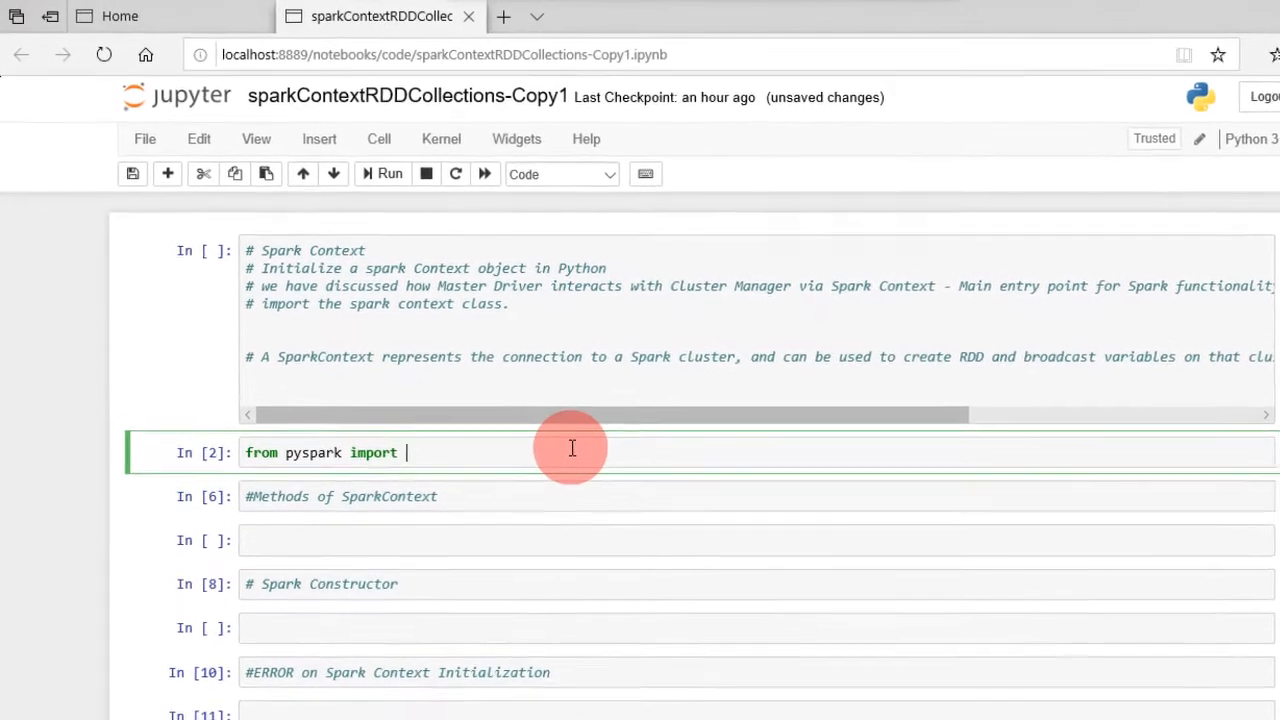
pyautogui.write('SparkContext')
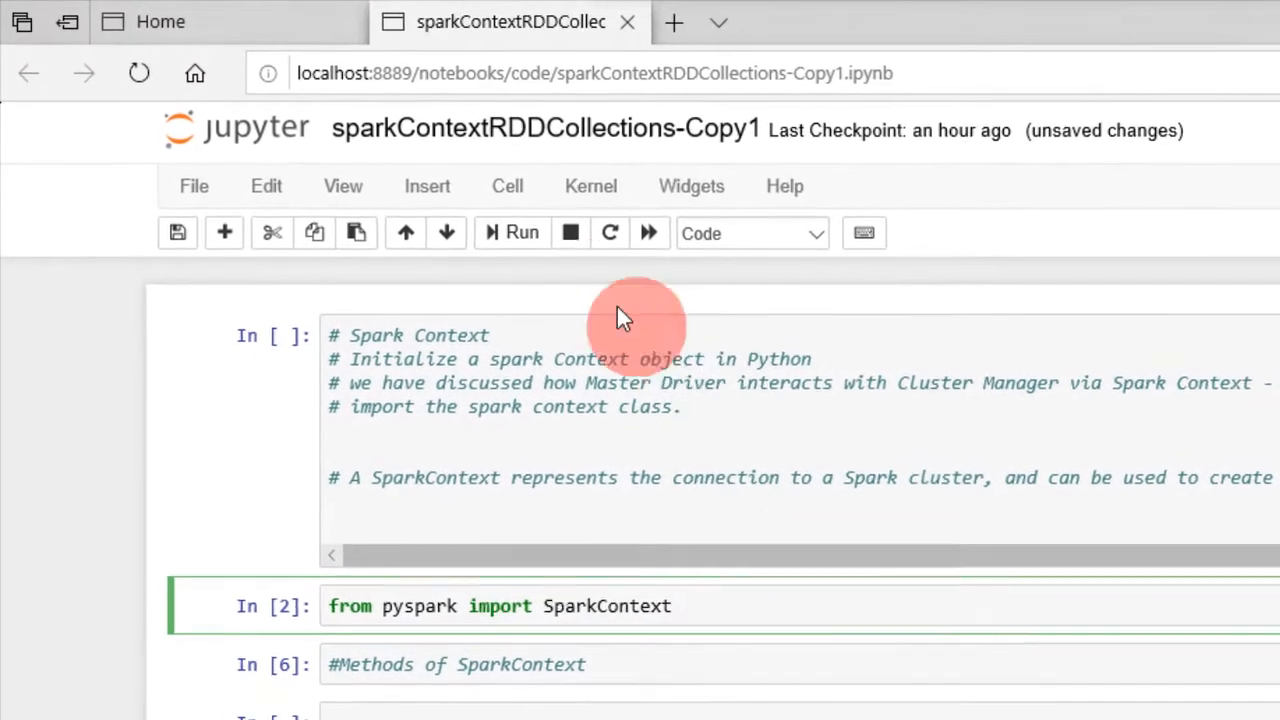
pyautogui.click(520, 232)
pyautogui.write('SparkCon')
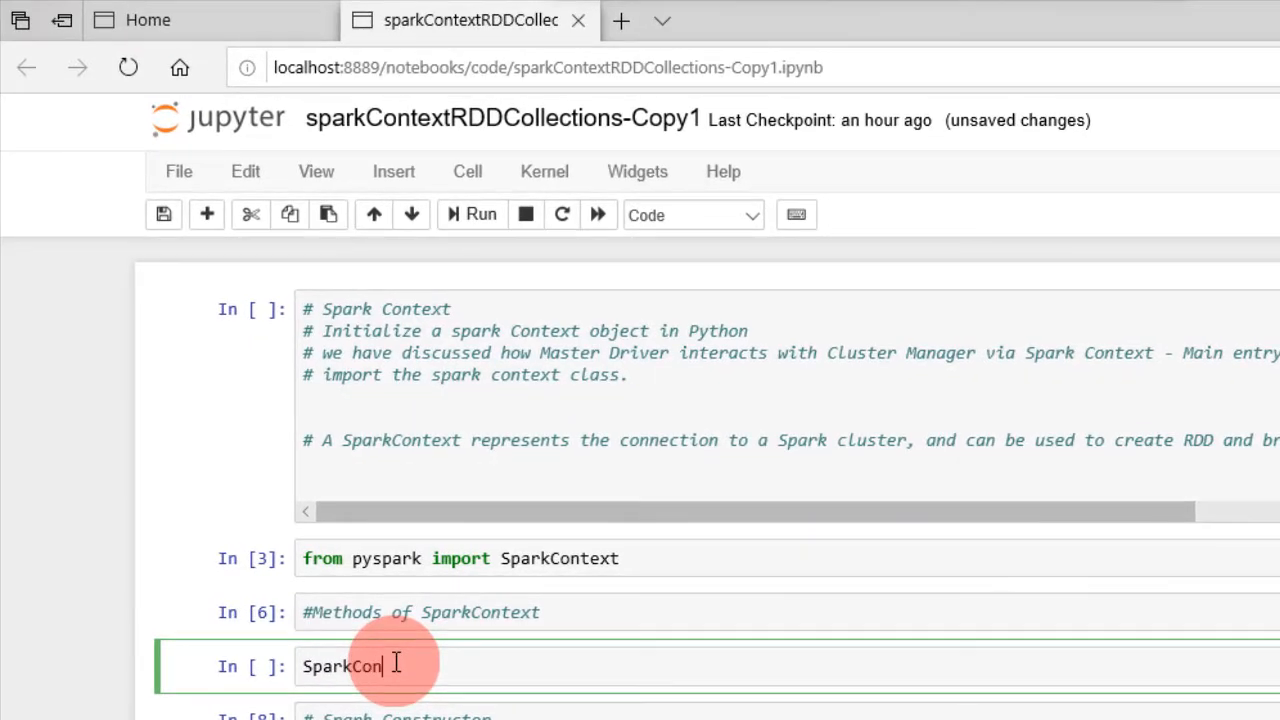
# Complete 'SparkContext.' and browse its method list via Tab autocompletion
pyautogui.write('text.')
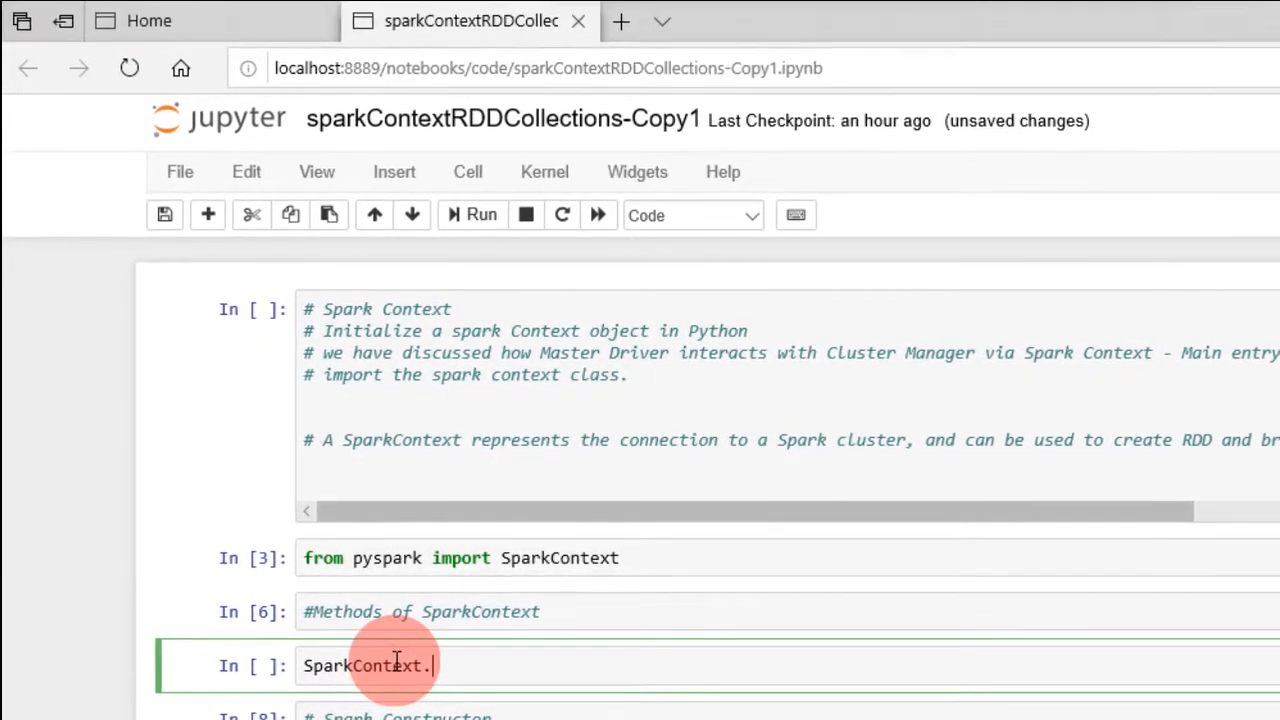
pyautogui.press('tab')
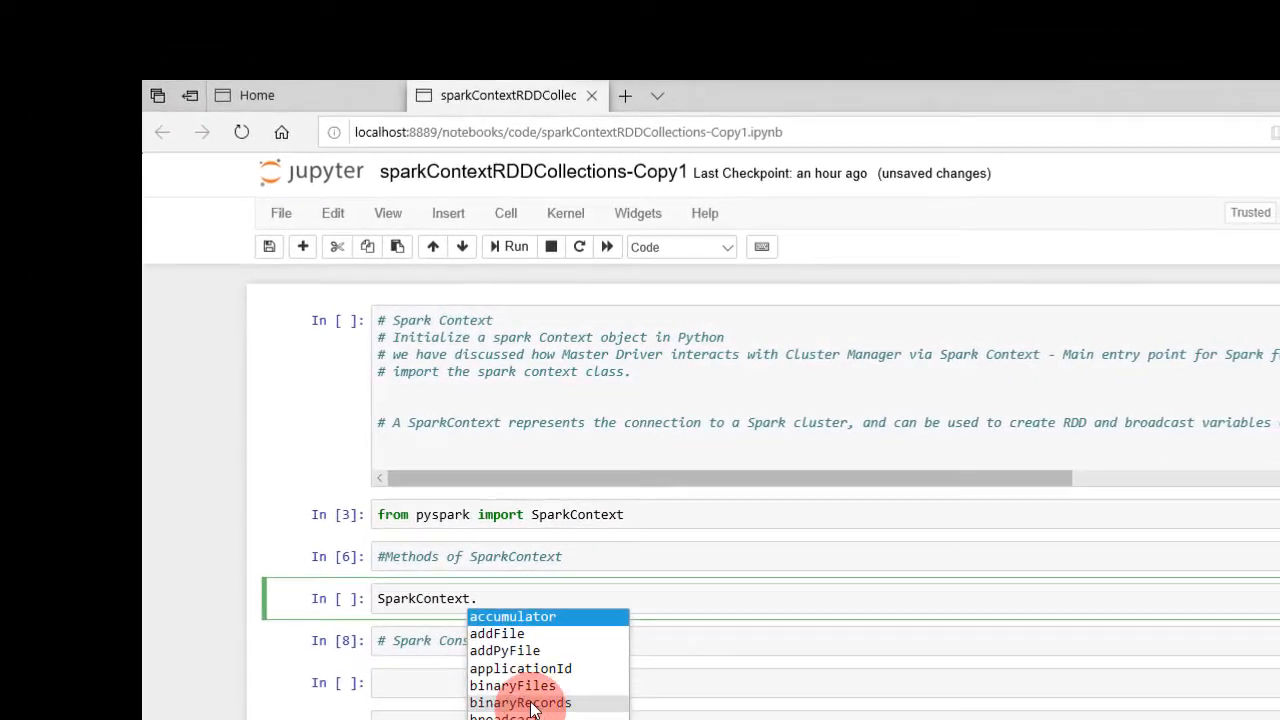
pyautogui.scroll(-3)
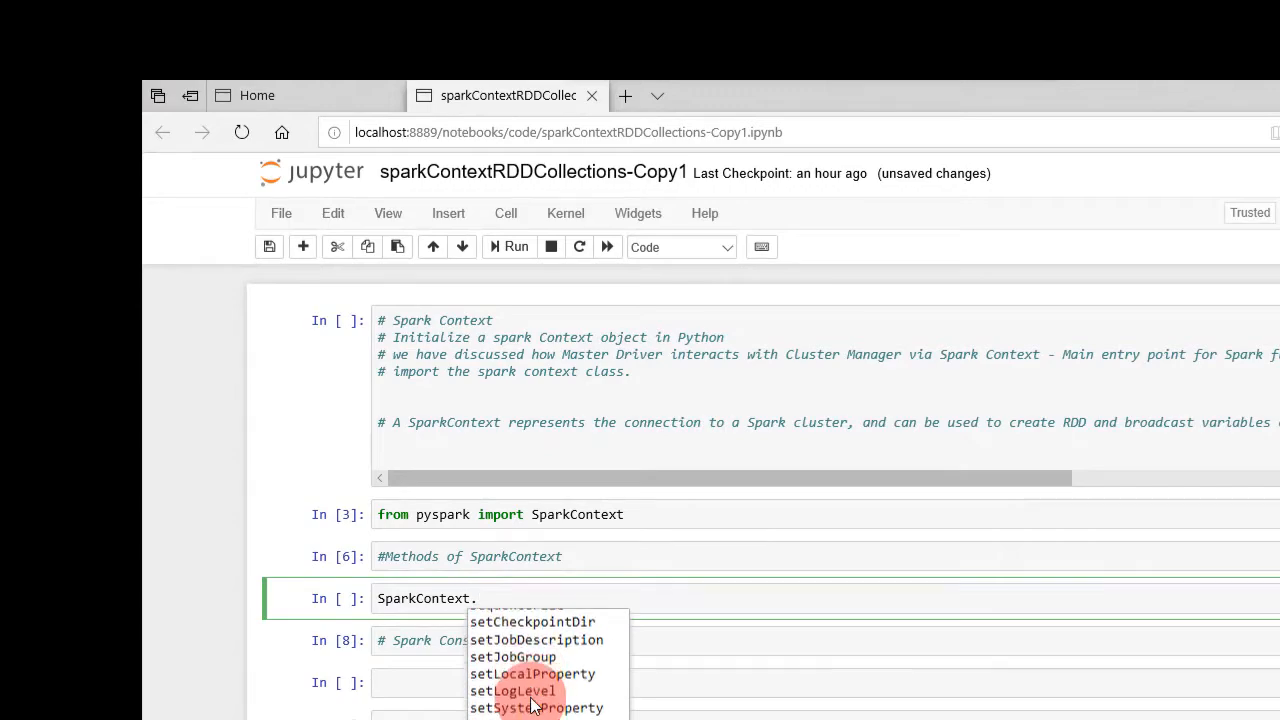
pyautogui.scroll(-3)
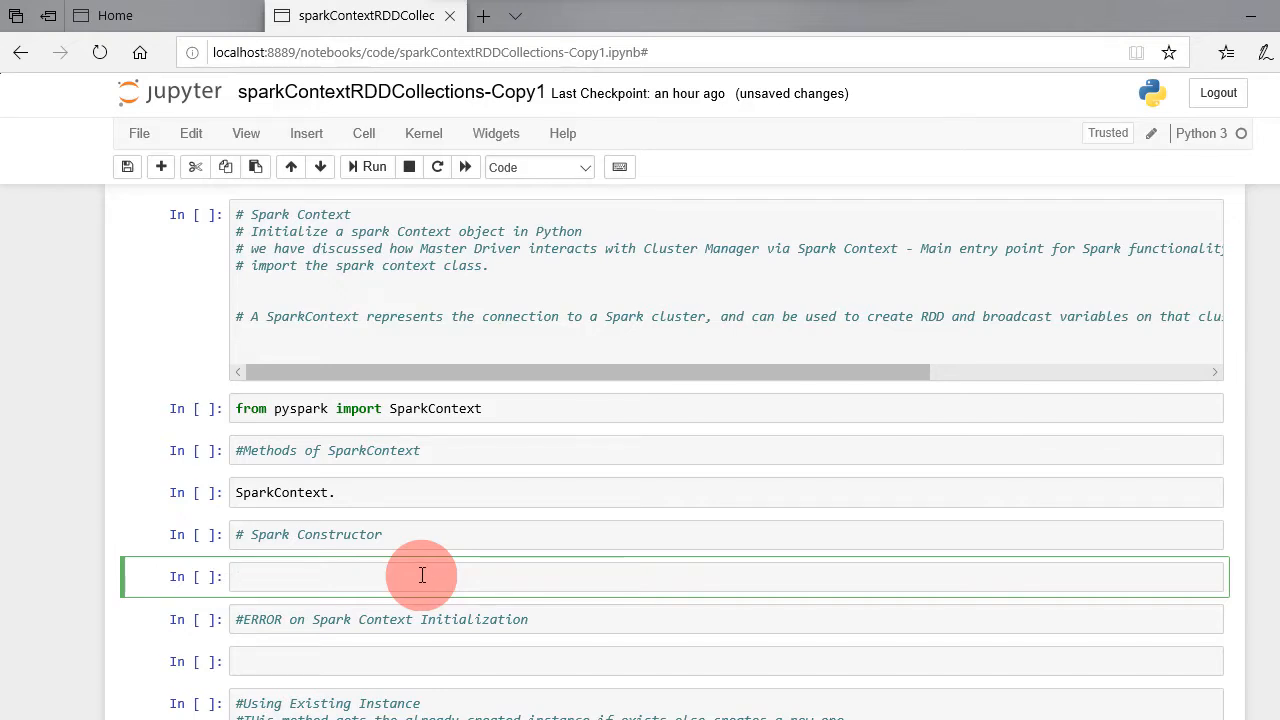
# Write sc=SparkContext('local[5]','SparkContext Hands-on') under the Spark Constructor comment
pyautogui.click(436, 408)
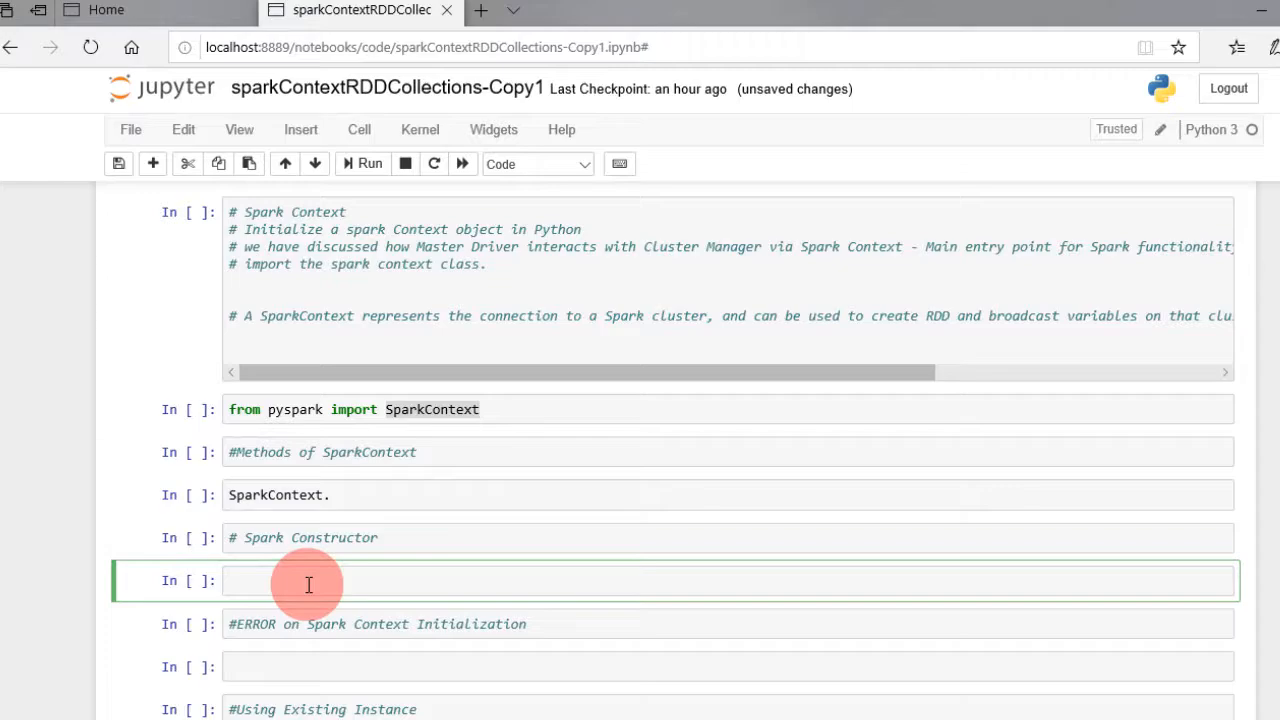
pyautogui.write('sc')
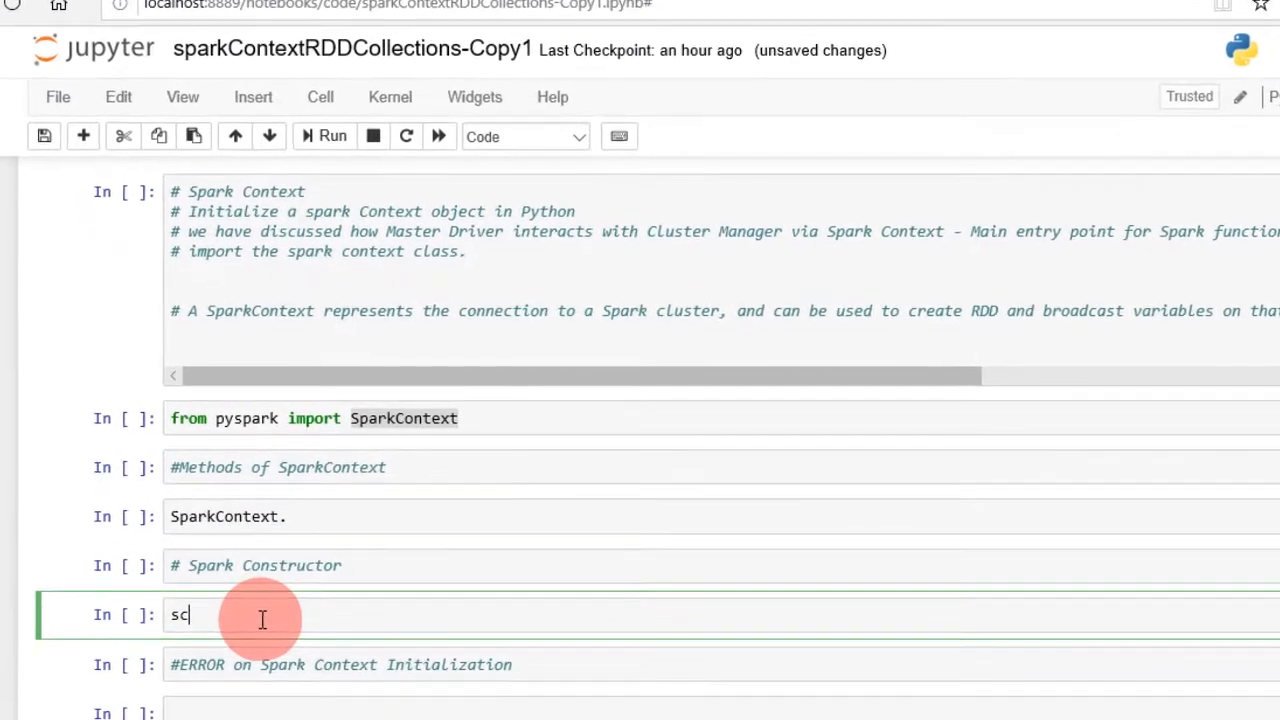
pyautogui.write('=')
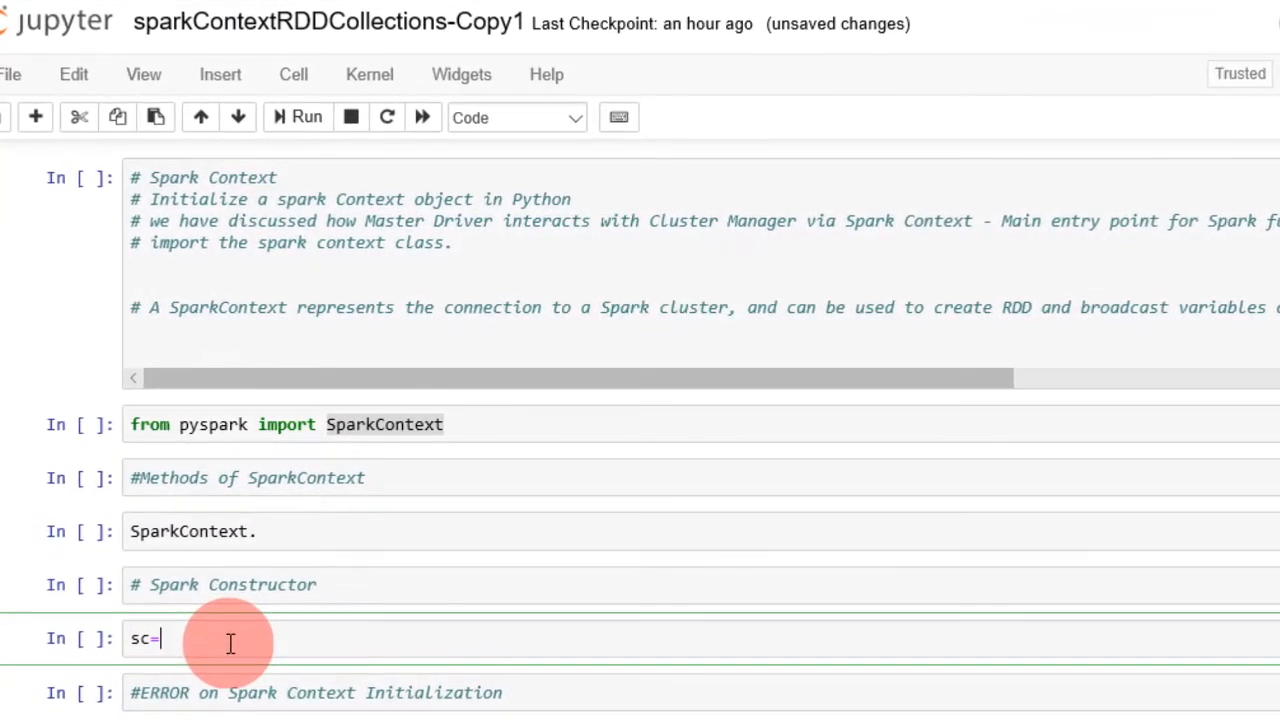
pyautogui.write('SparkContext()')
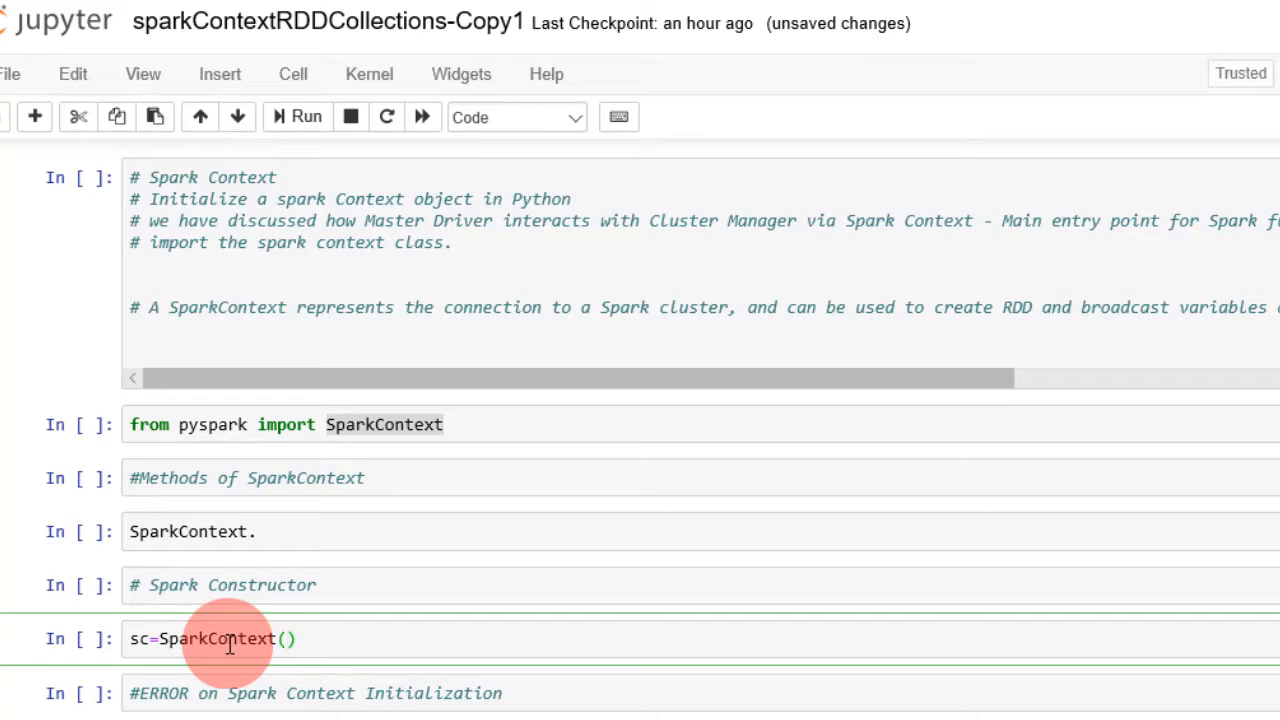
pyautogui.write("''")
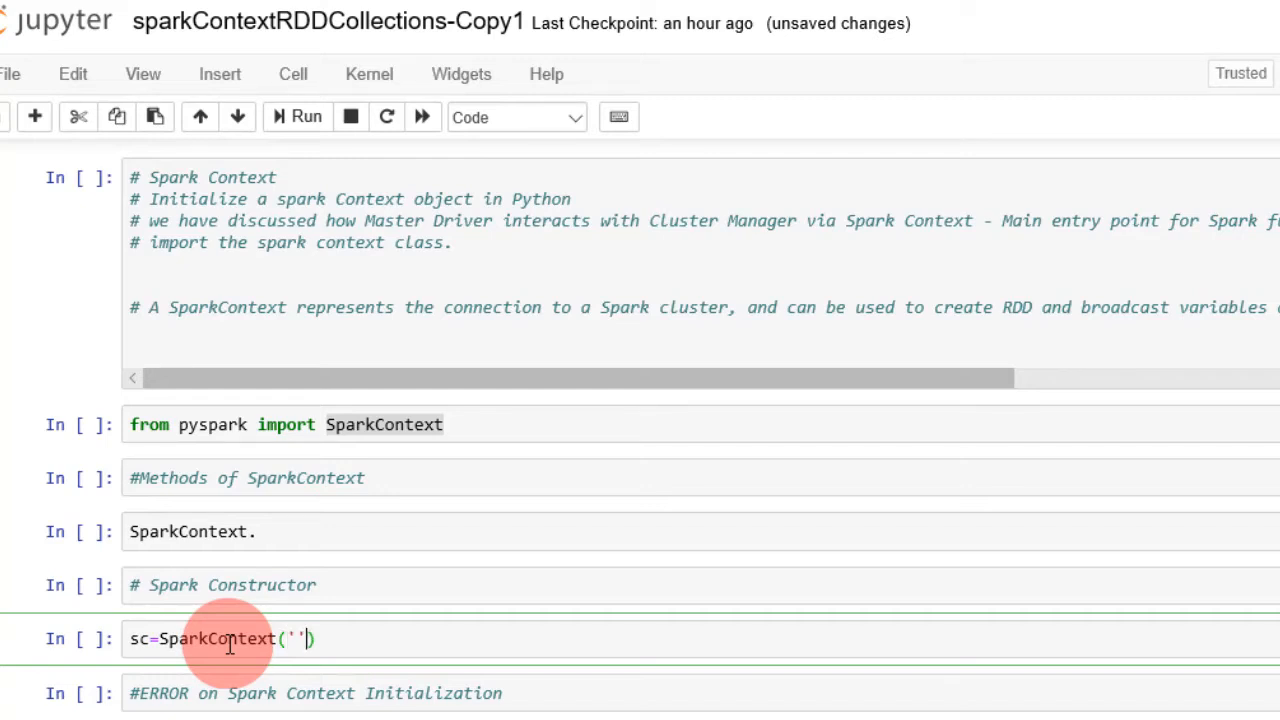
pyautogui.write('loc')
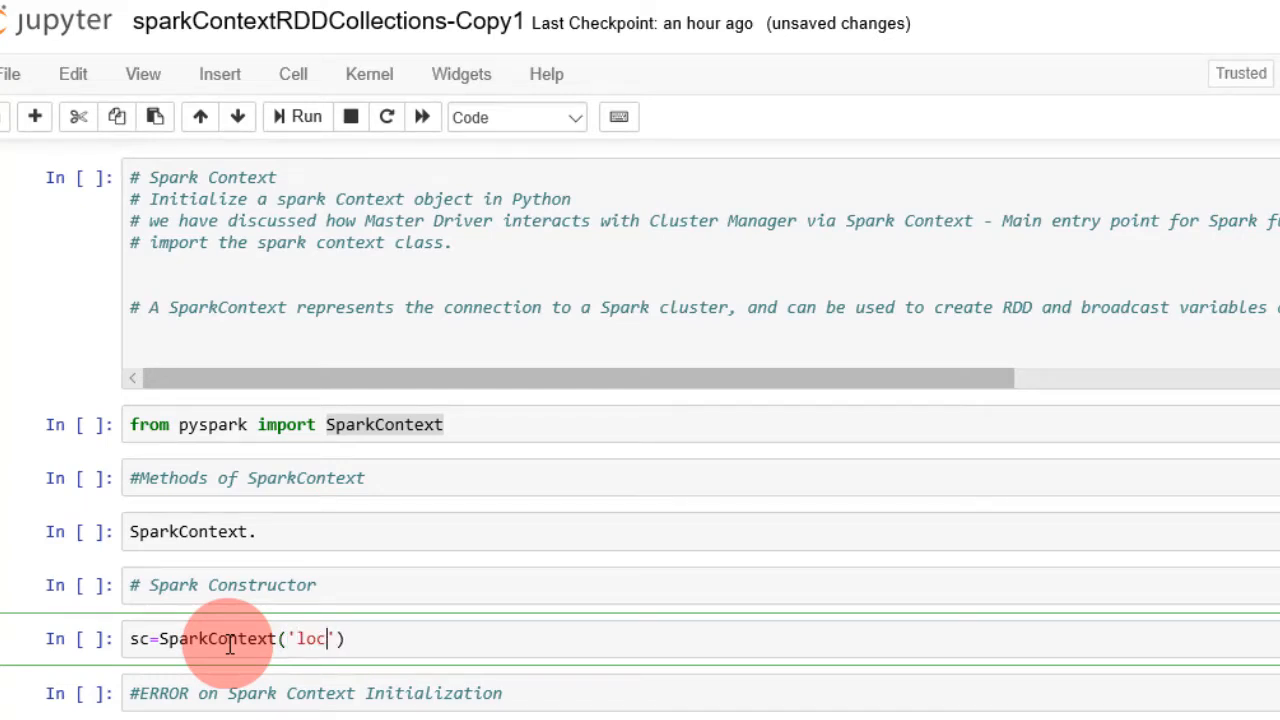
pyautogui.write('al')
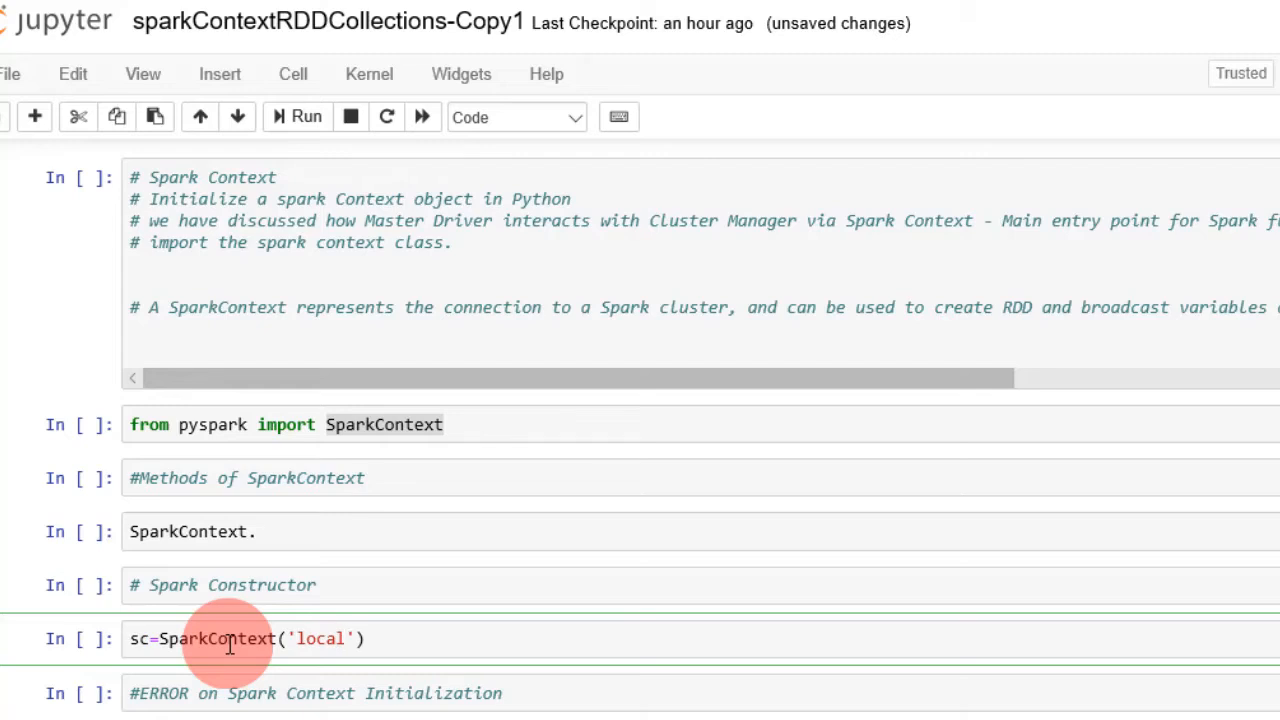
pyautogui.write('[5]')
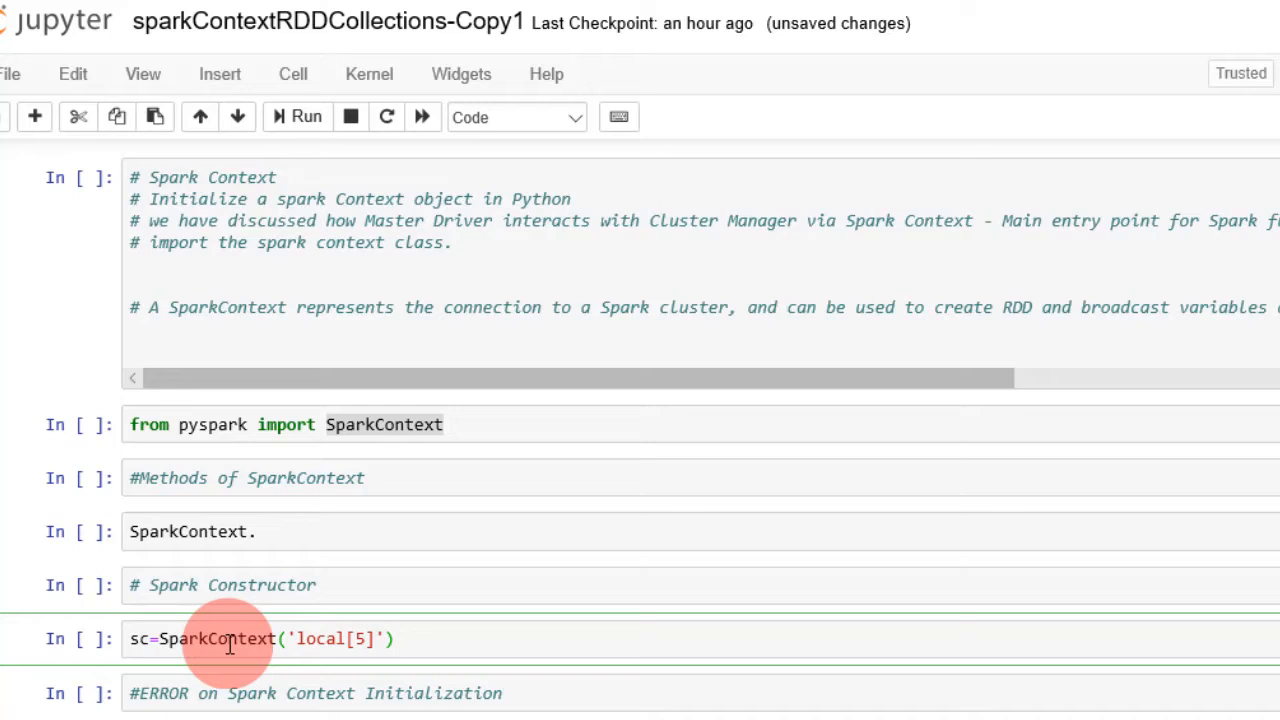
pyautogui.write(",'")
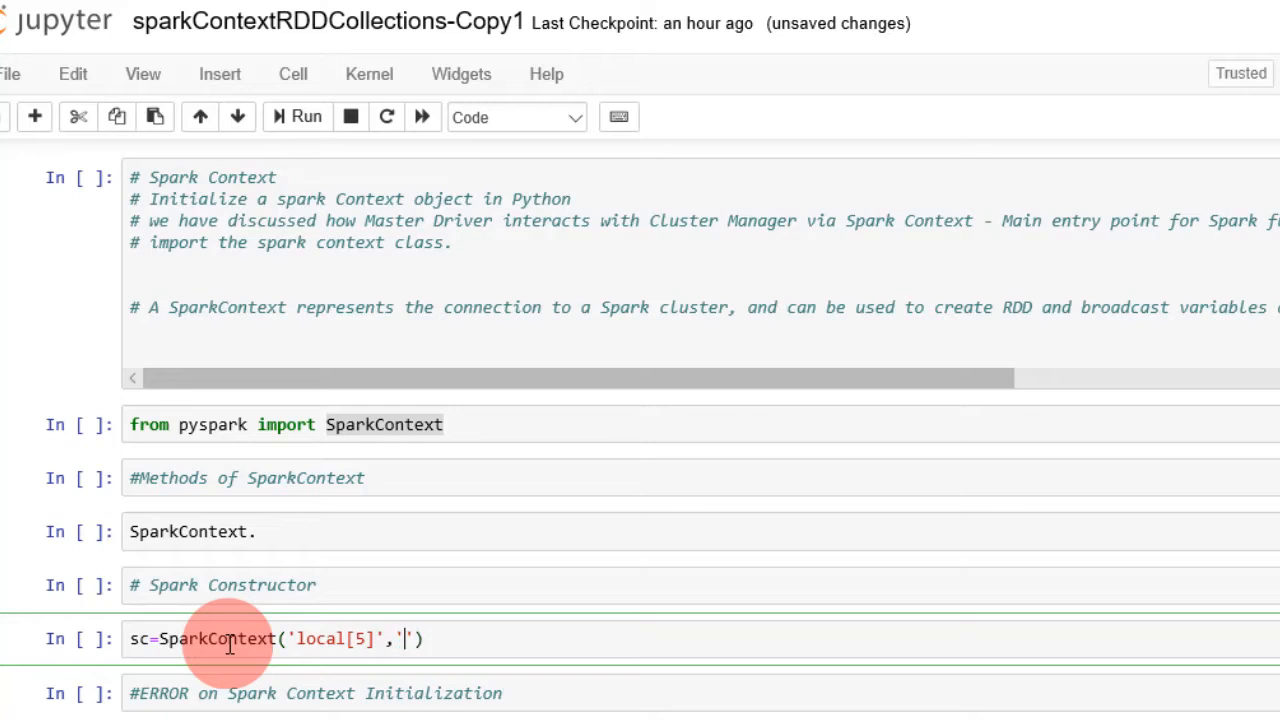
pyautogui.write('SparkContext H')
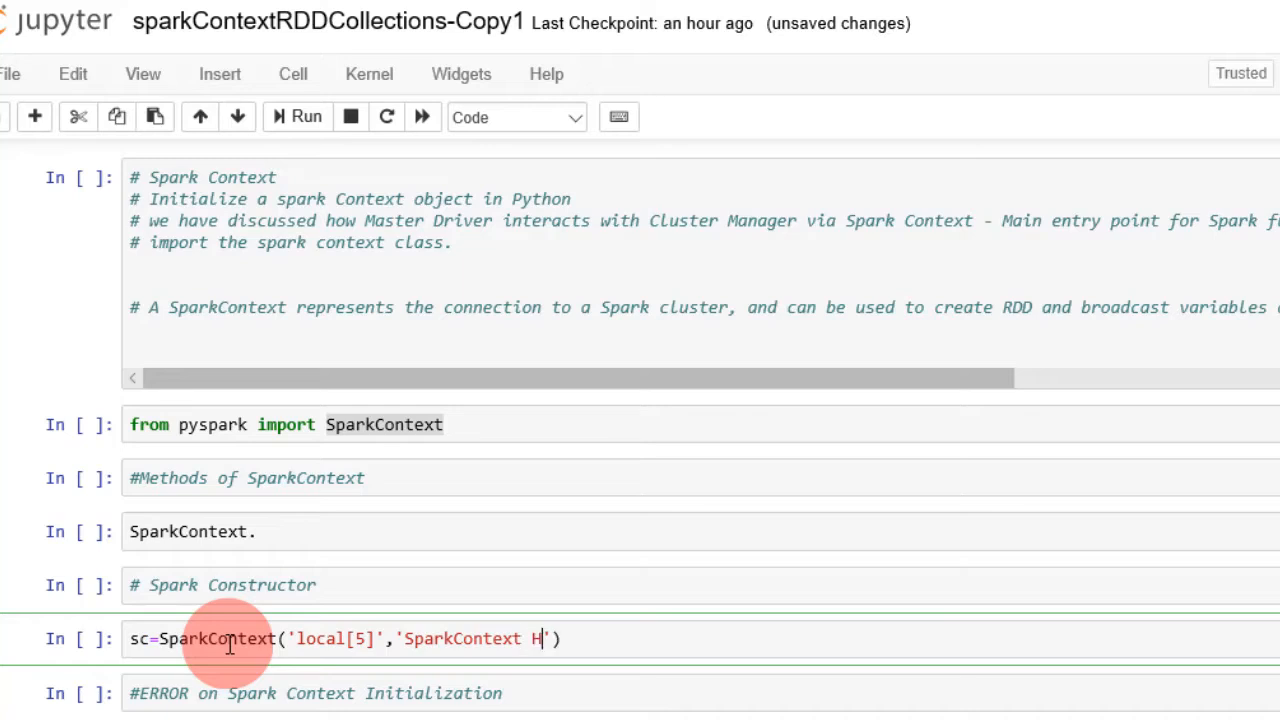
pyautogui.write('ands-on')
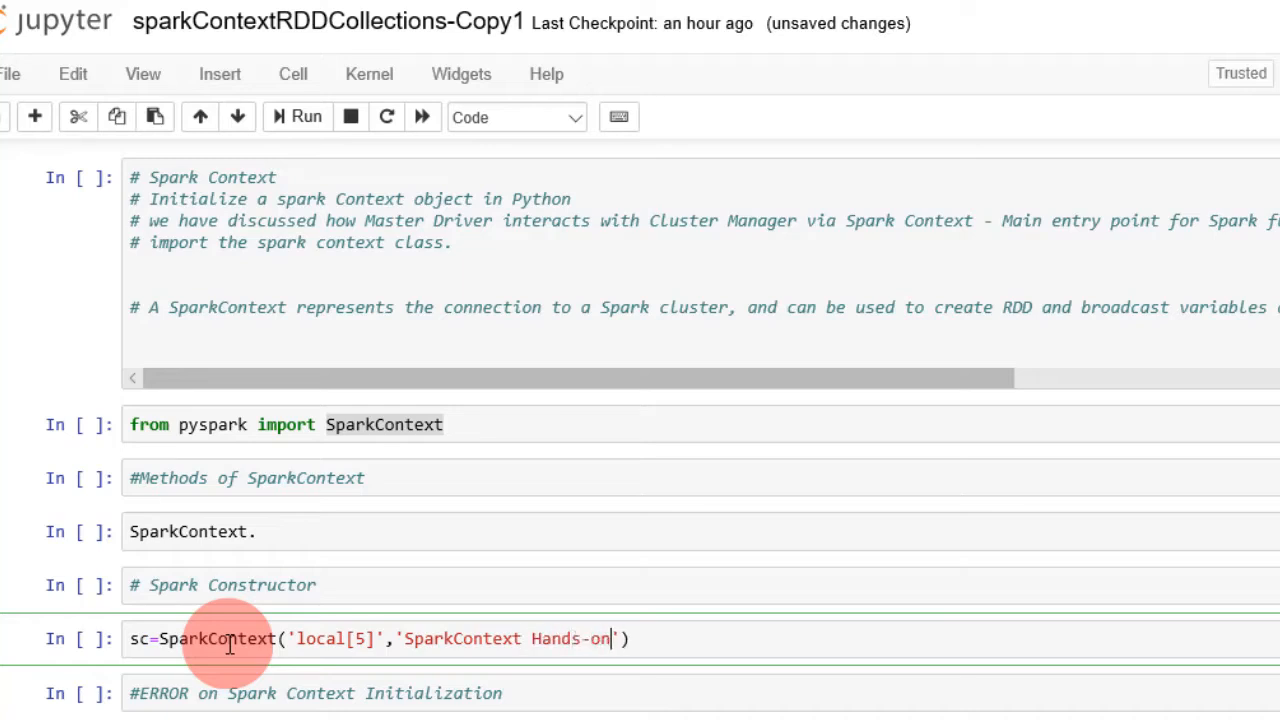
pyautogui.moveTo(452, 638)
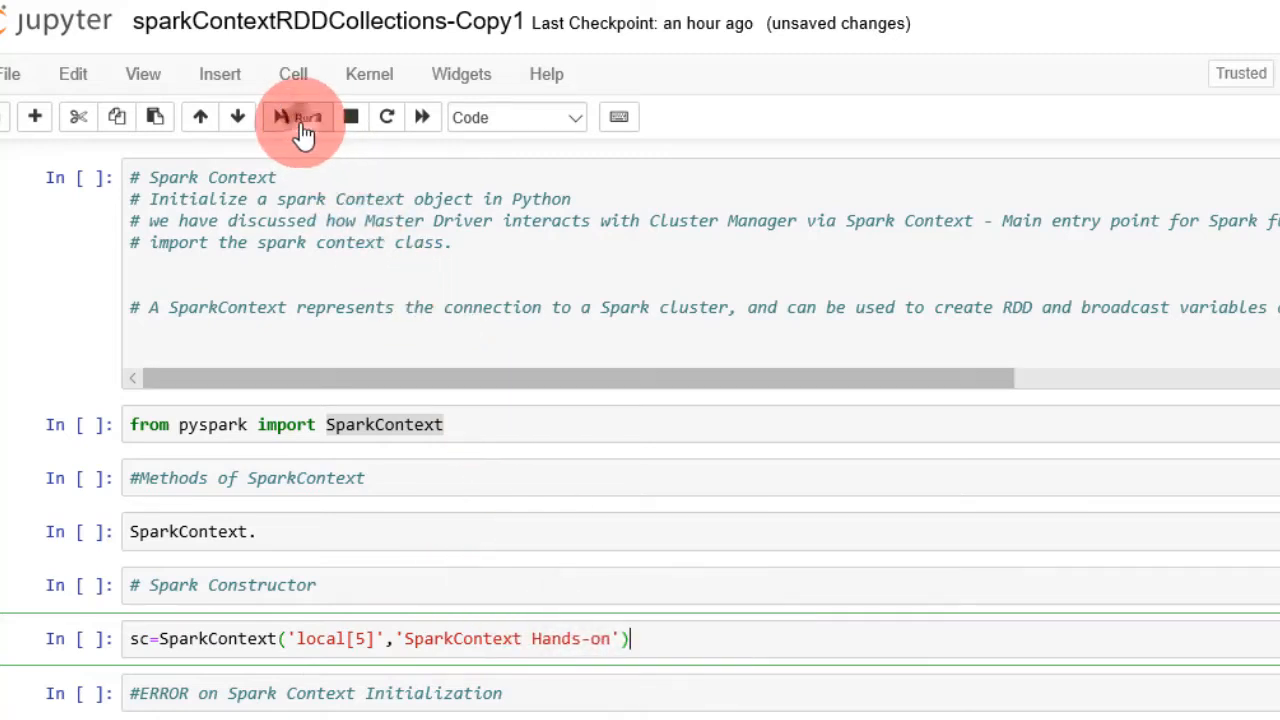
# Run the sc=SparkContext(...) constructor cell to start the Spark context
pyautogui.click(300, 116)
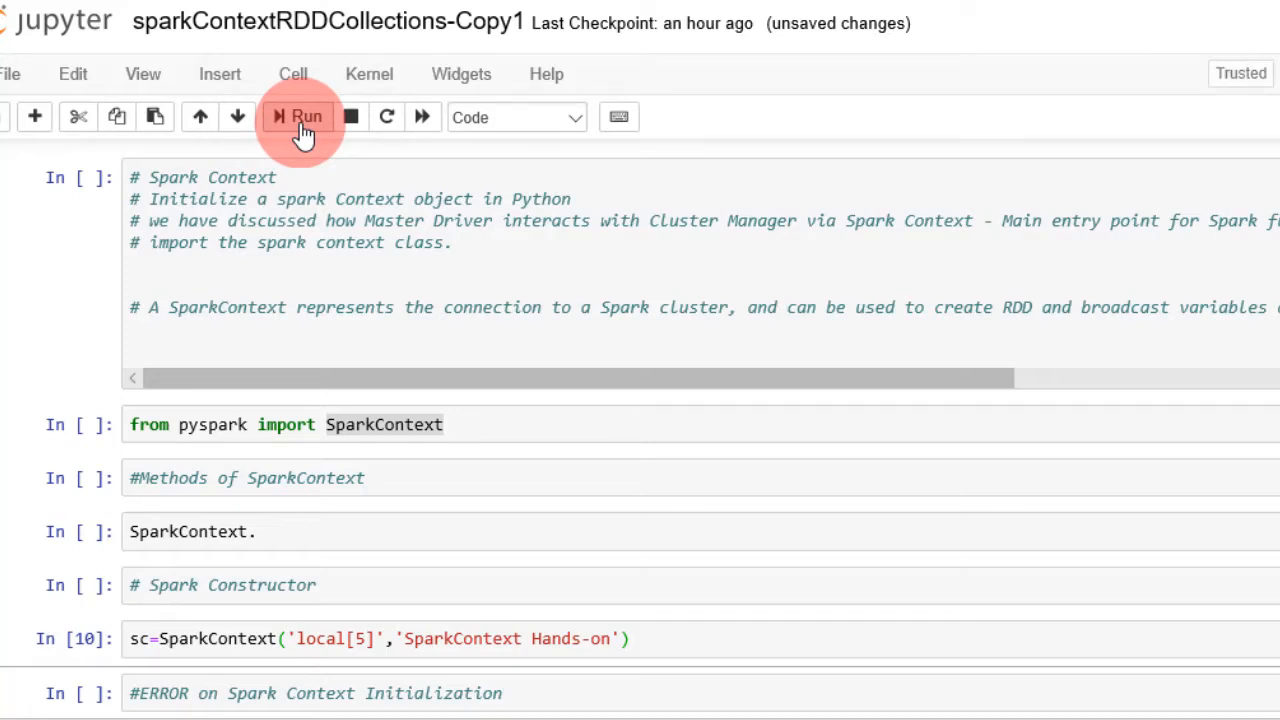
pyautogui.moveTo(296, 640)
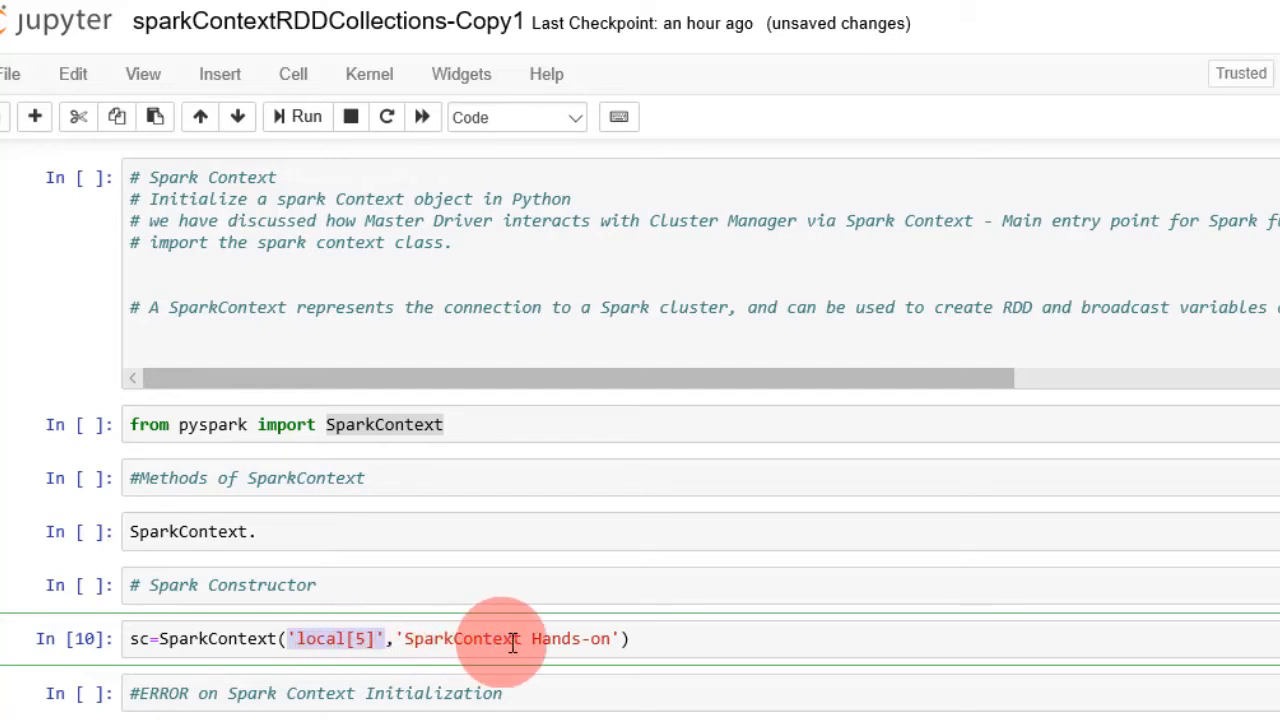
pyautogui.moveTo(596, 640)
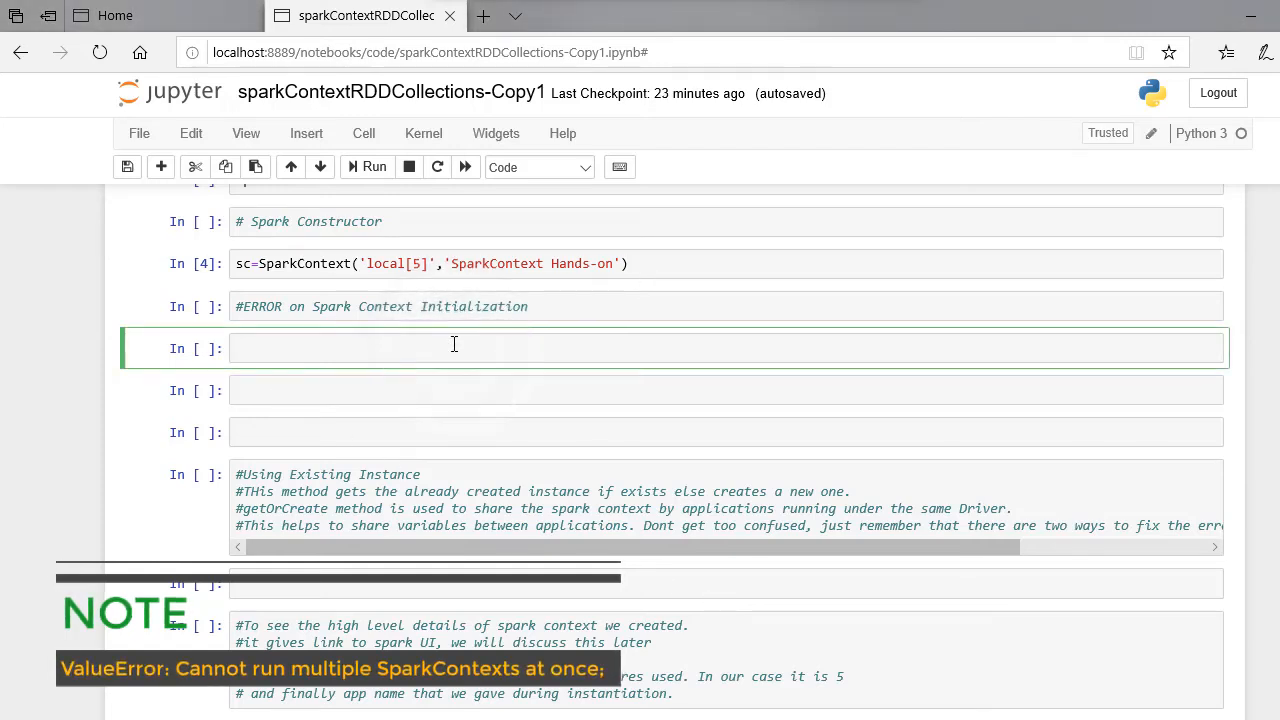
# Rerun the same constructor under the #ERROR comment, producing the multiple-SparkContexts ValueError
pyautogui.write("sc=SparkContext('local[5]','SparkContext Hands-on')")
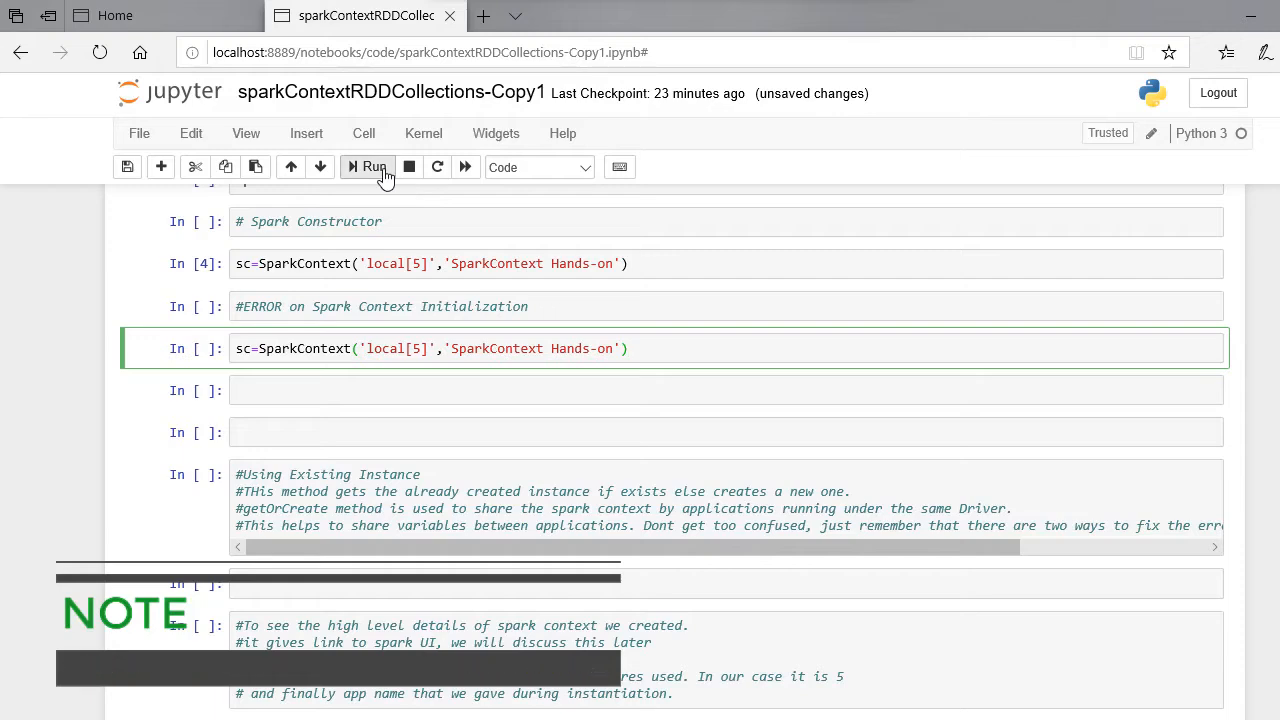
pyautogui.click(368, 168)
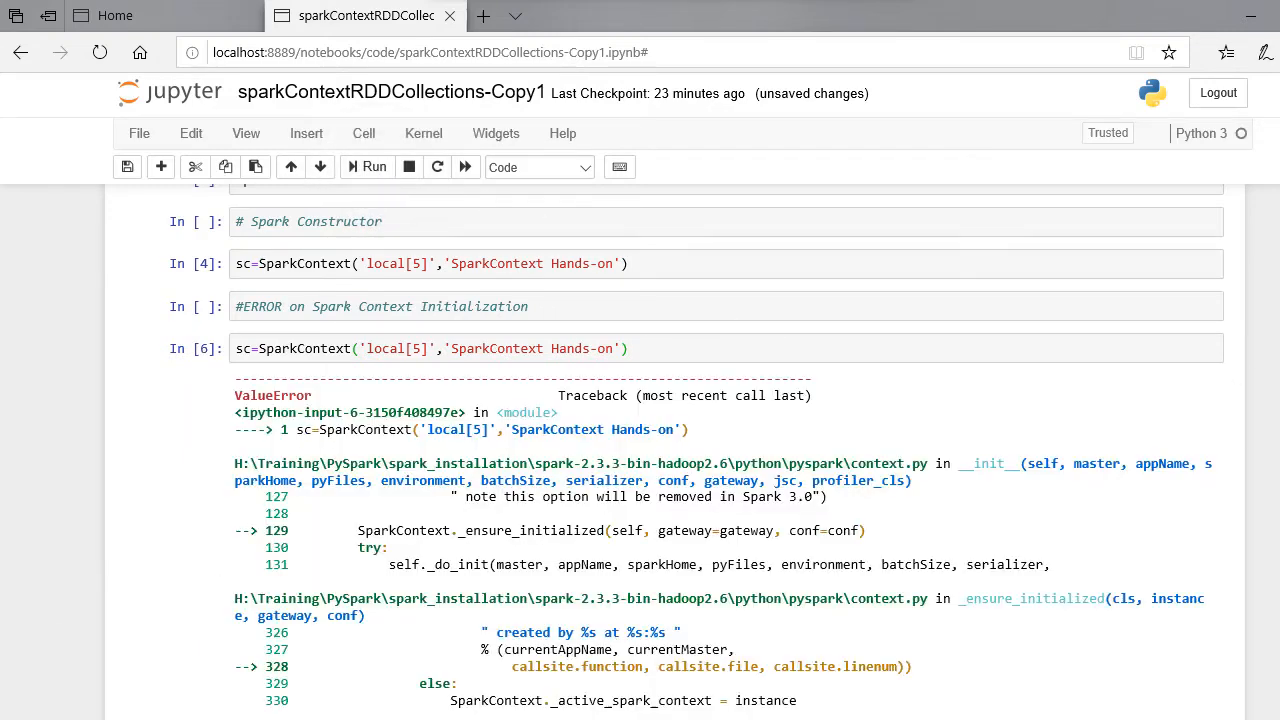
pyautogui.scroll(-3)
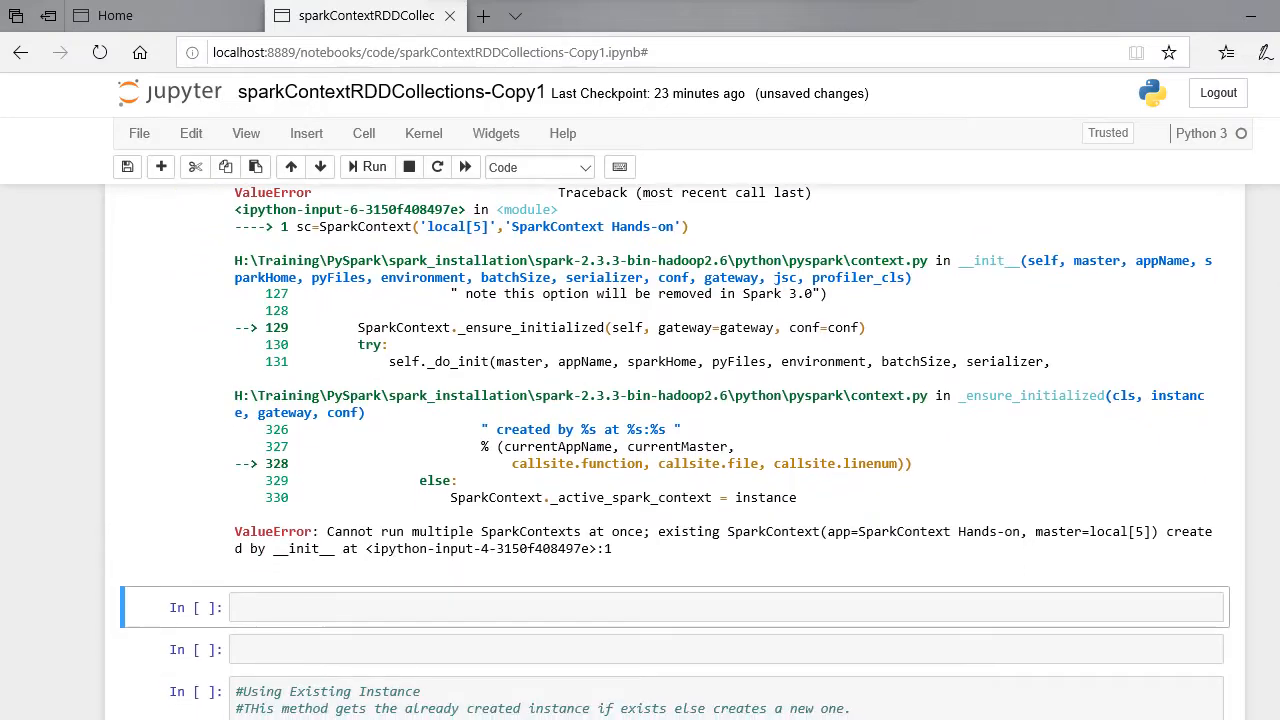
pyautogui.scroll(-3)
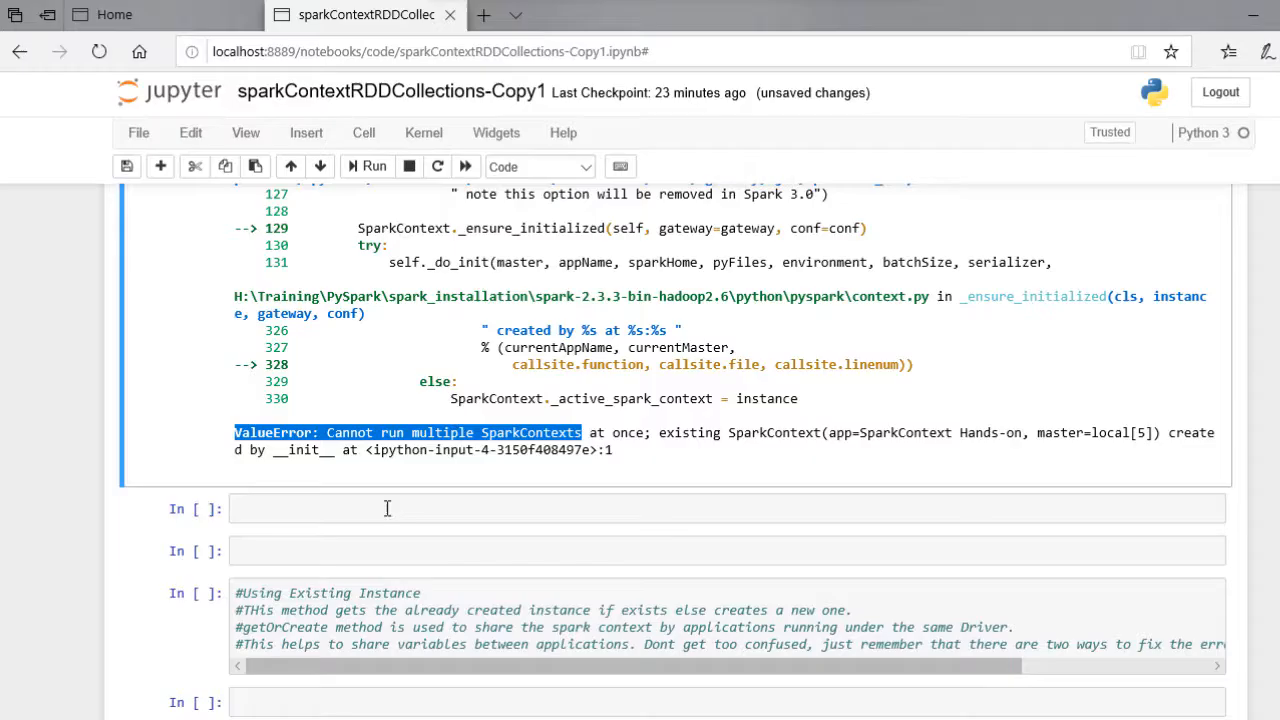
# Run sc.stop() to stop the context, then re-enter the constructor in the next cell
pyautogui.write('sc')
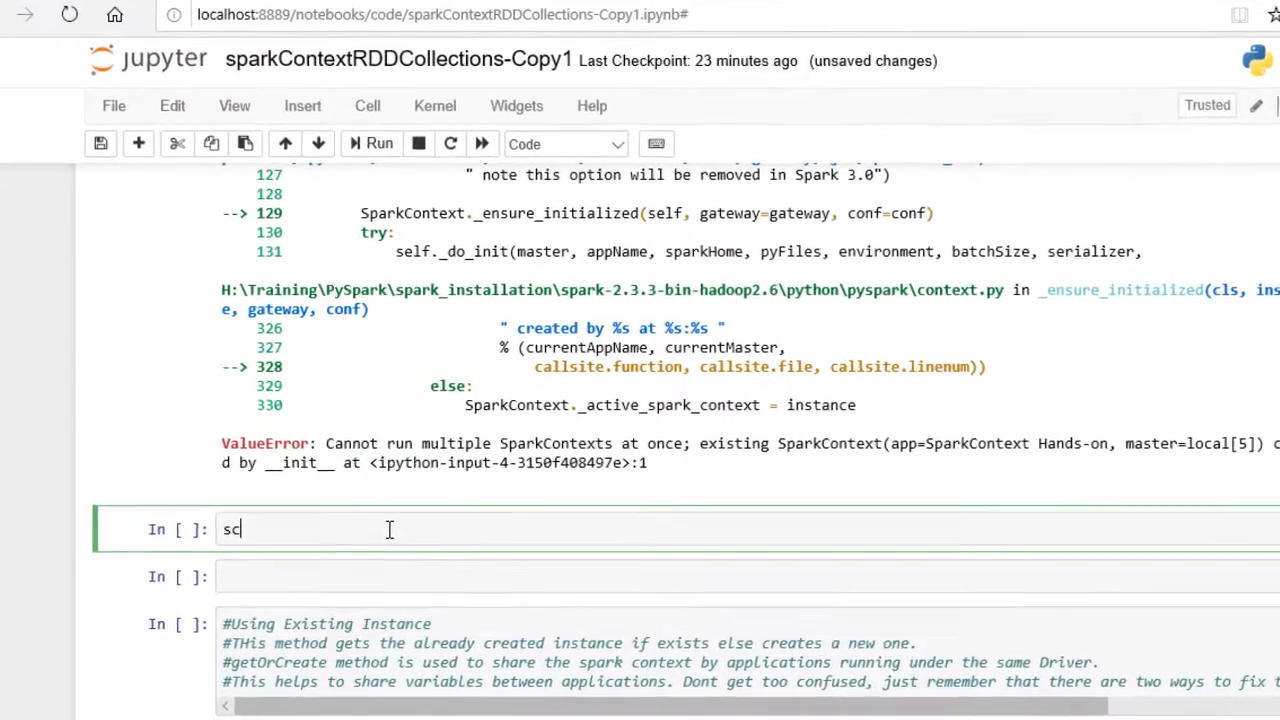
pyautogui.write('.s')
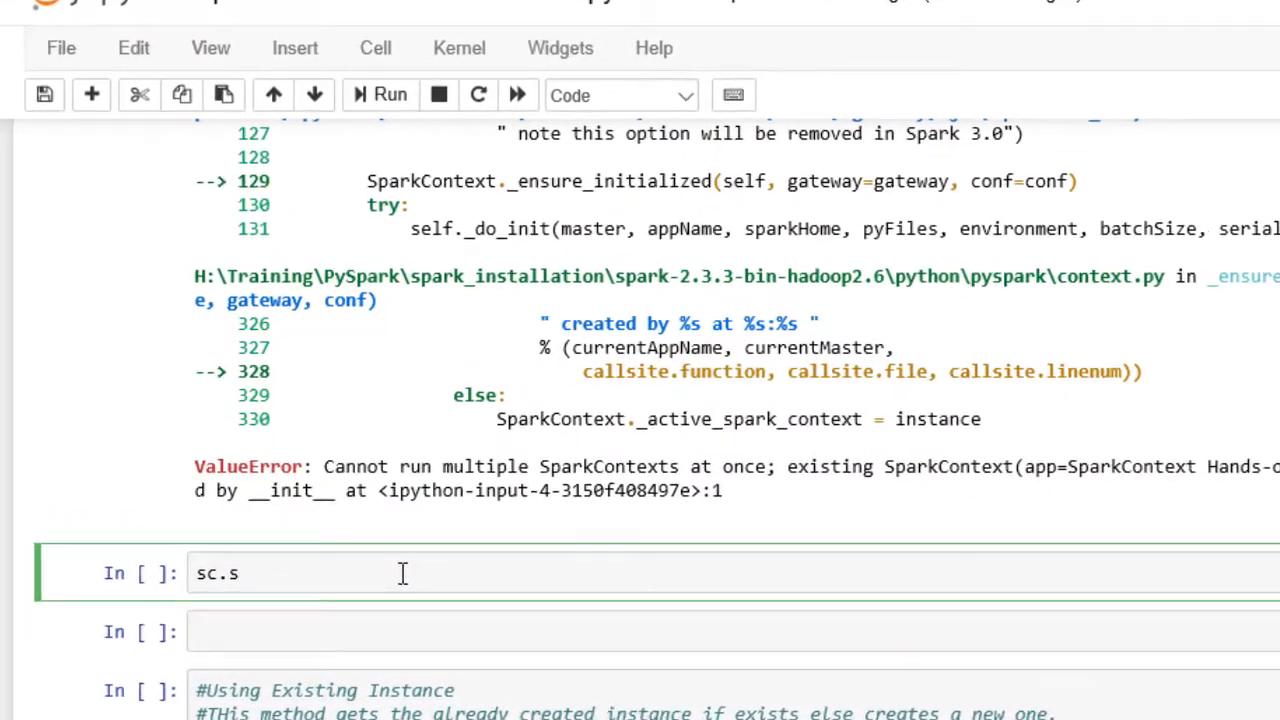
pyautogui.write('top()')
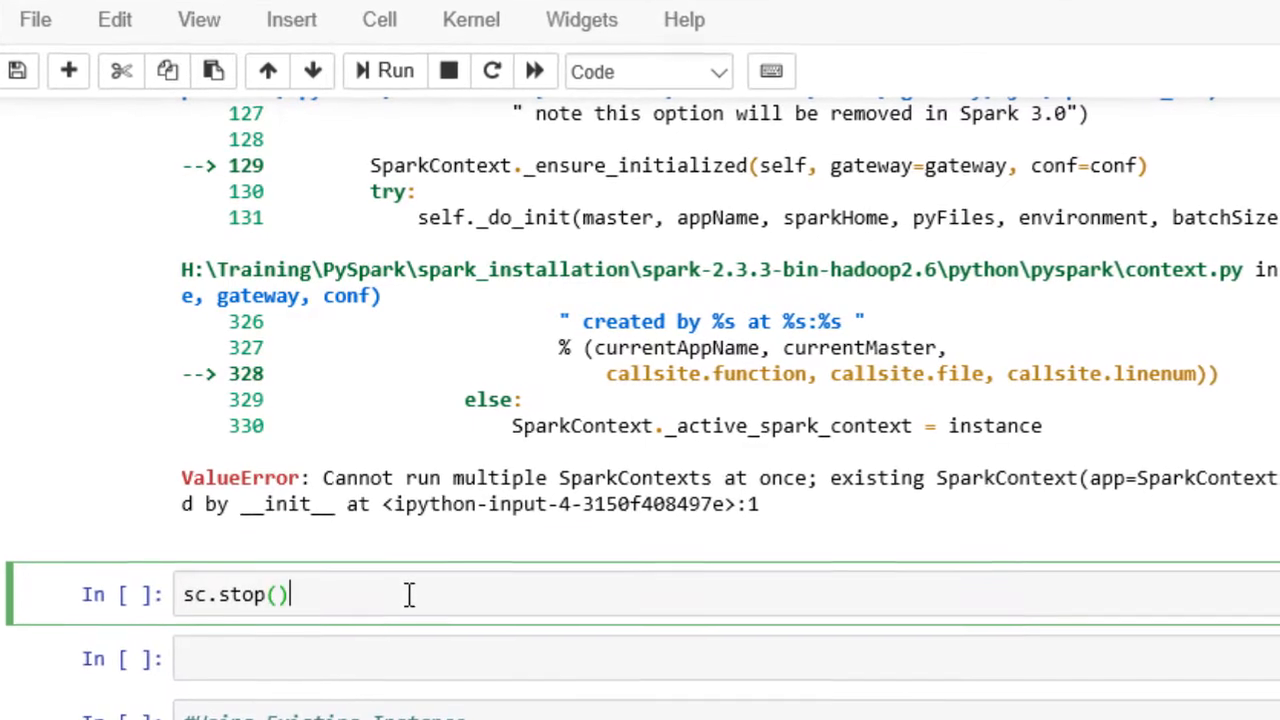
pyautogui.moveTo(396, 70)
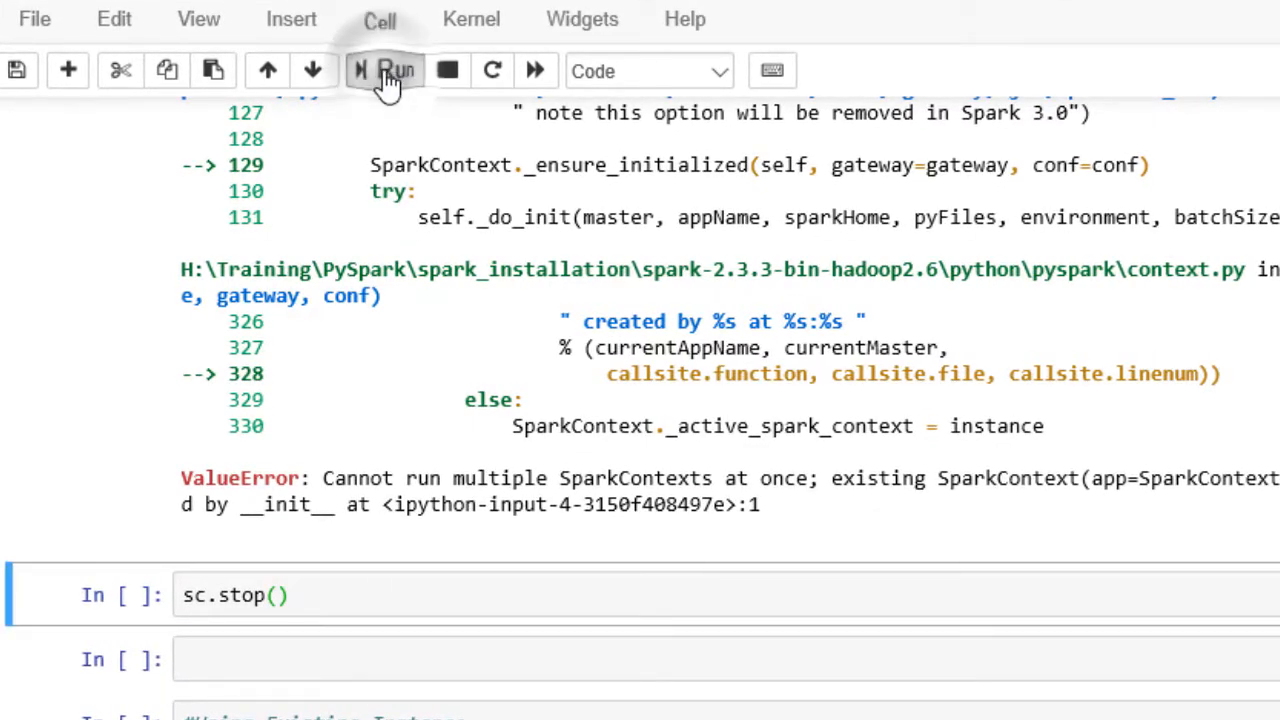
pyautogui.click(384, 70)
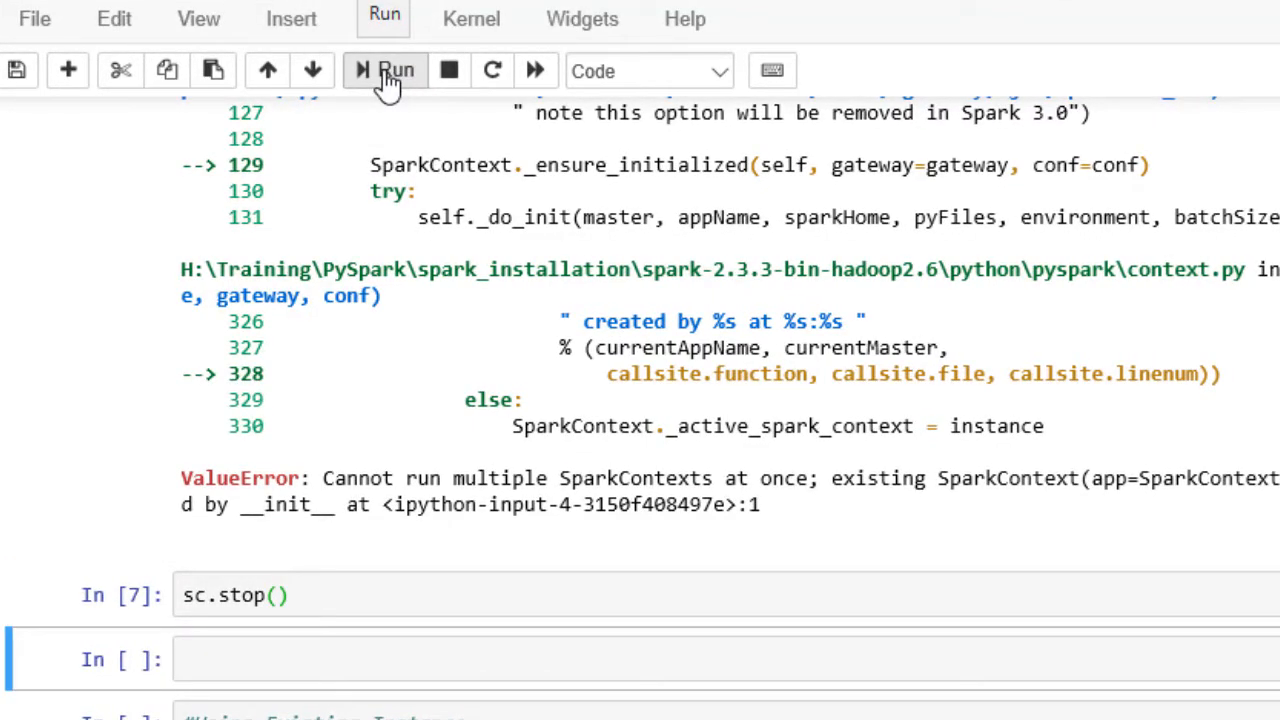
pyautogui.click(396, 658)
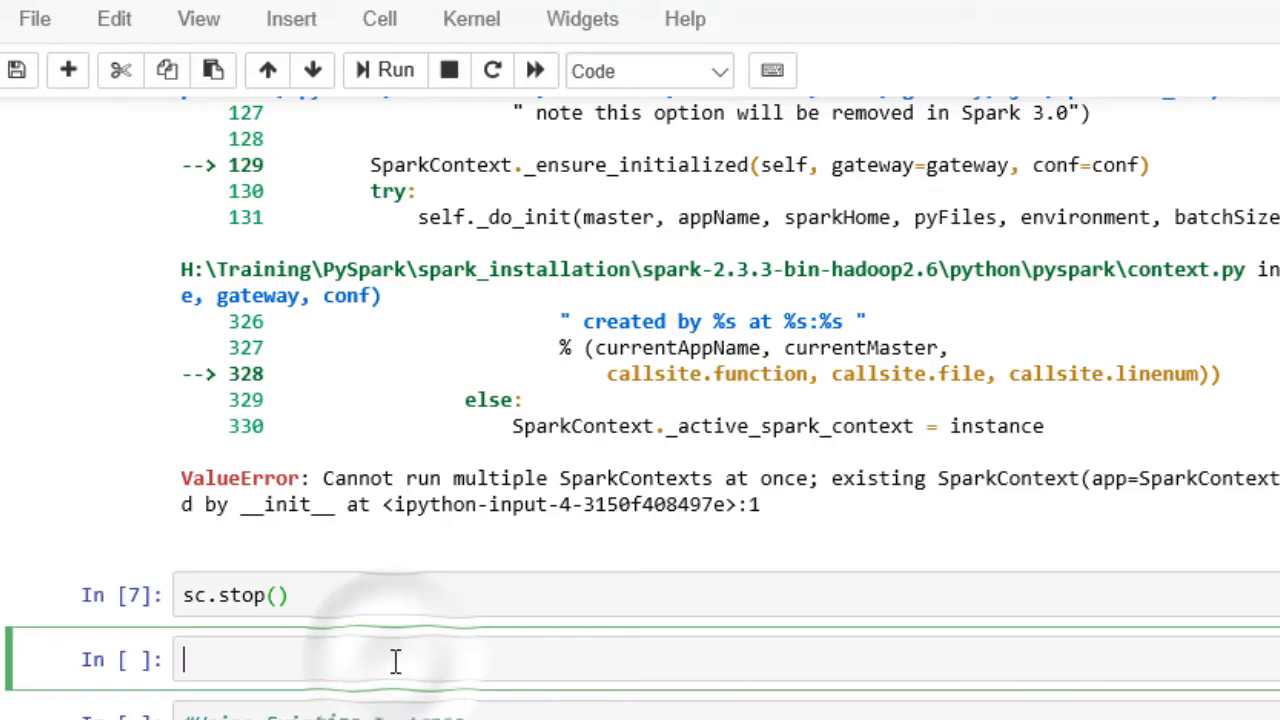
pyautogui.write("sc=SparkContext('local[5]','SparkContext Hands-on')")
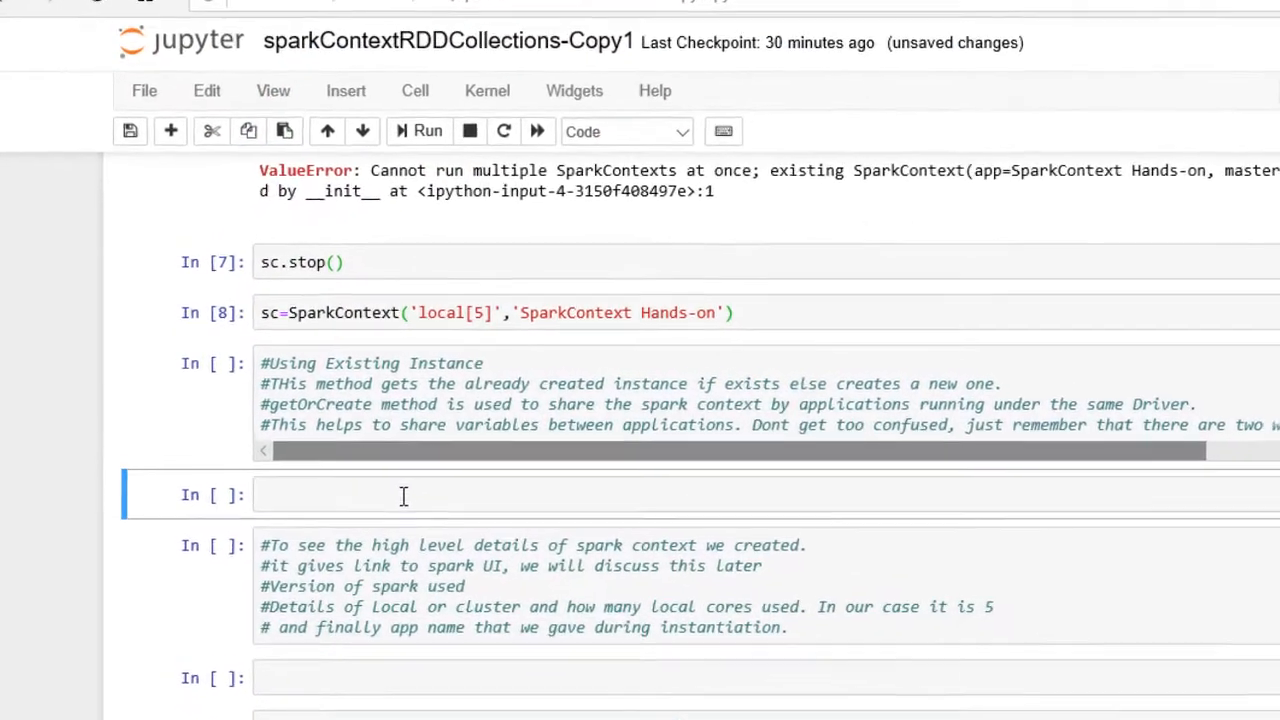
# Write sc=SparkContext.getOrCreate() under Using Existing Instance and run it
pyautogui.click(404, 494)
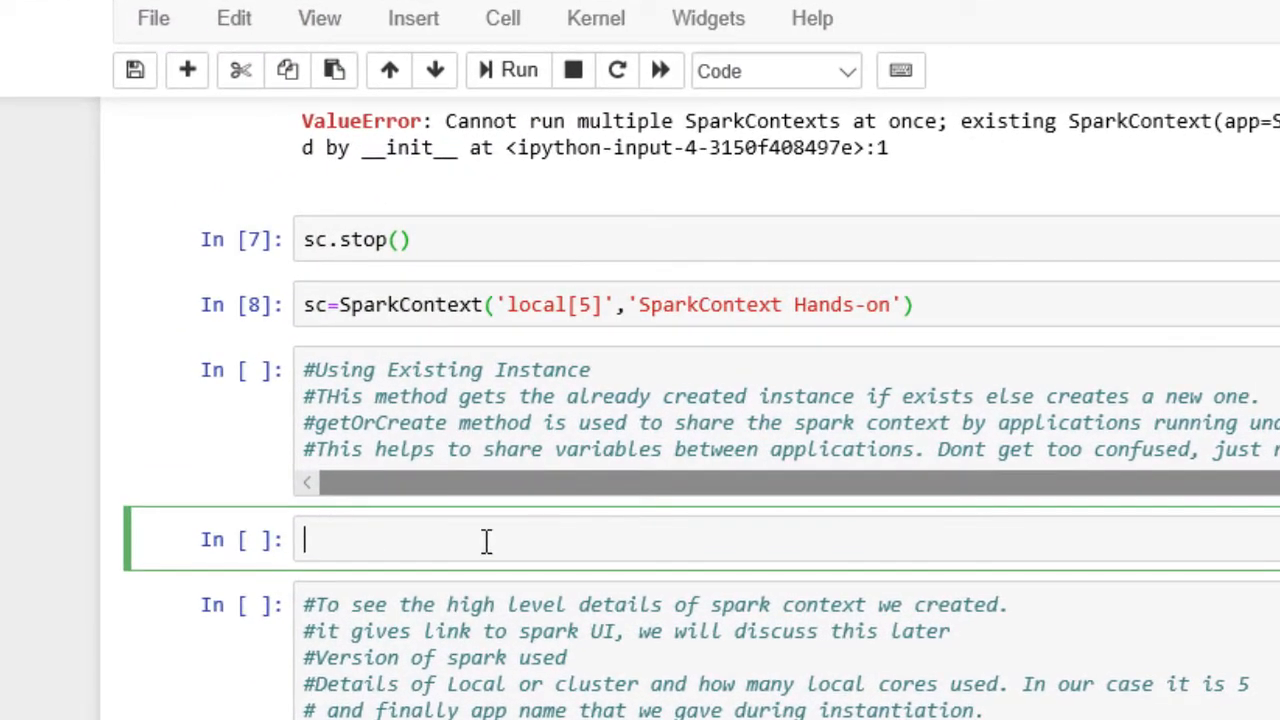
pyautogui.write('Spark')
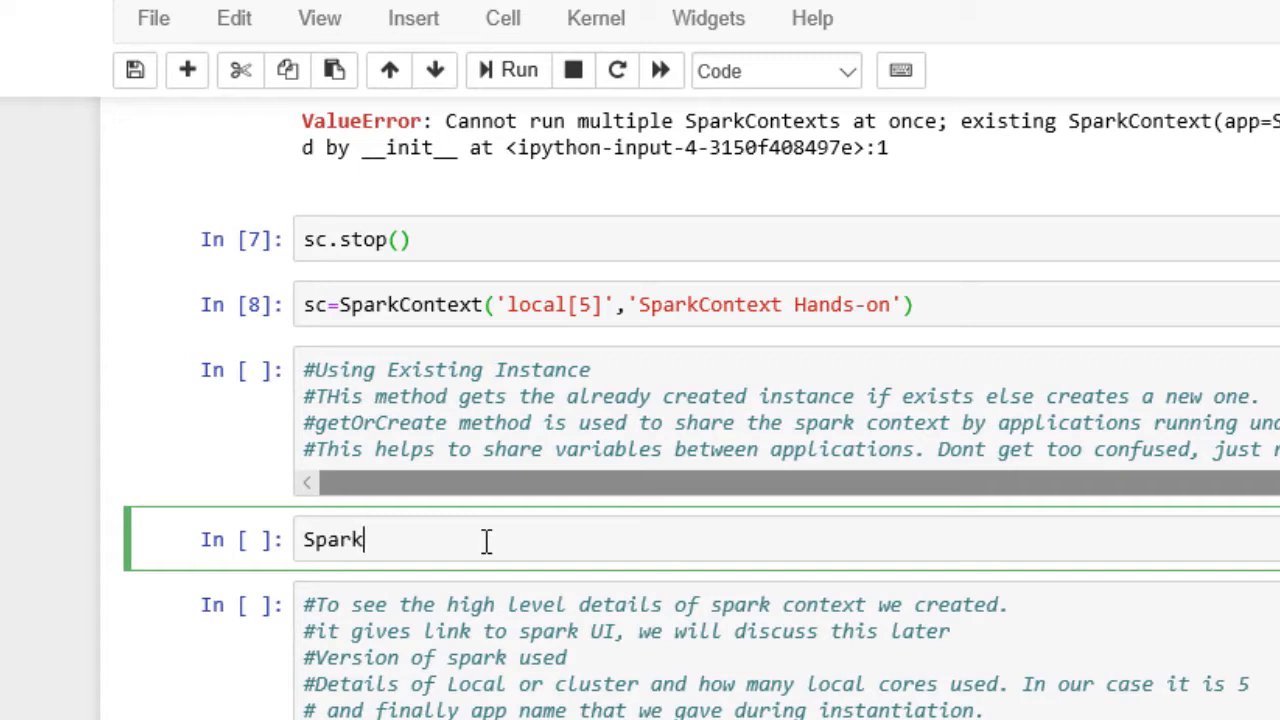
pyautogui.write('Context.')
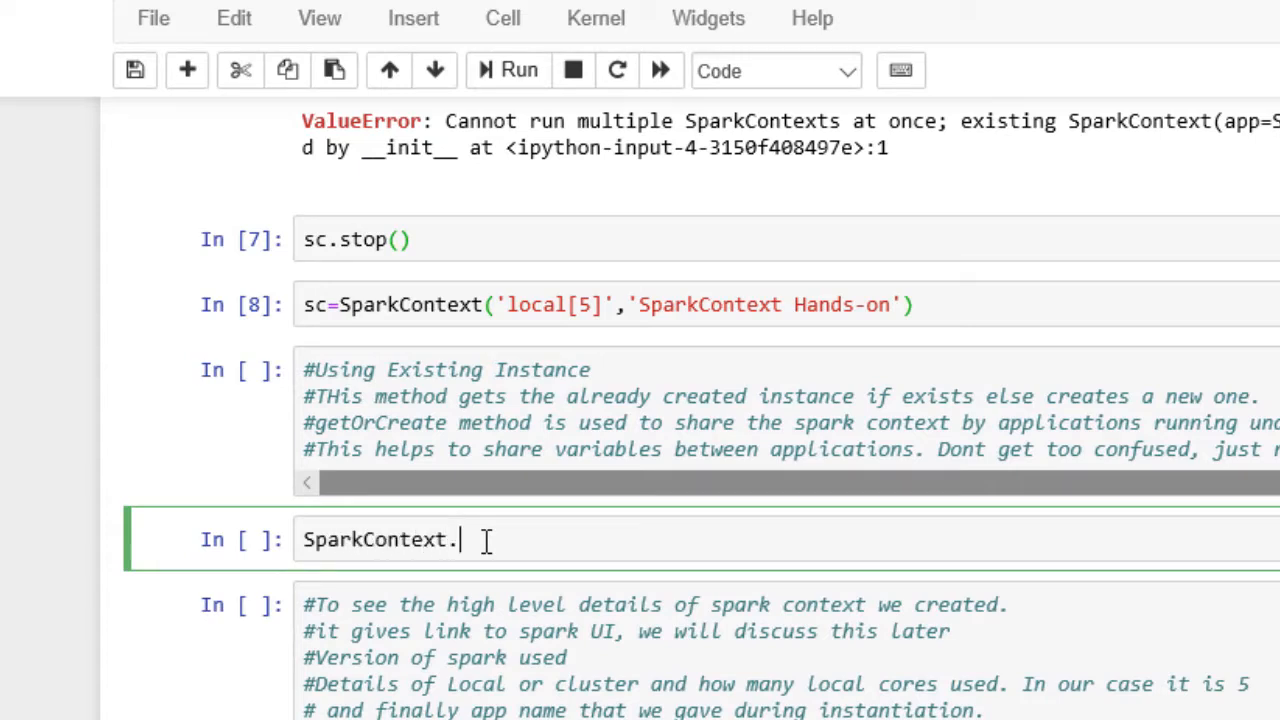
pyautogui.write('G')
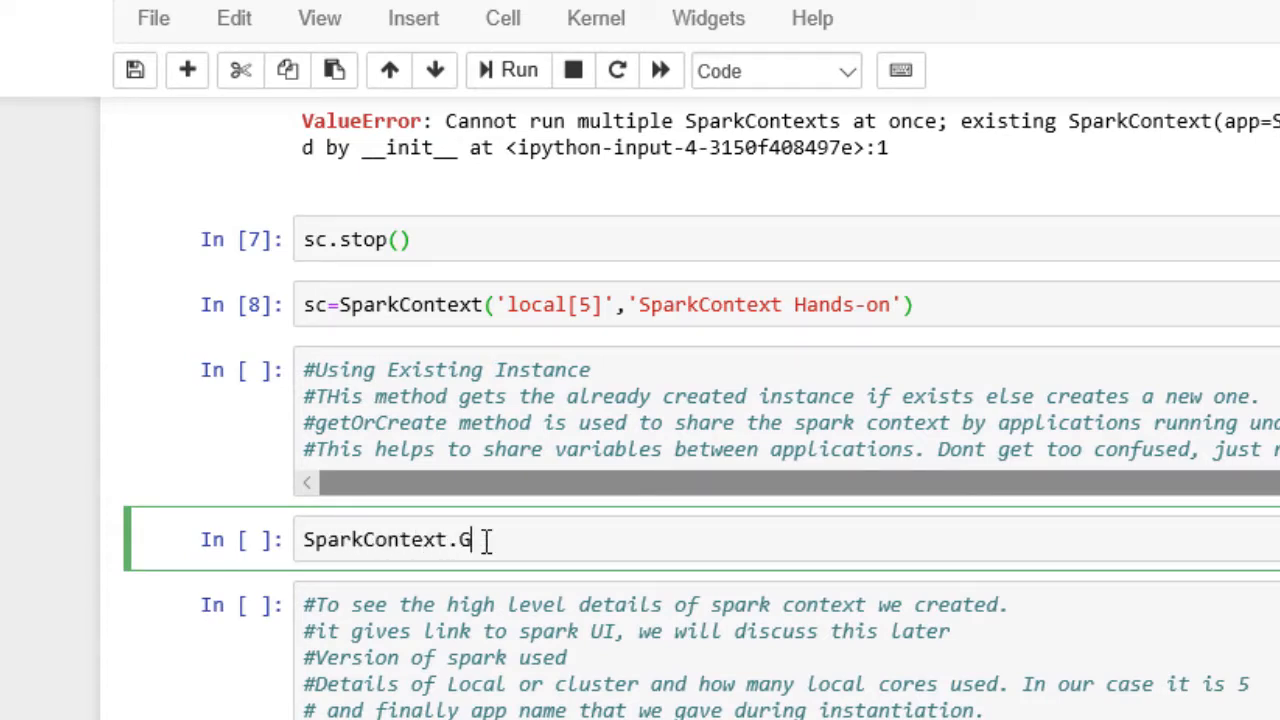
pyautogui.write('etOrC')
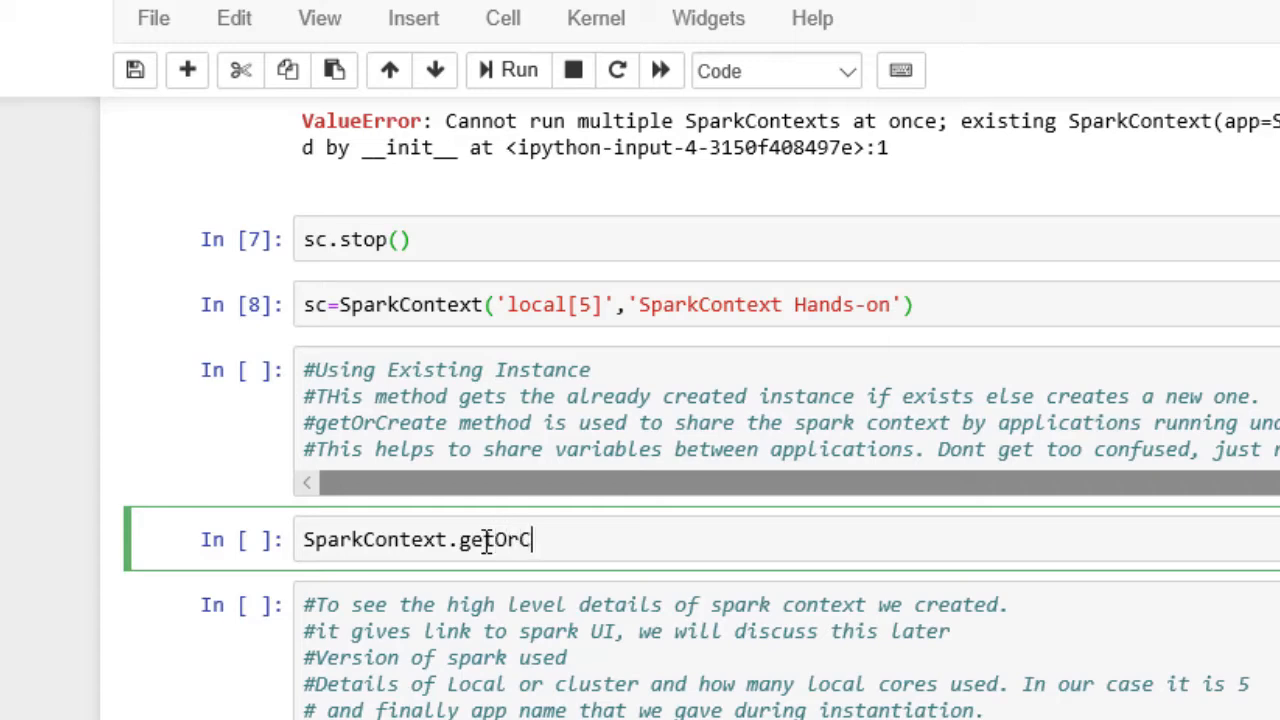
pyautogui.write('reate')
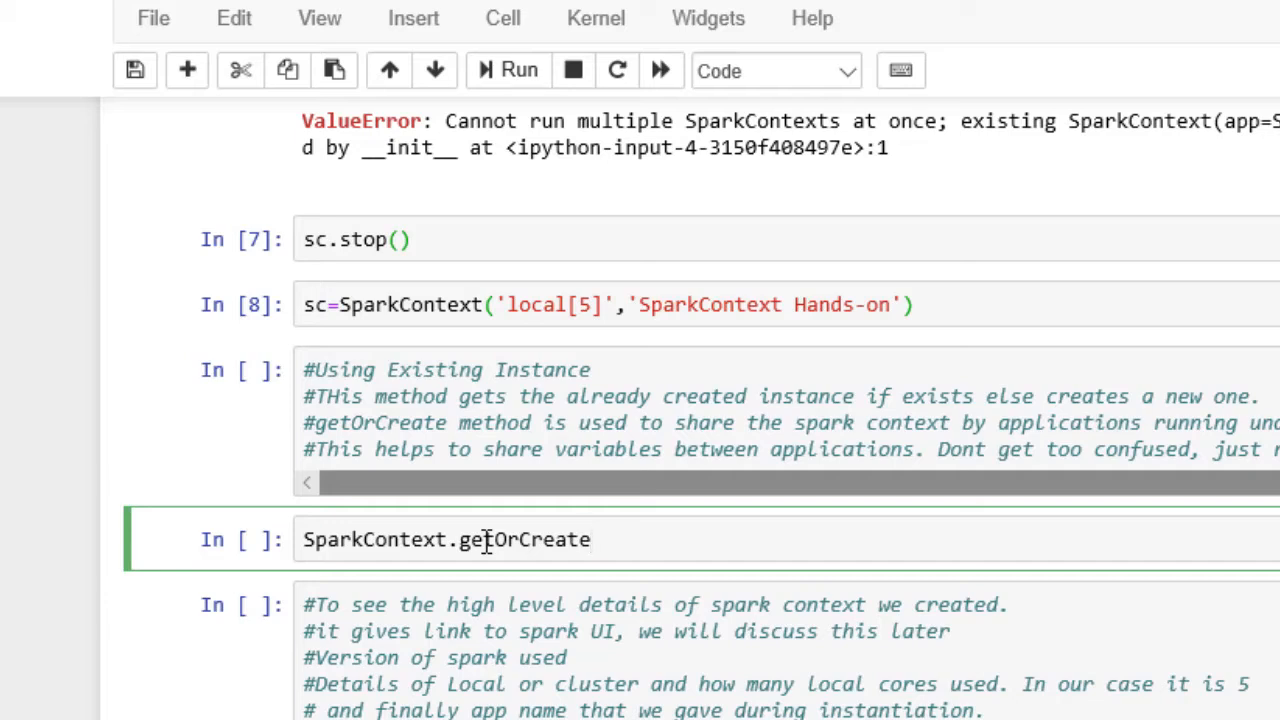
pyautogui.write('()')
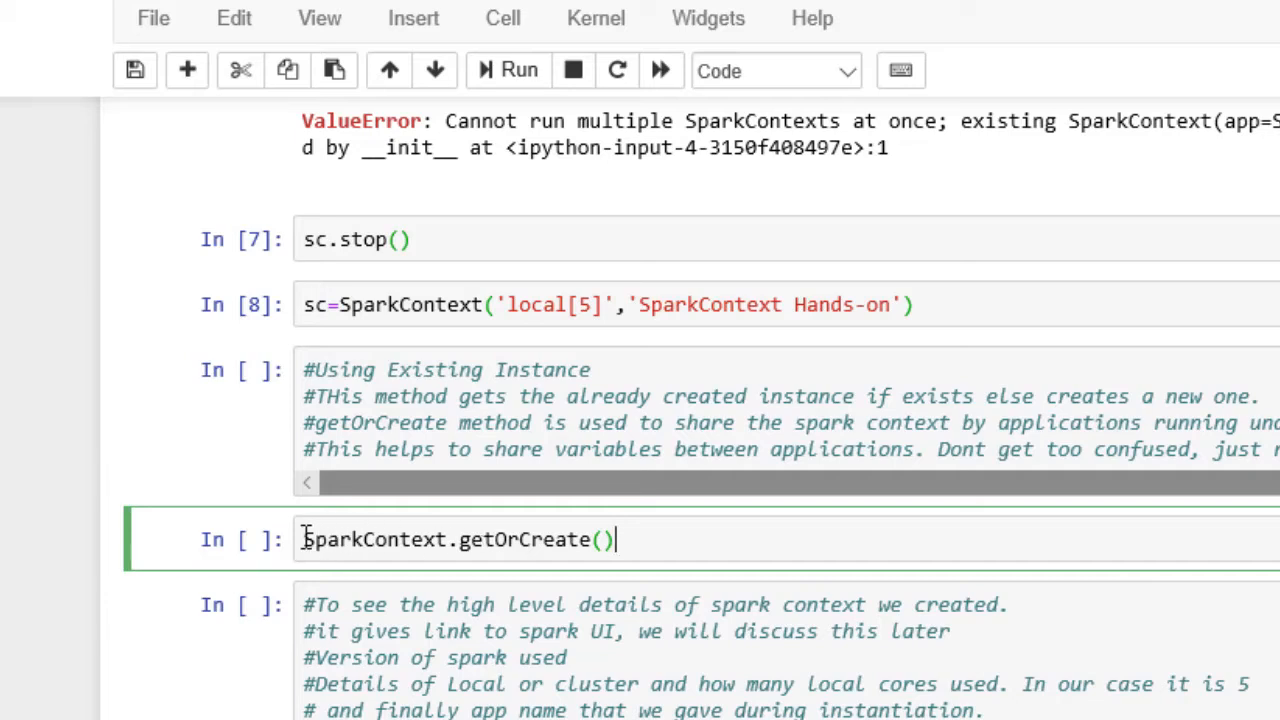
pyautogui.write('sc=')
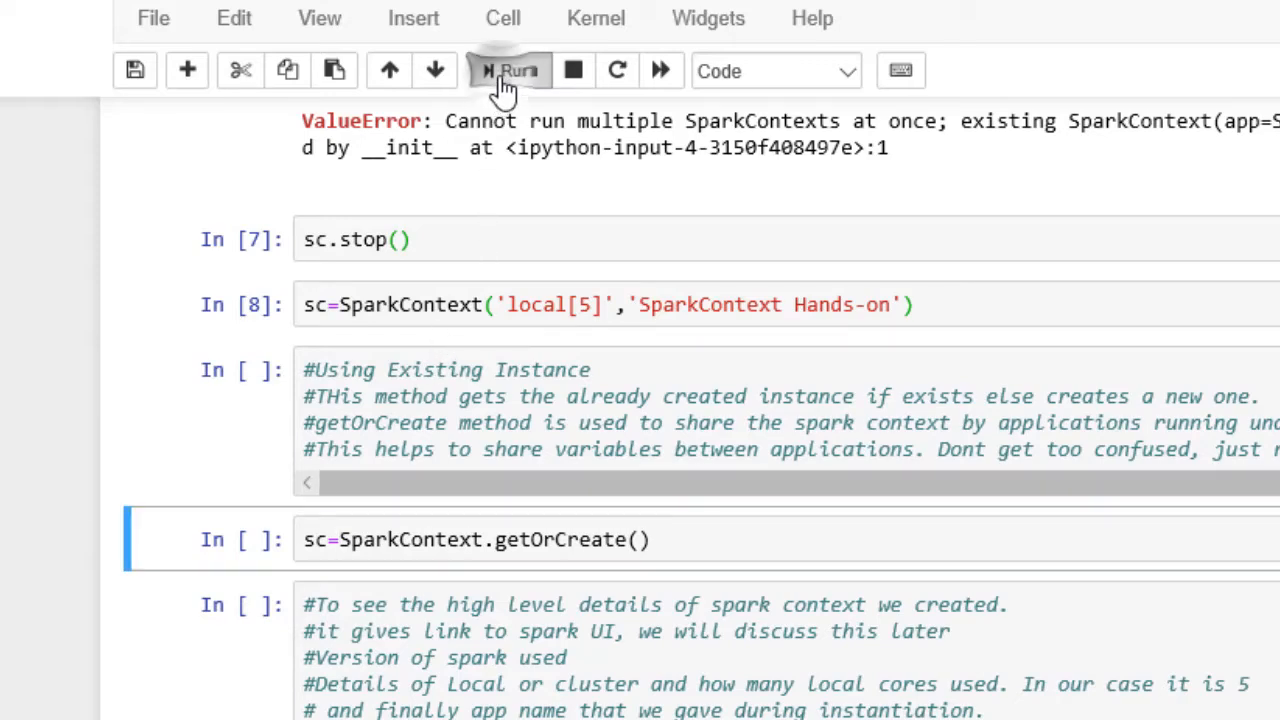
pyautogui.click(510, 70)
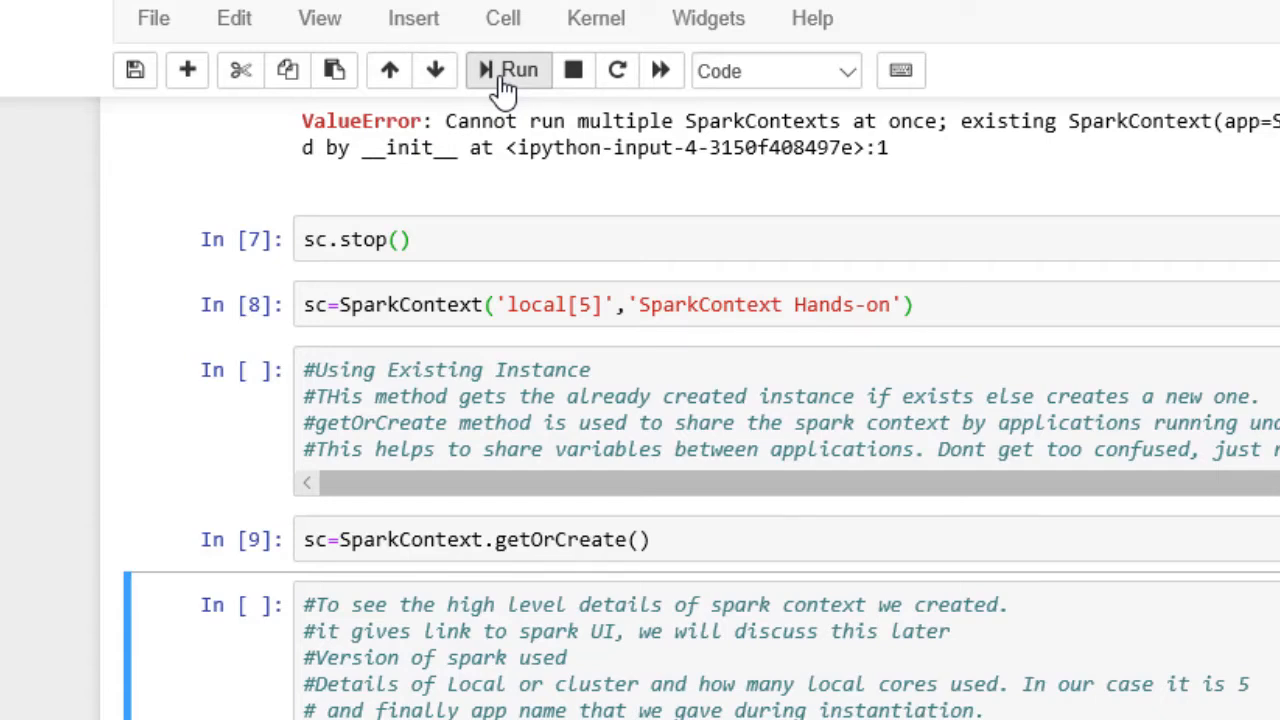
pyautogui.moveTo(580, 380)
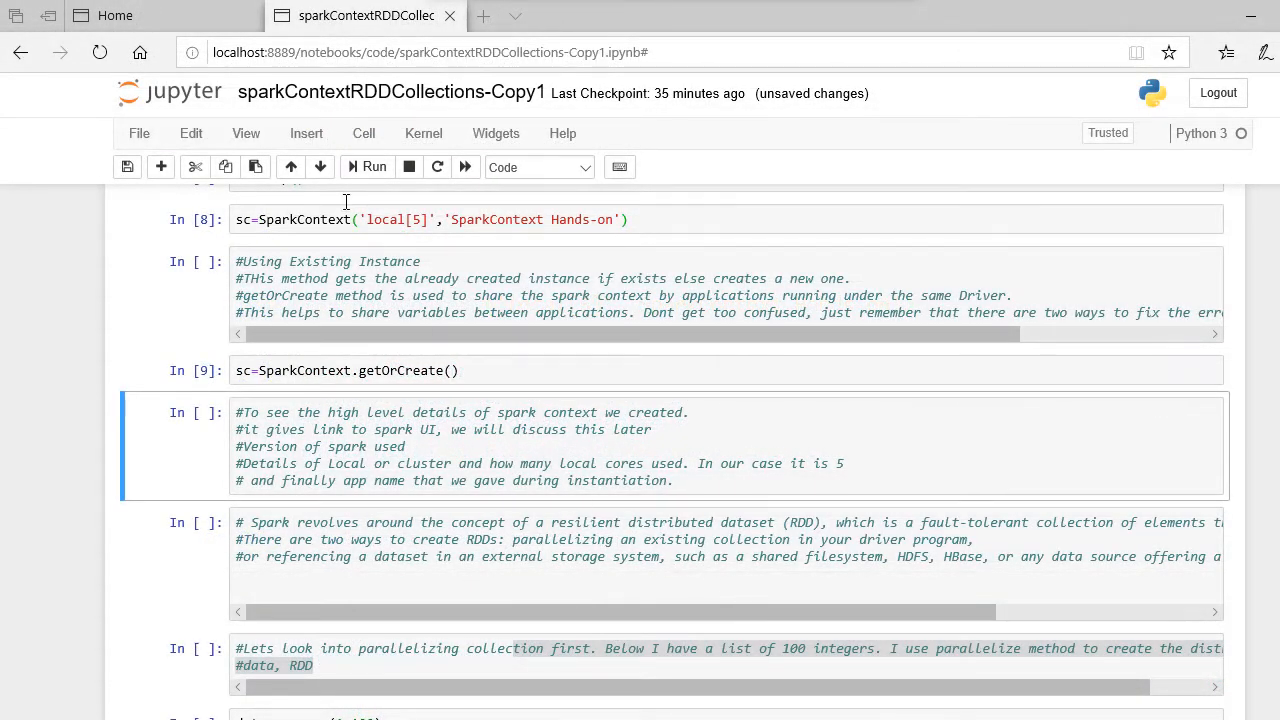
pyautogui.moveTo(306, 140)
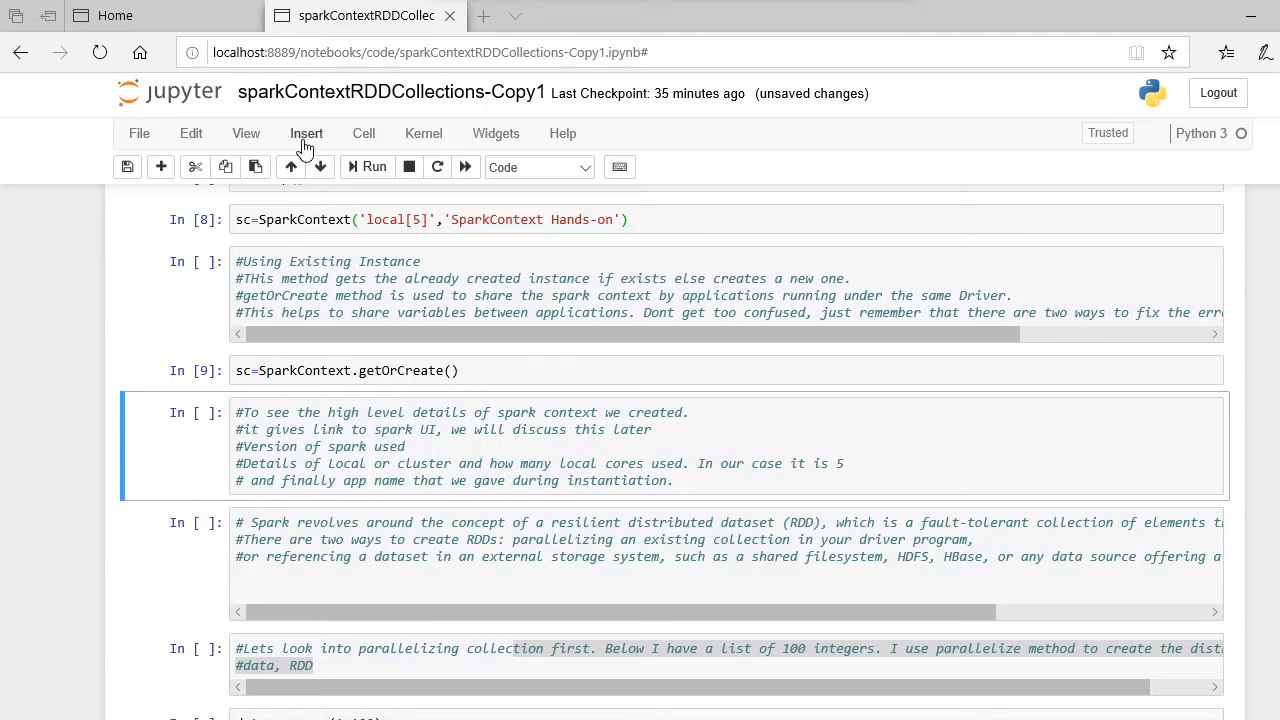
# Insert a cell below, evaluate sc and run it to display the SparkContext details
pyautogui.click(306, 132)
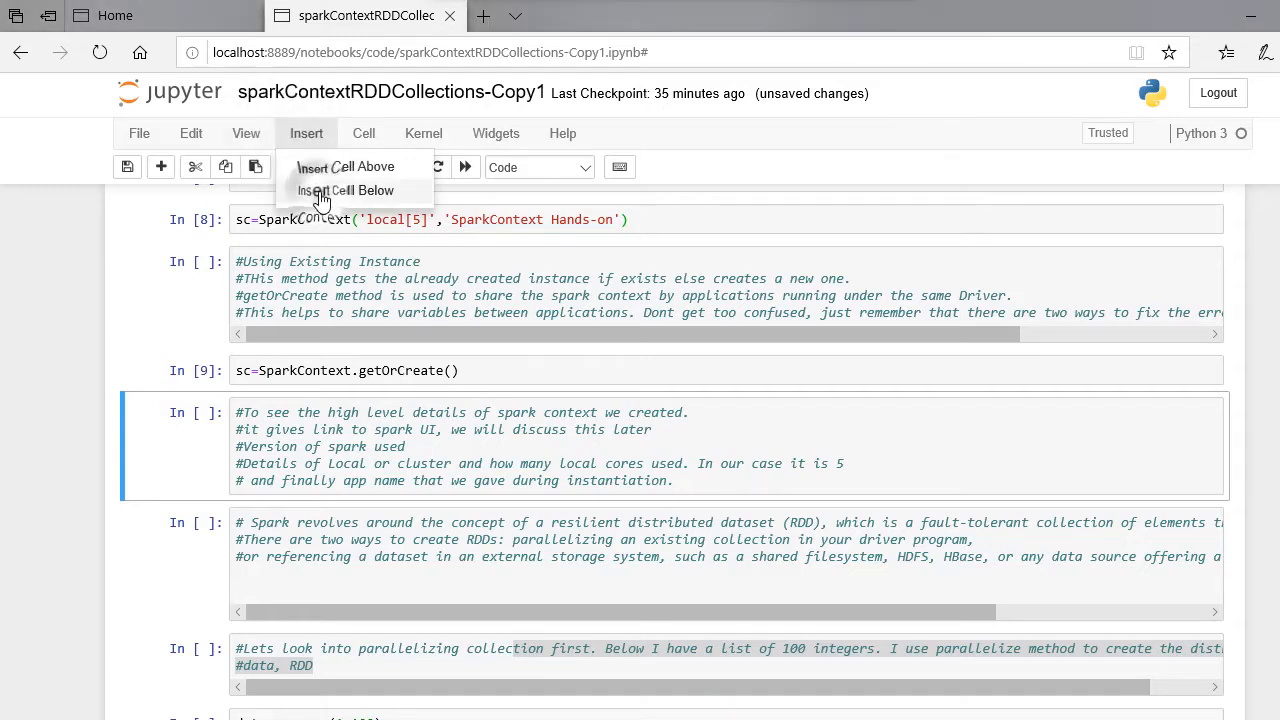
pyautogui.click(344, 190)
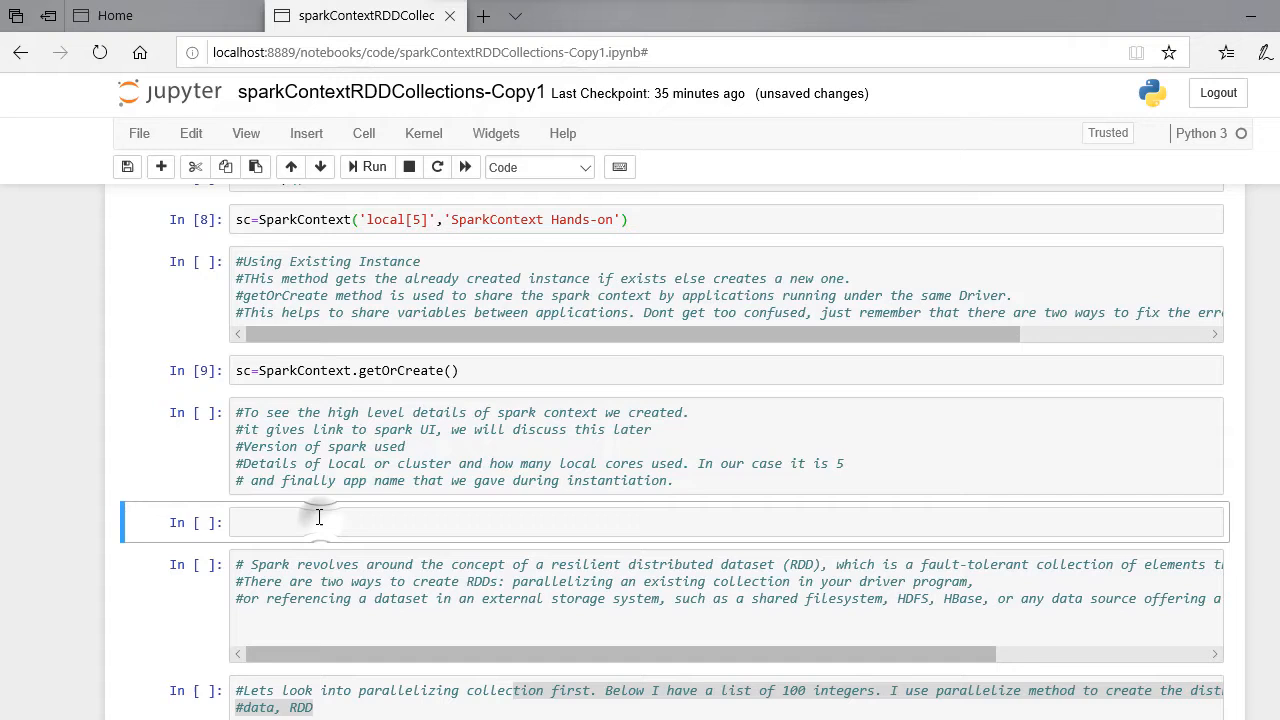
pyautogui.write('sc')
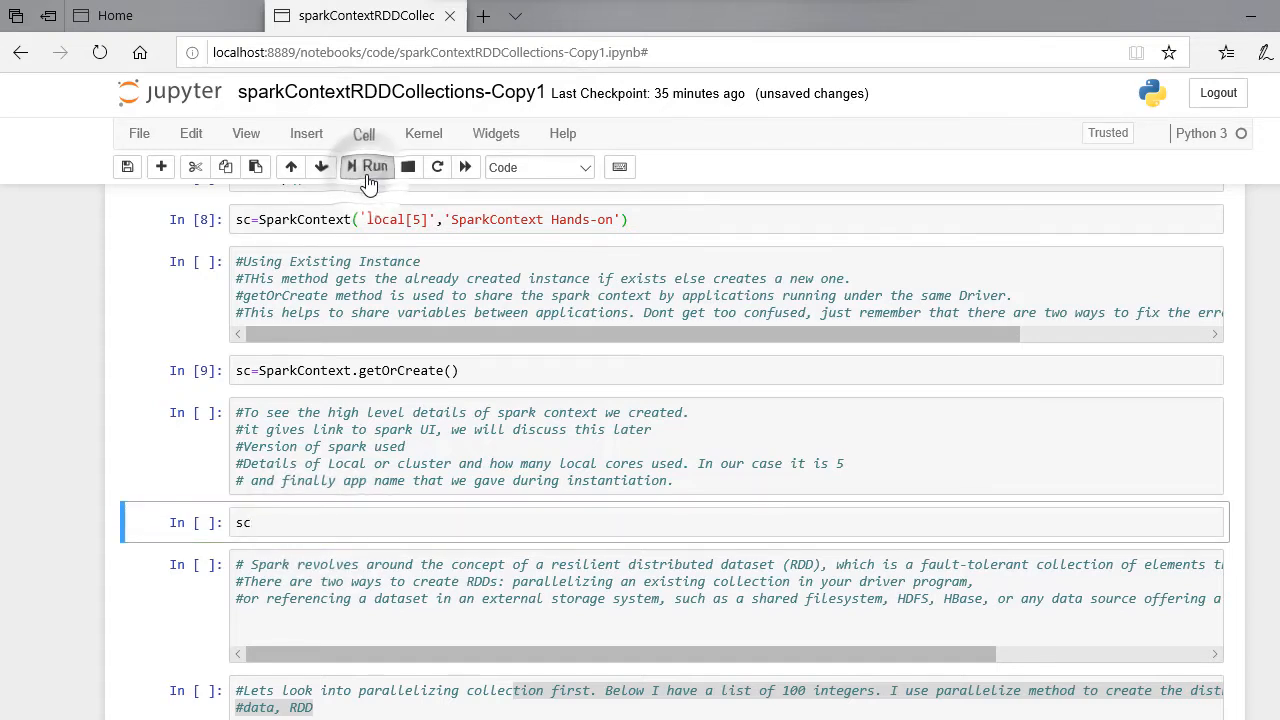
pyautogui.click(372, 166)
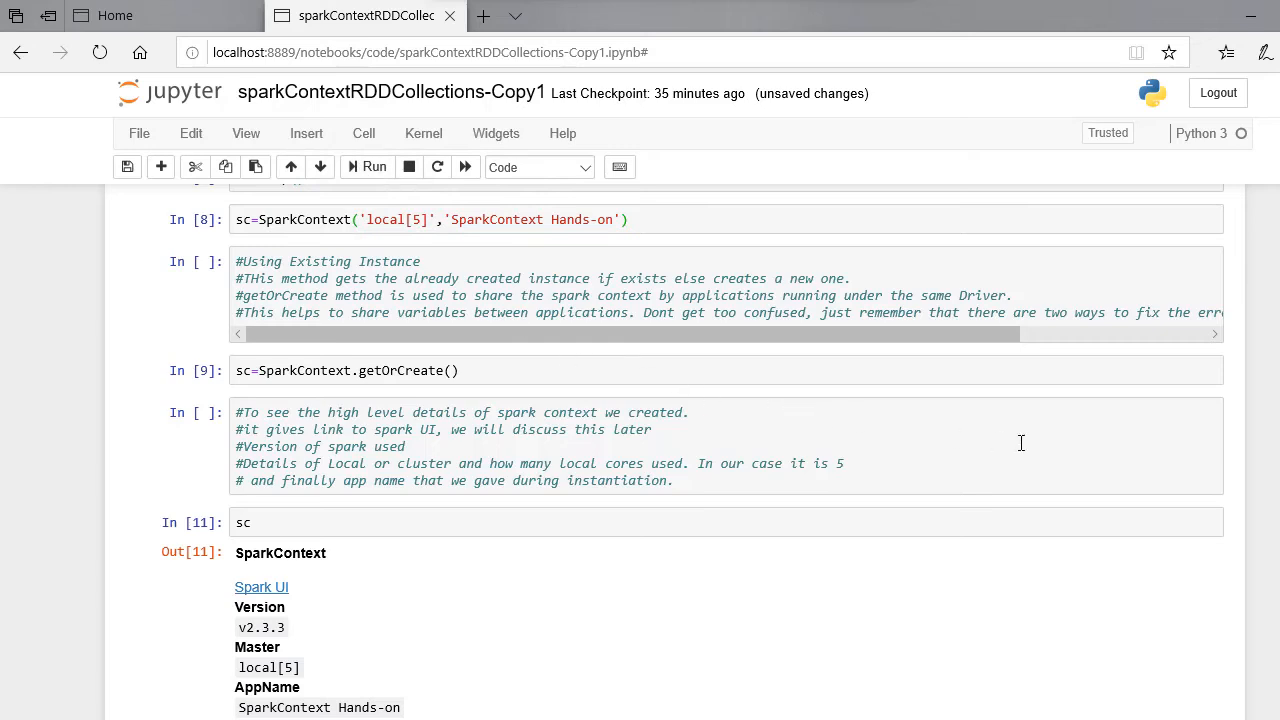
# Highlight the version v2.3.3 and master local[5] details in the output
pyautogui.scroll(-3)
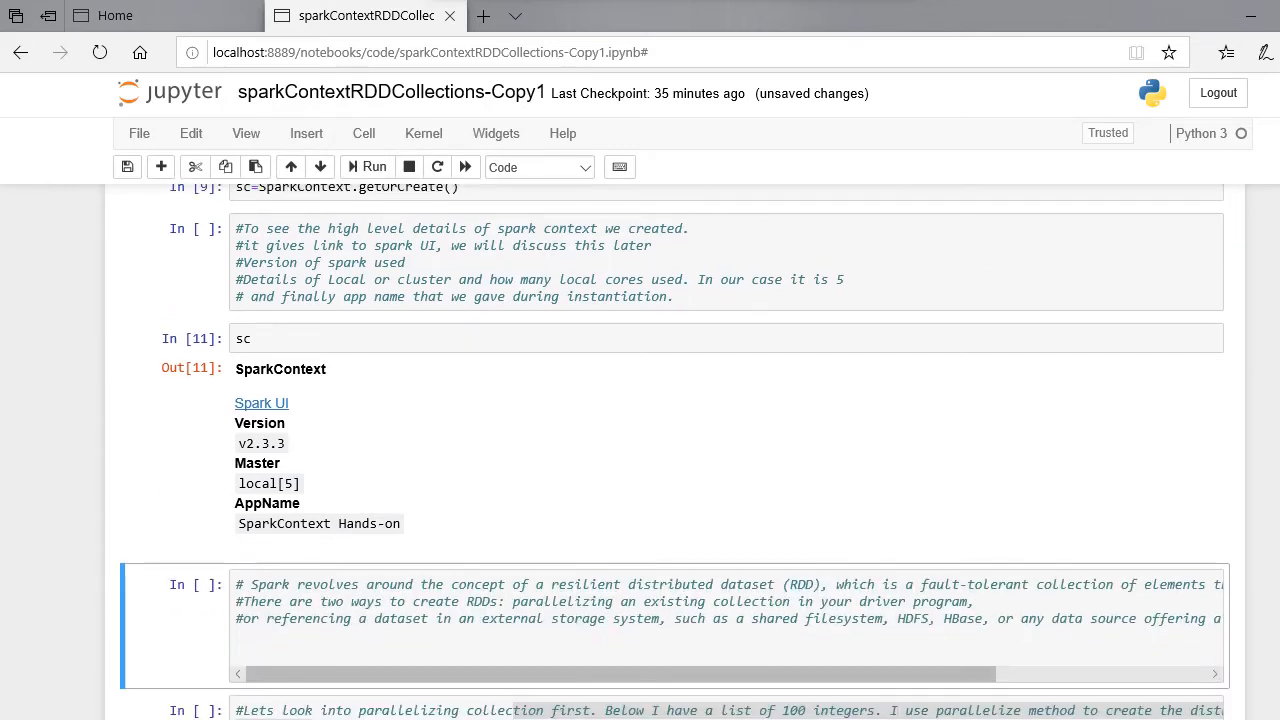
pyautogui.scroll(-3)
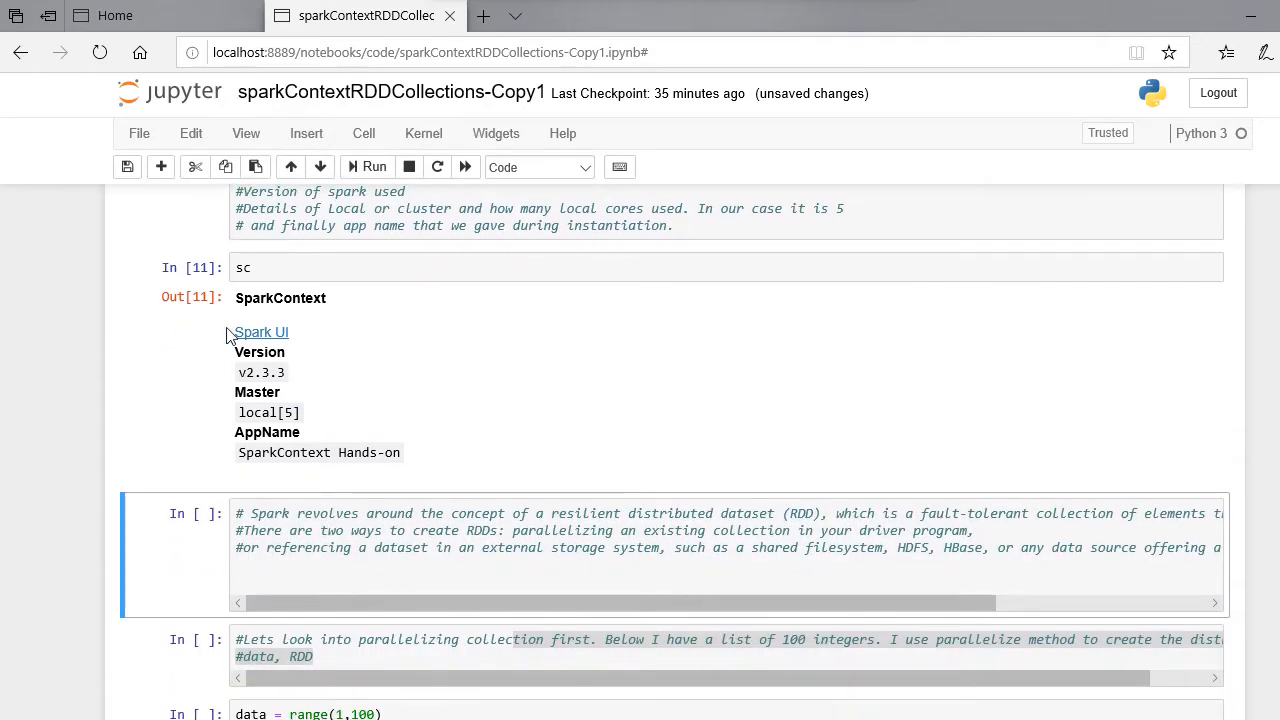
pyautogui.doubleClick(260, 352)
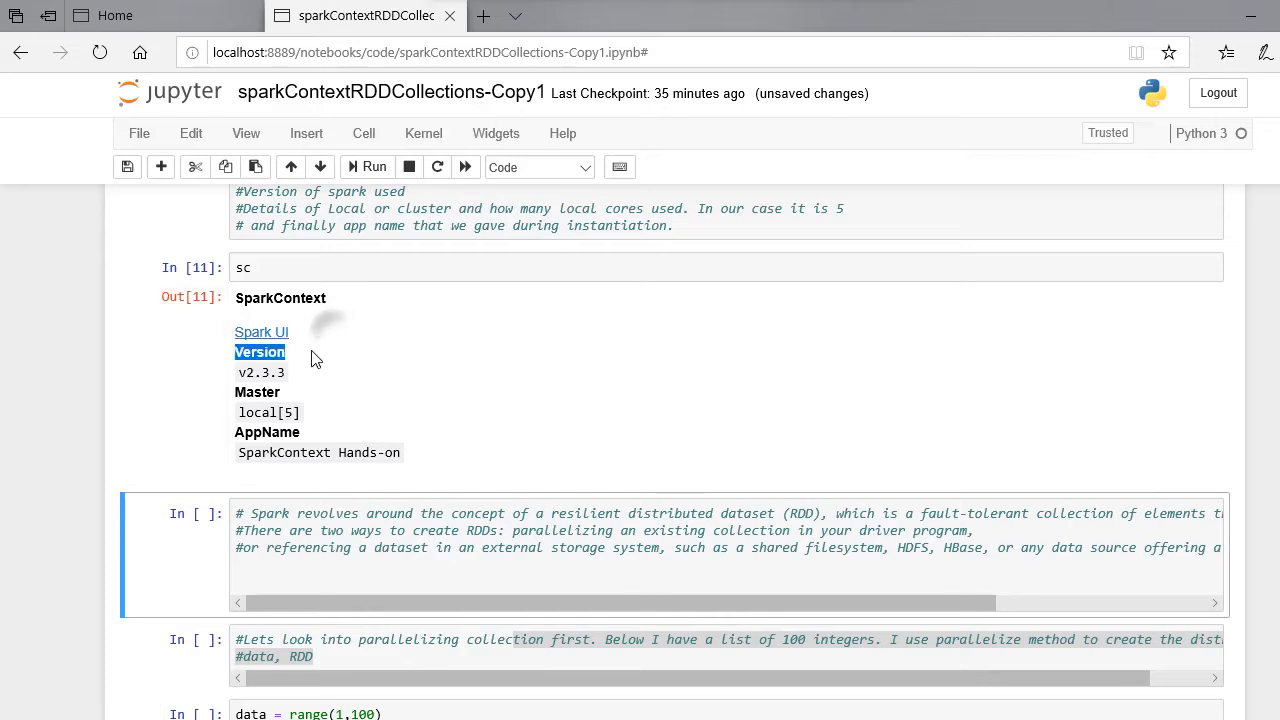
pyautogui.moveTo(234, 352); pyautogui.dragTo(300, 392)
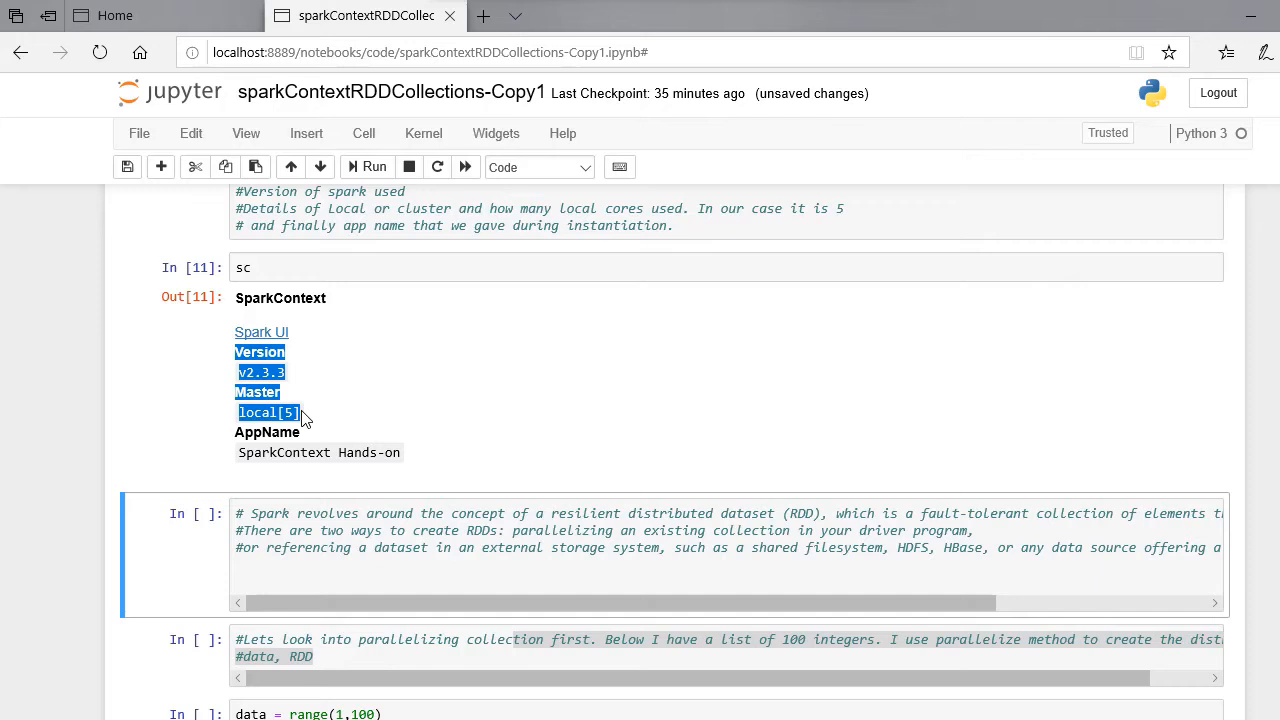
pyautogui.moveTo(300, 412); pyautogui.dragTo(400, 452)
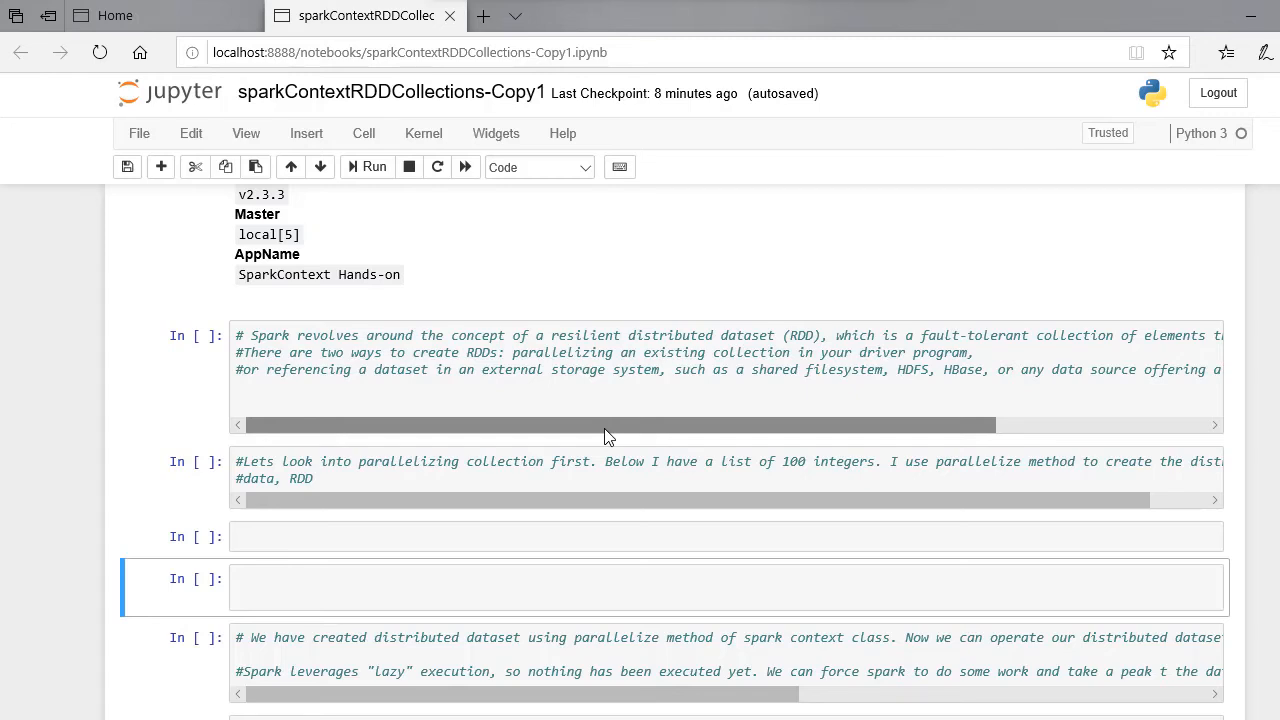
# Run data=range(1,100) with type(data), confirming the type is range
pyautogui.click(418, 536)
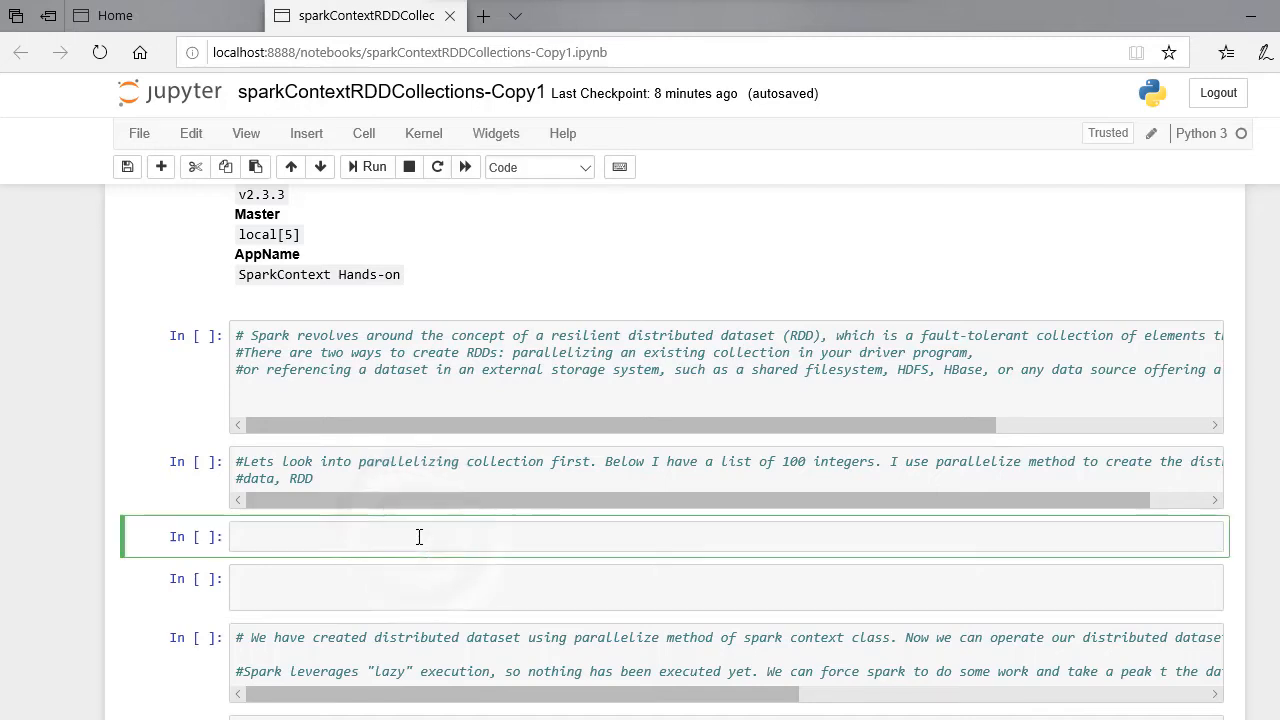
pyautogui.click(418, 536)
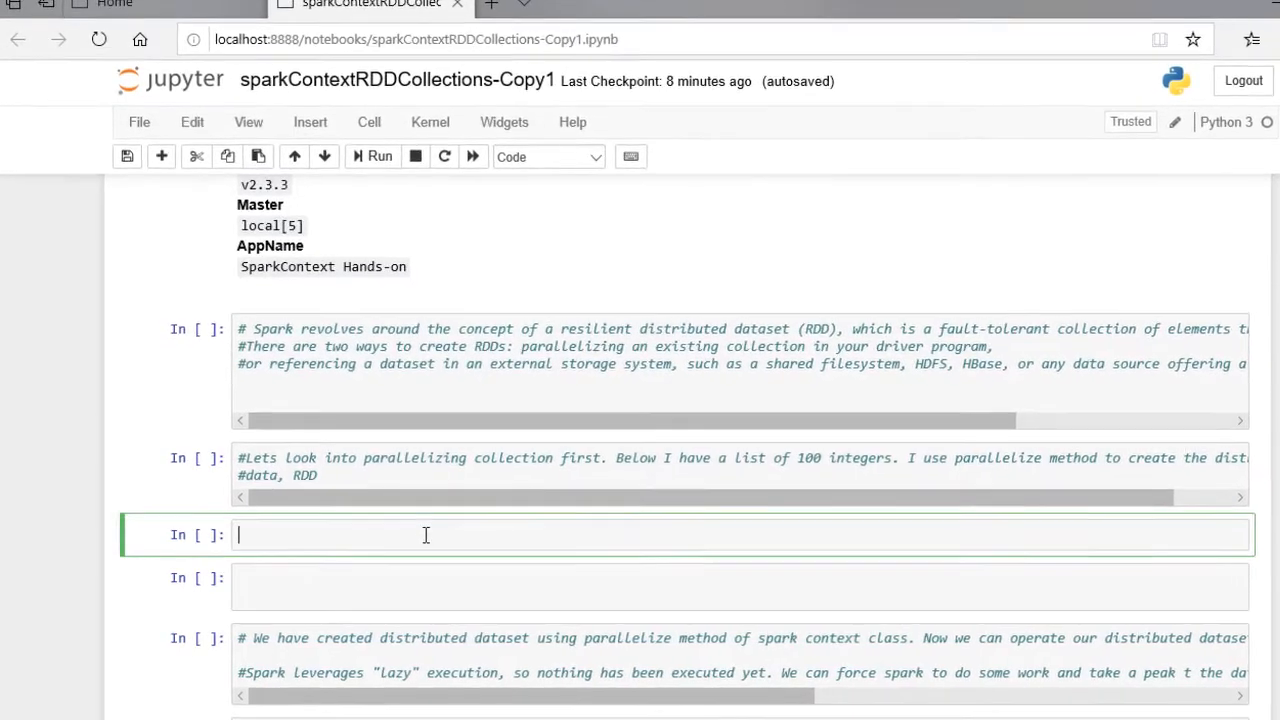
pyautogui.write('dat')
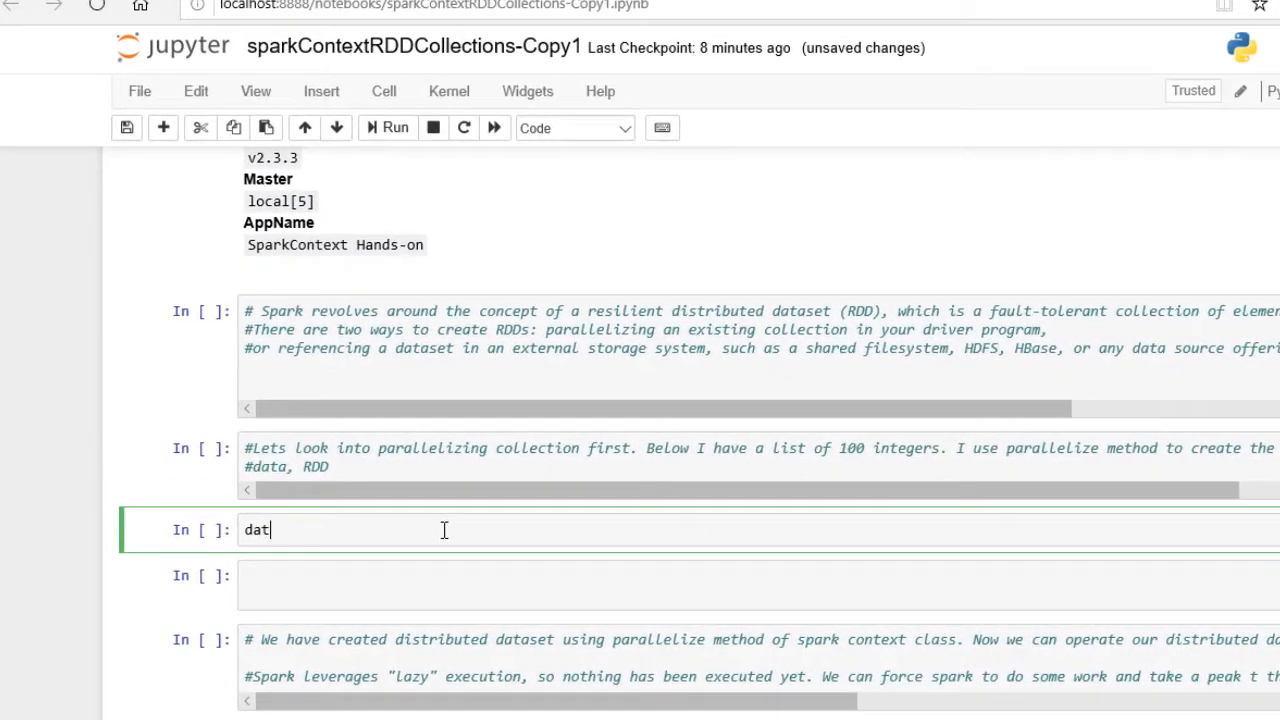
pyautogui.write('a=')
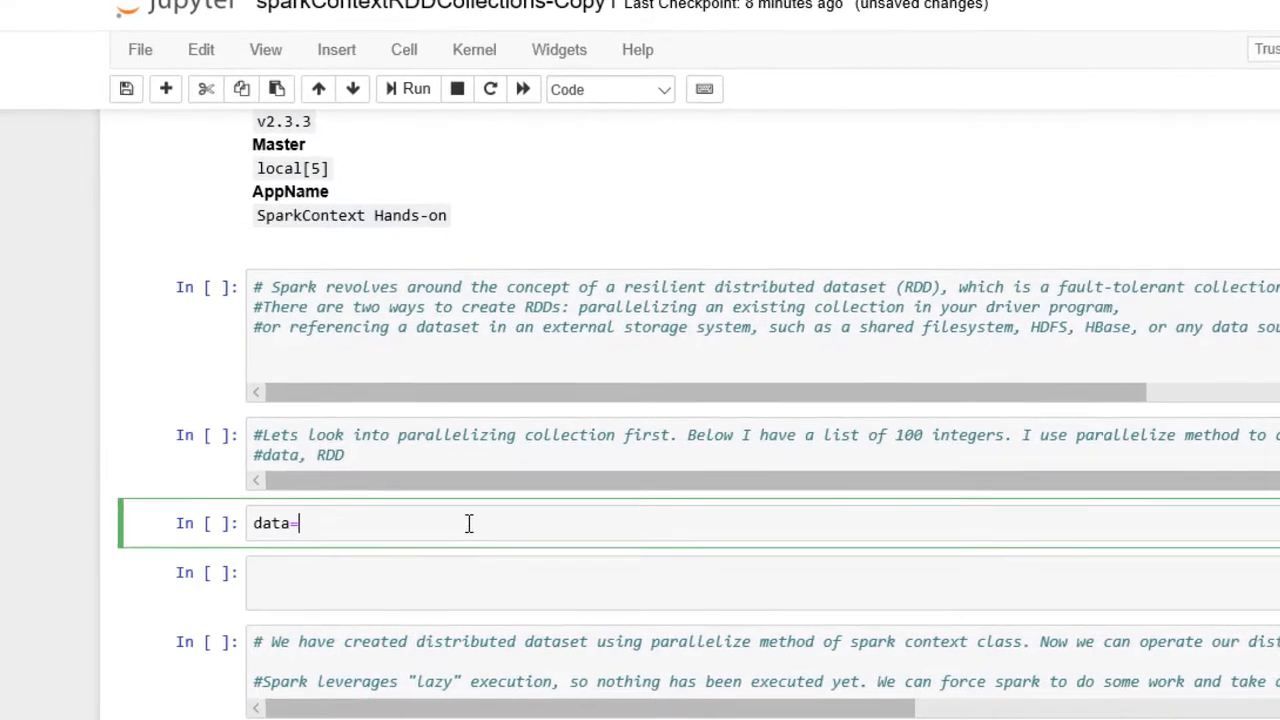
pyautogui.write('ran')
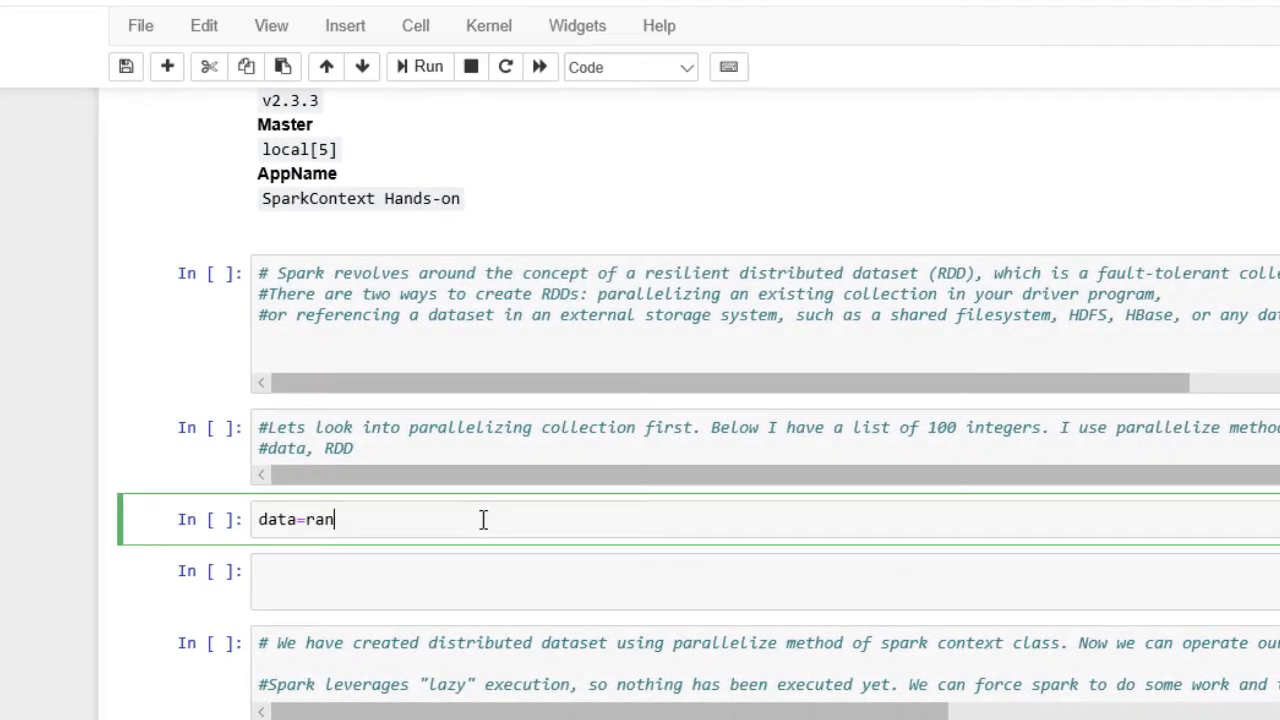
pyautogui.write('ge(1,100)')
pyautogui.write('type')
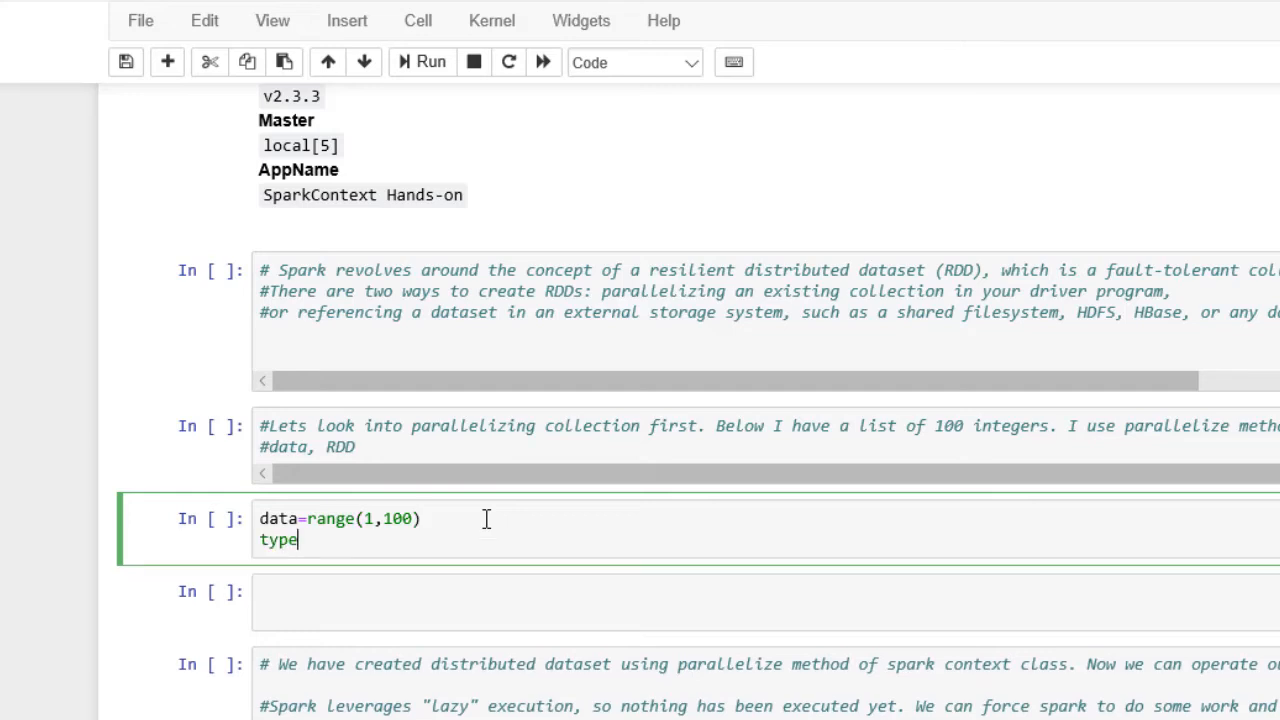
pyautogui.write('(data)')
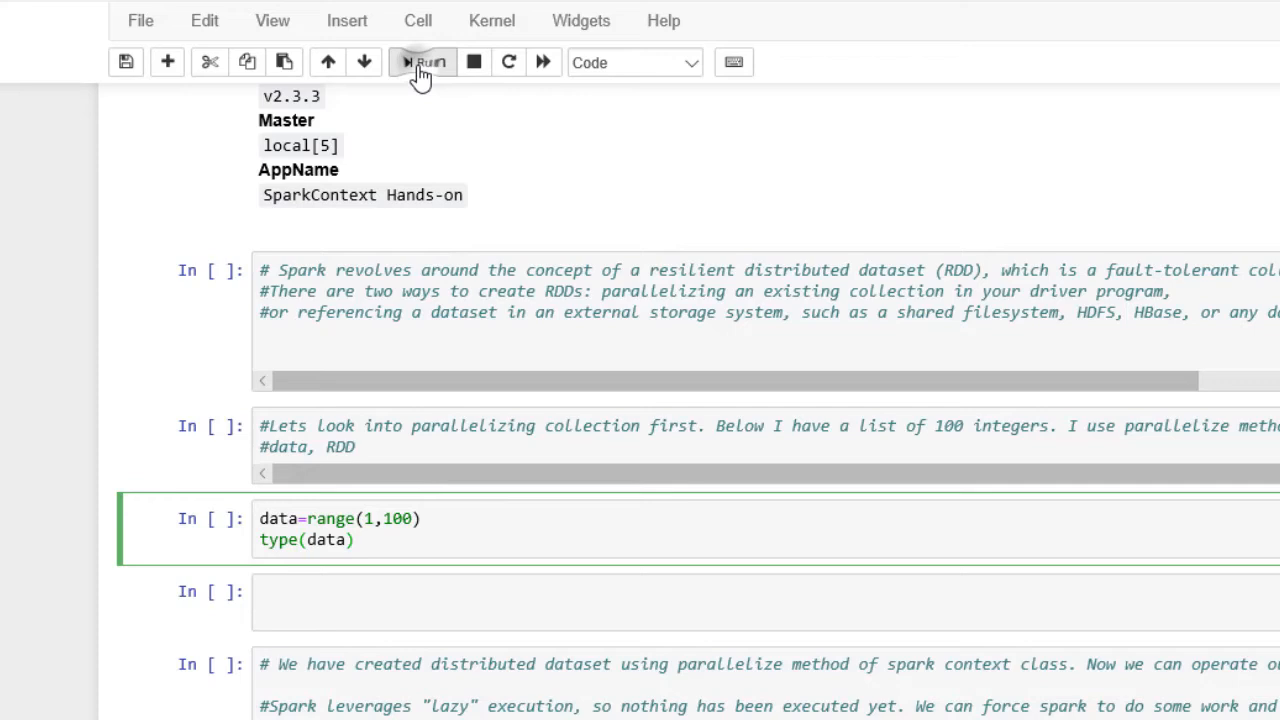
pyautogui.click(420, 62)
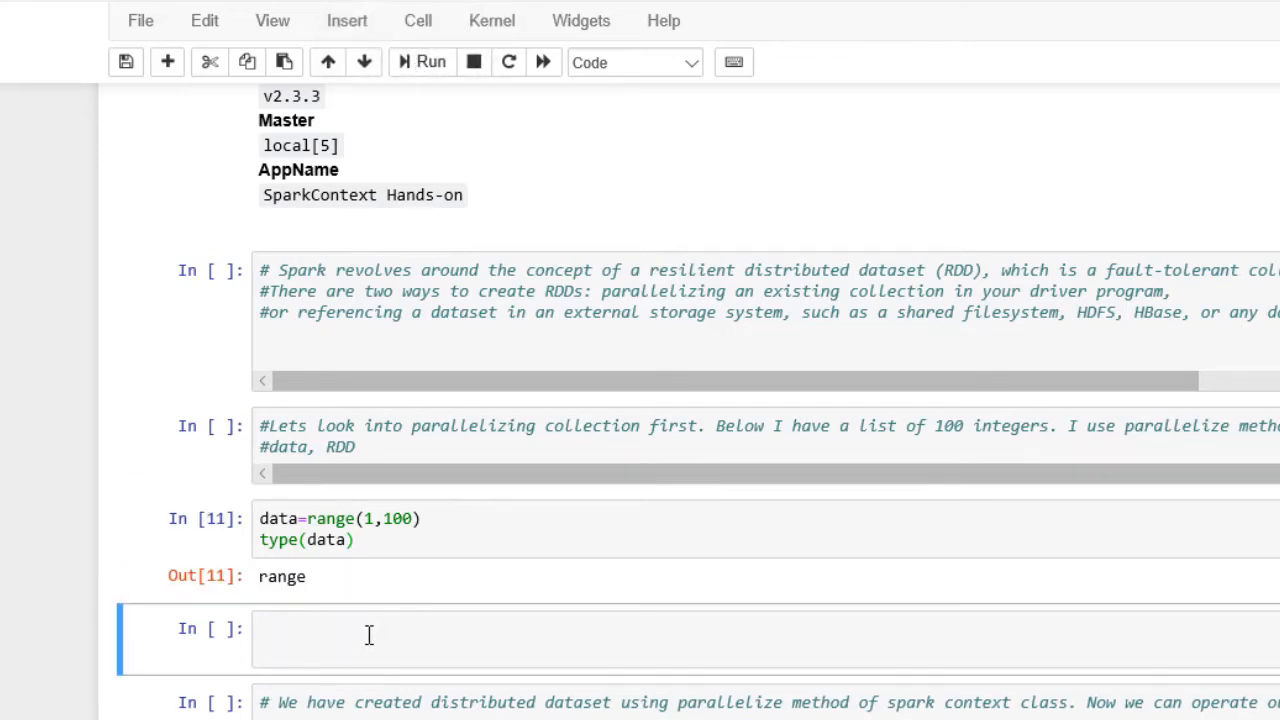
pyautogui.click(400, 628)
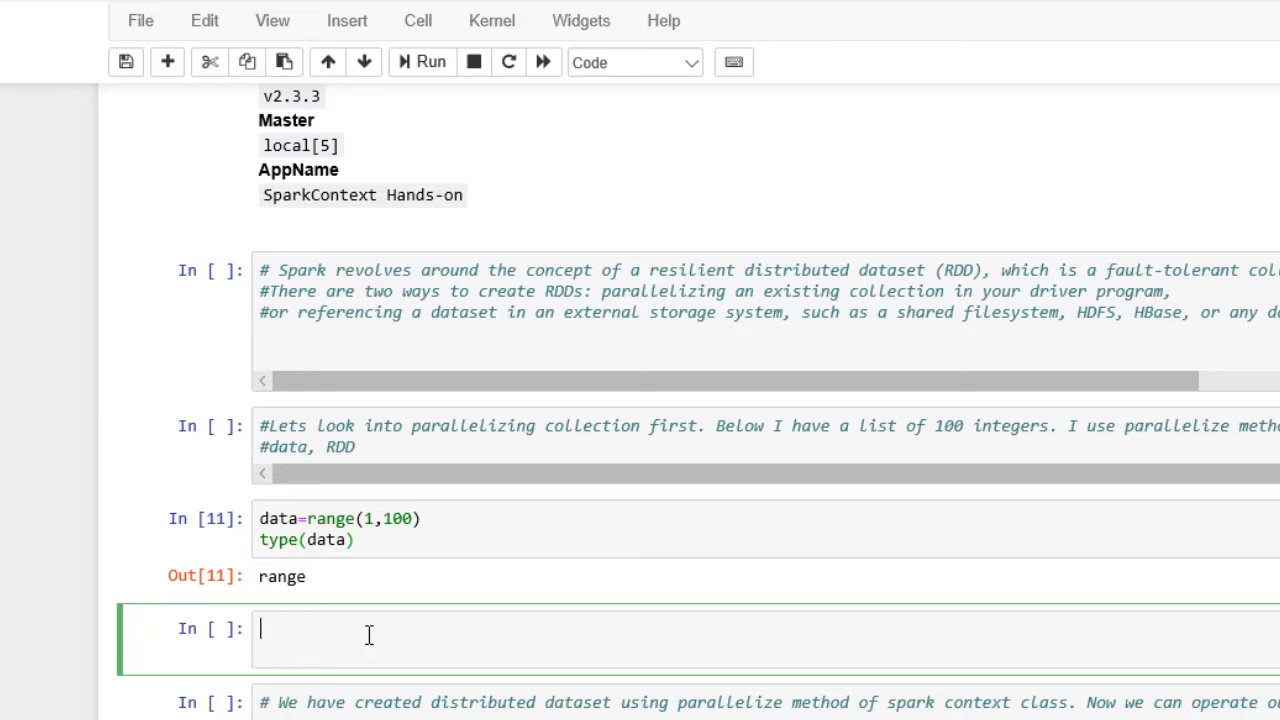
pyautogui.write('distData')
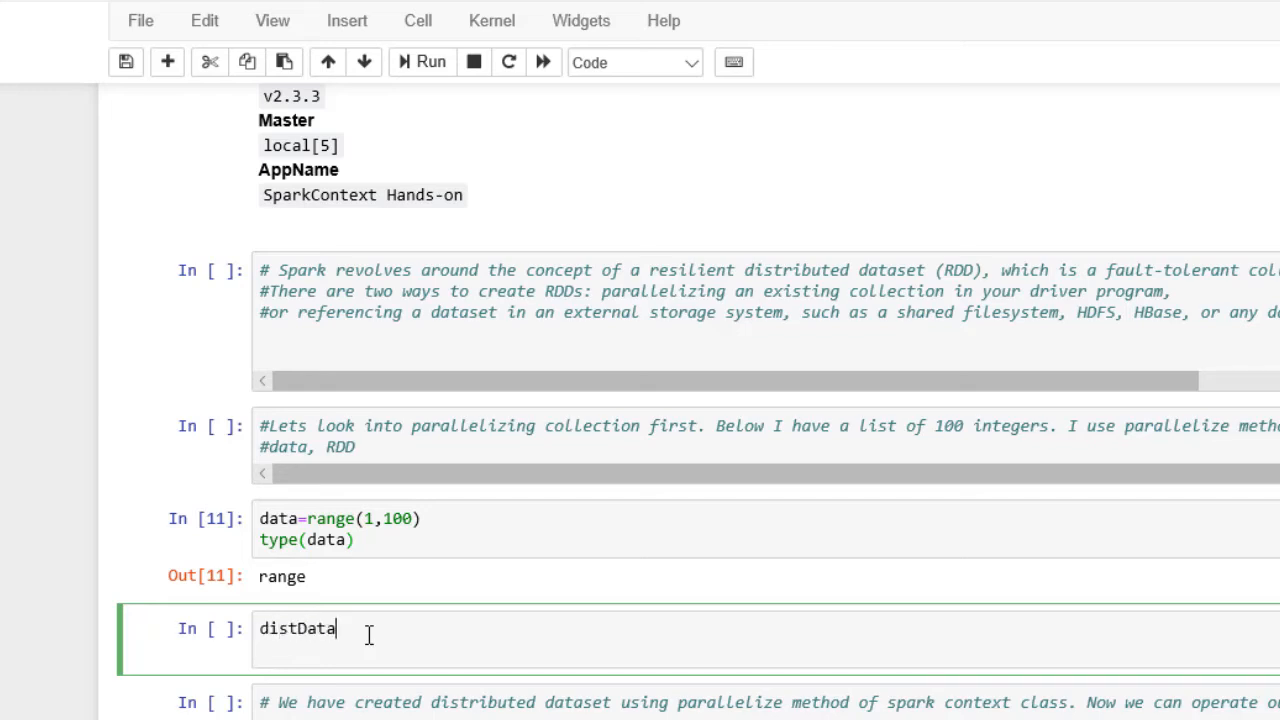
pyautogui.write('=sc.parallelize(data')
pyautogui.write('type(data)')
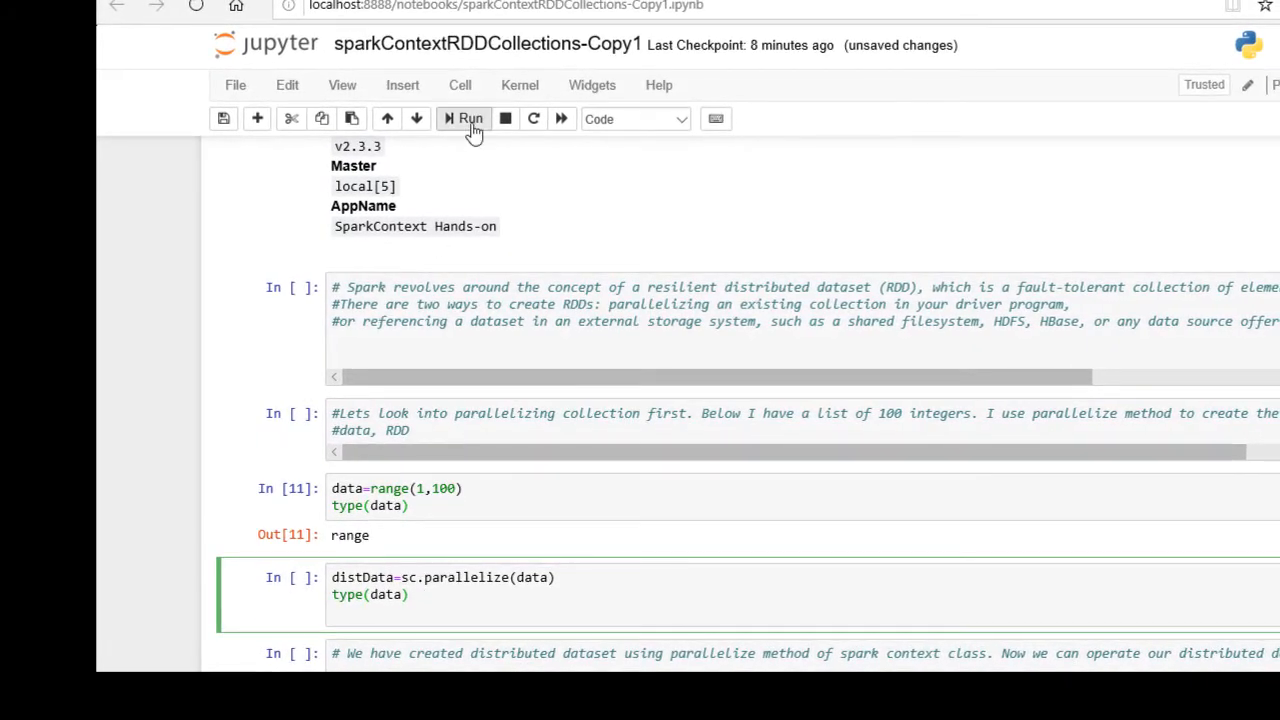
pyautogui.click(468, 118)
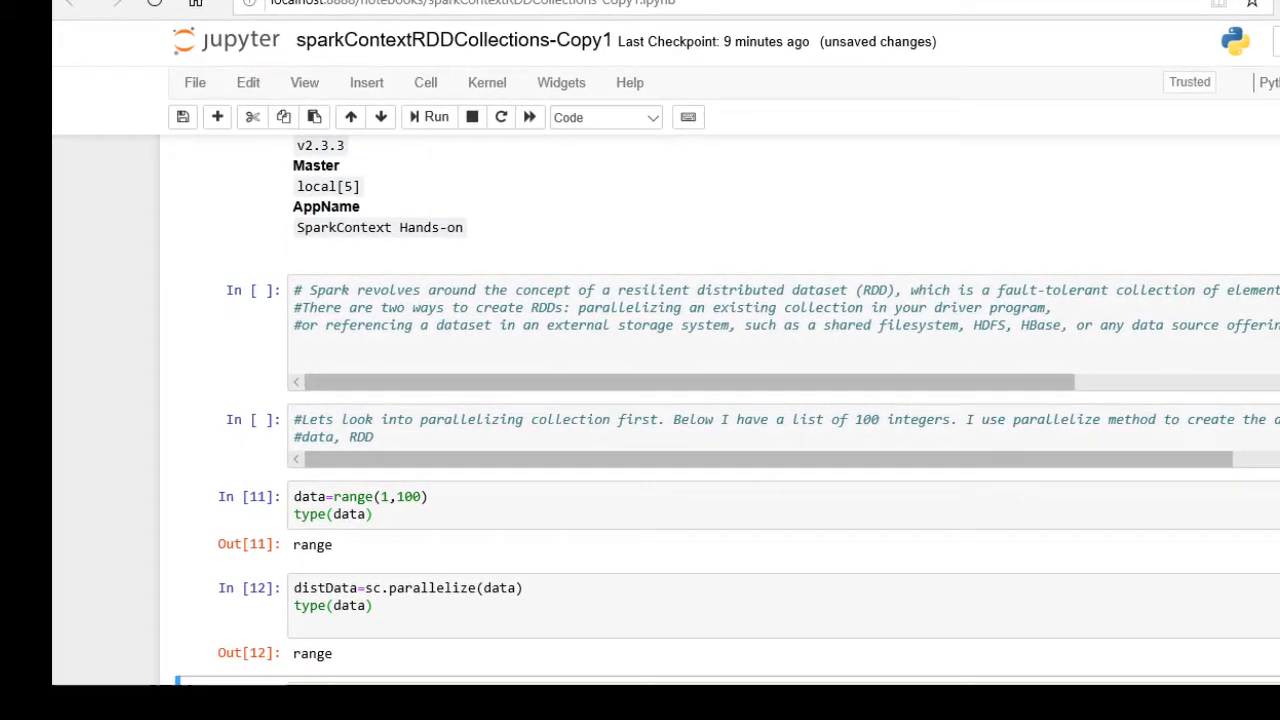
pyautogui.scroll(-3)
pyautogui.write('i')
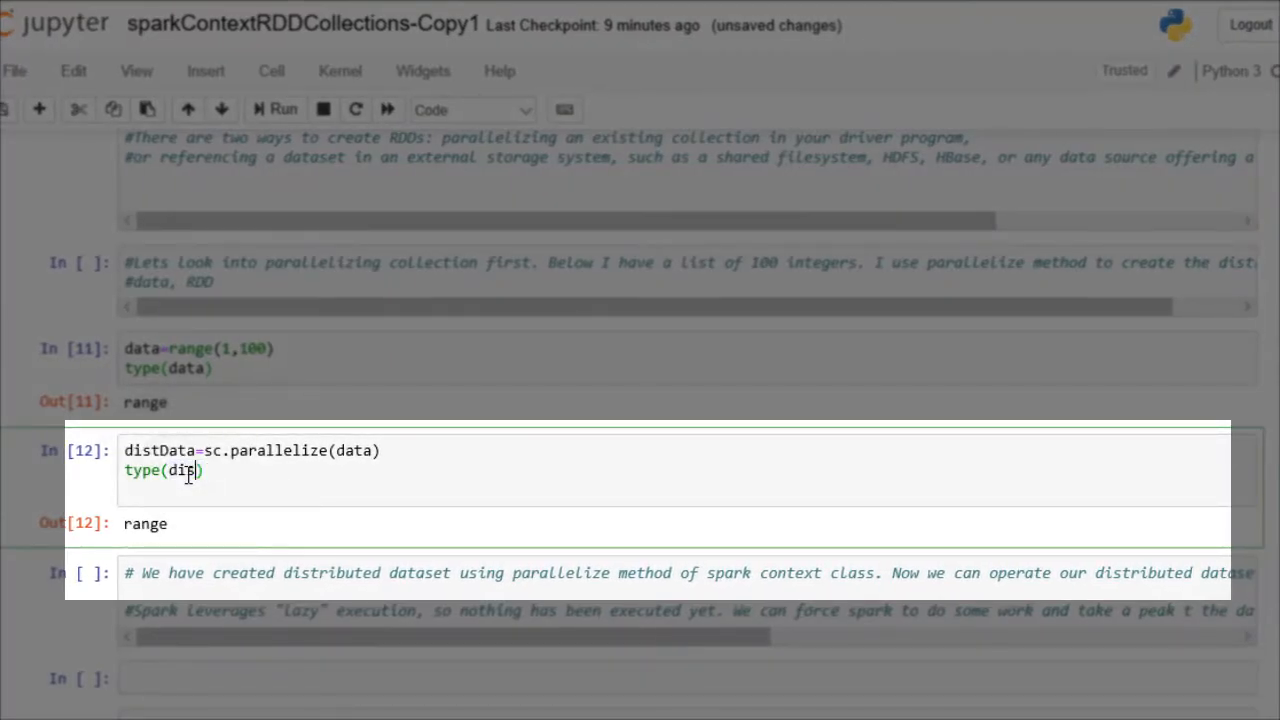
pyautogui.write('stData')
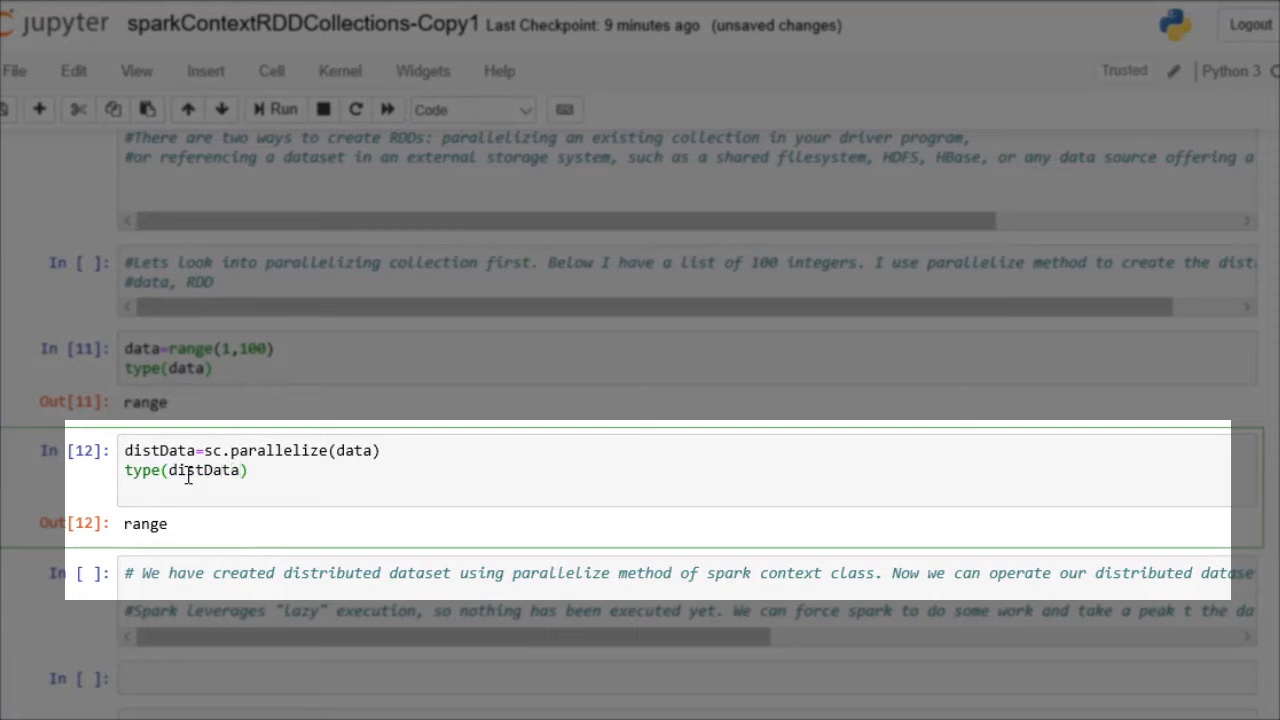
pyautogui.click(276, 108)
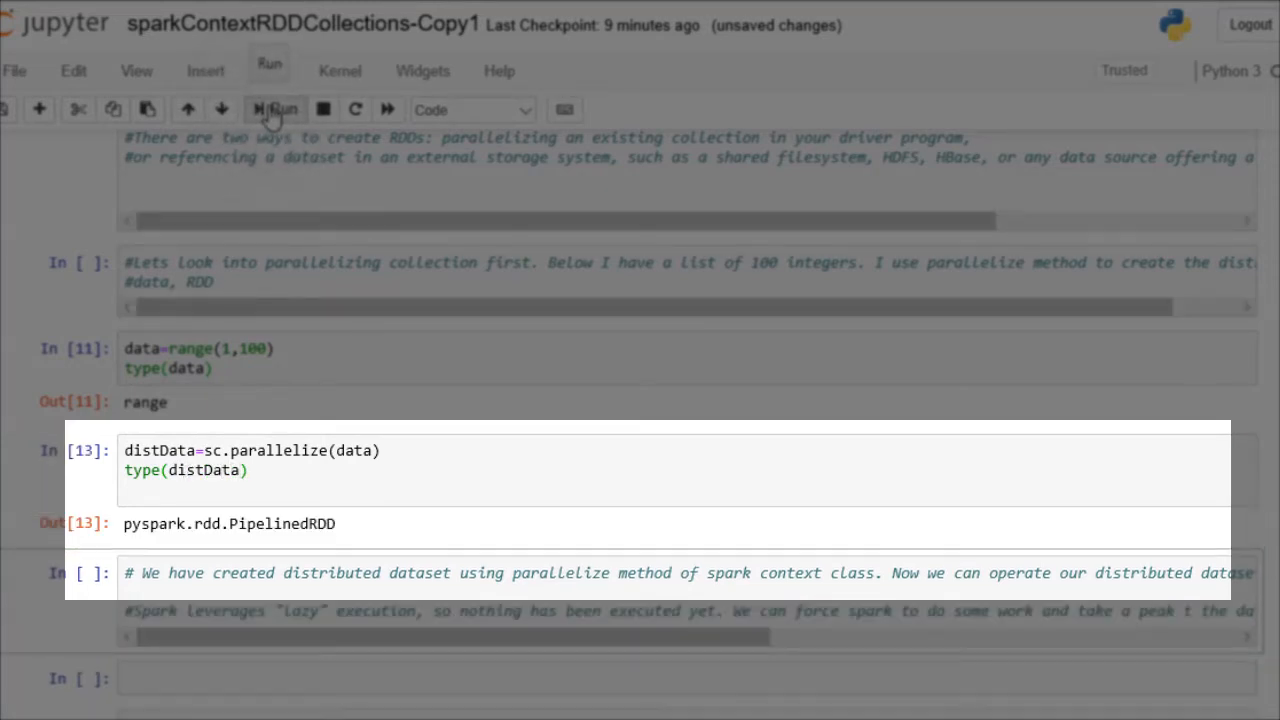
pyautogui.doubleClick(230, 524)
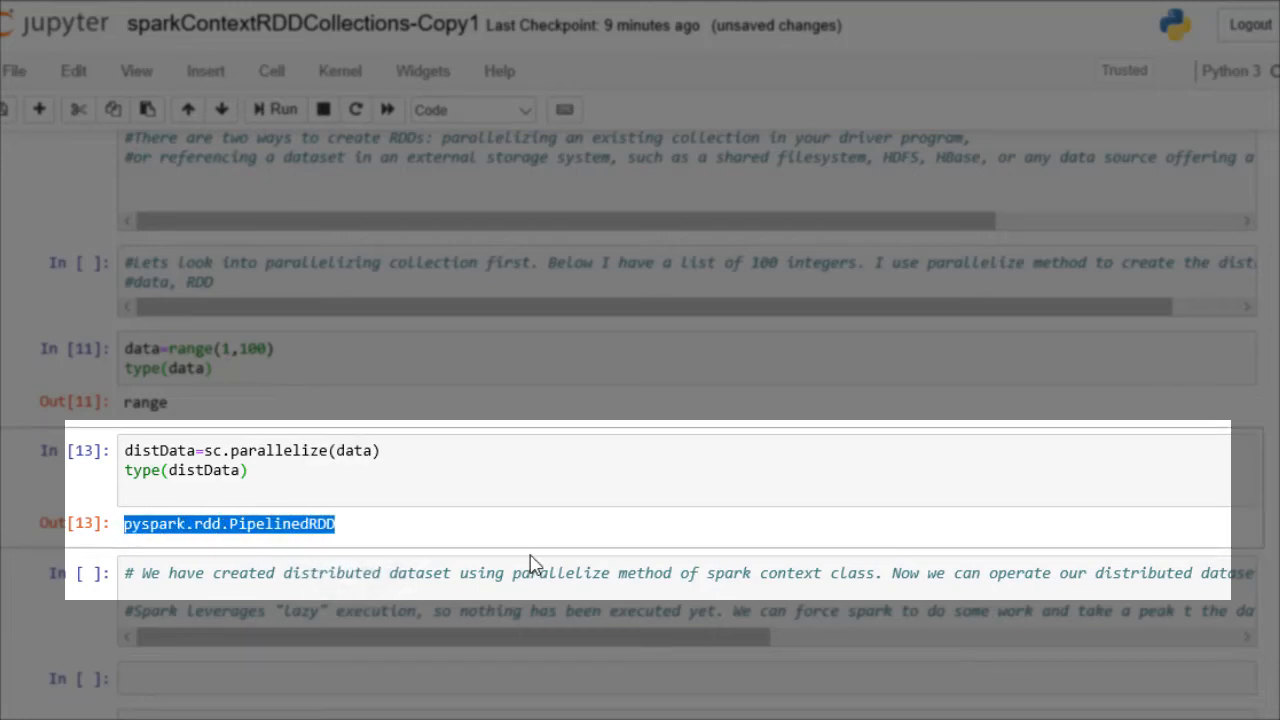
pyautogui.moveTo(536, 564)
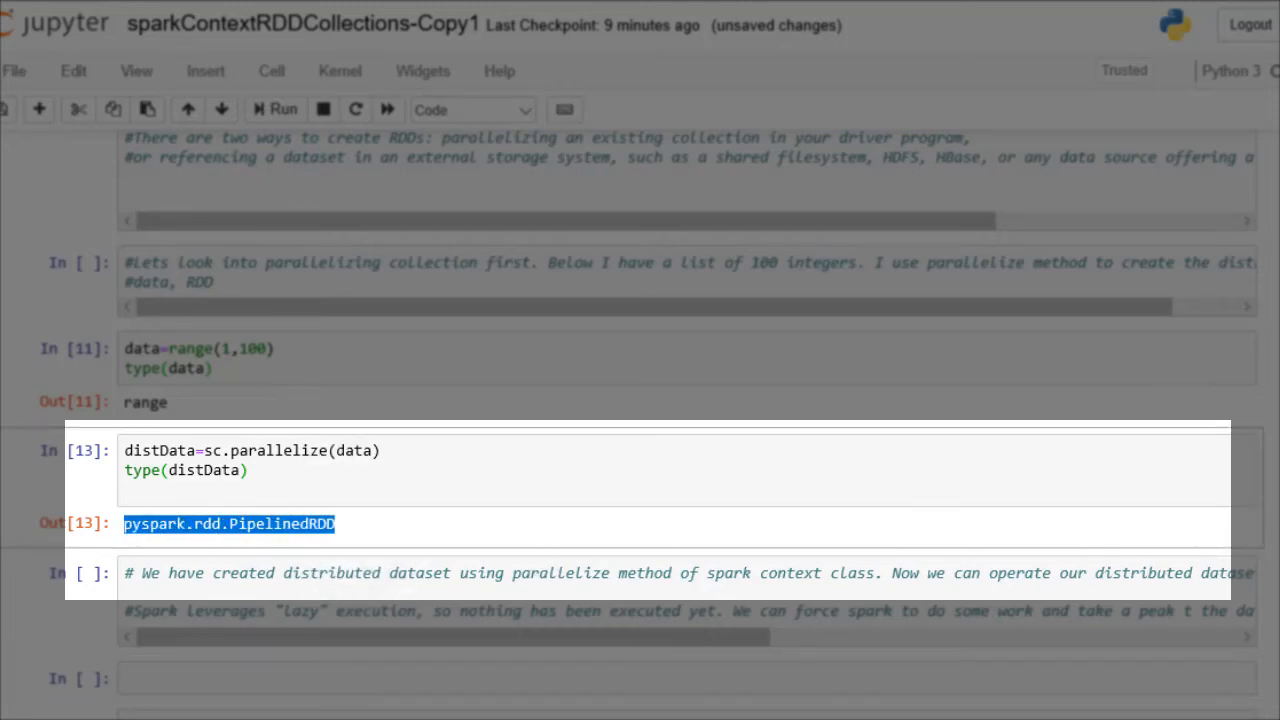
pyautogui.scroll(-3)
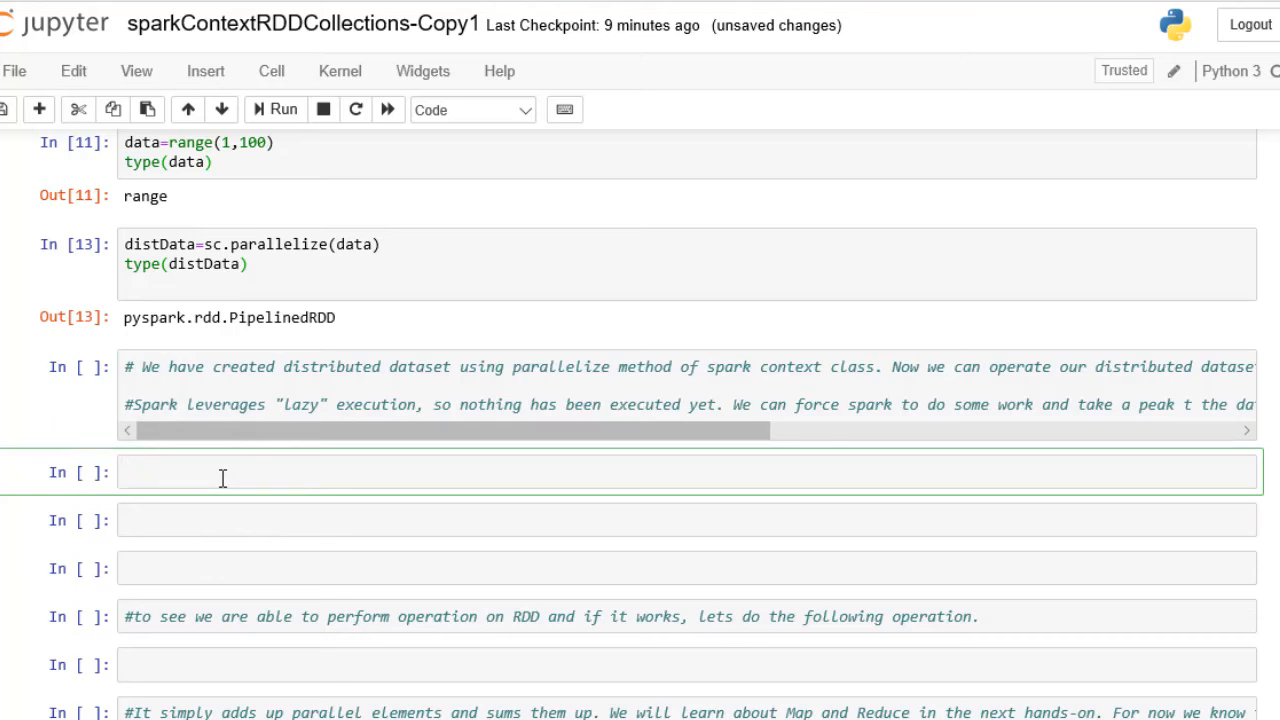
# Run distData.take(50), listing the numbers 1 through 50
pyautogui.write('distData')
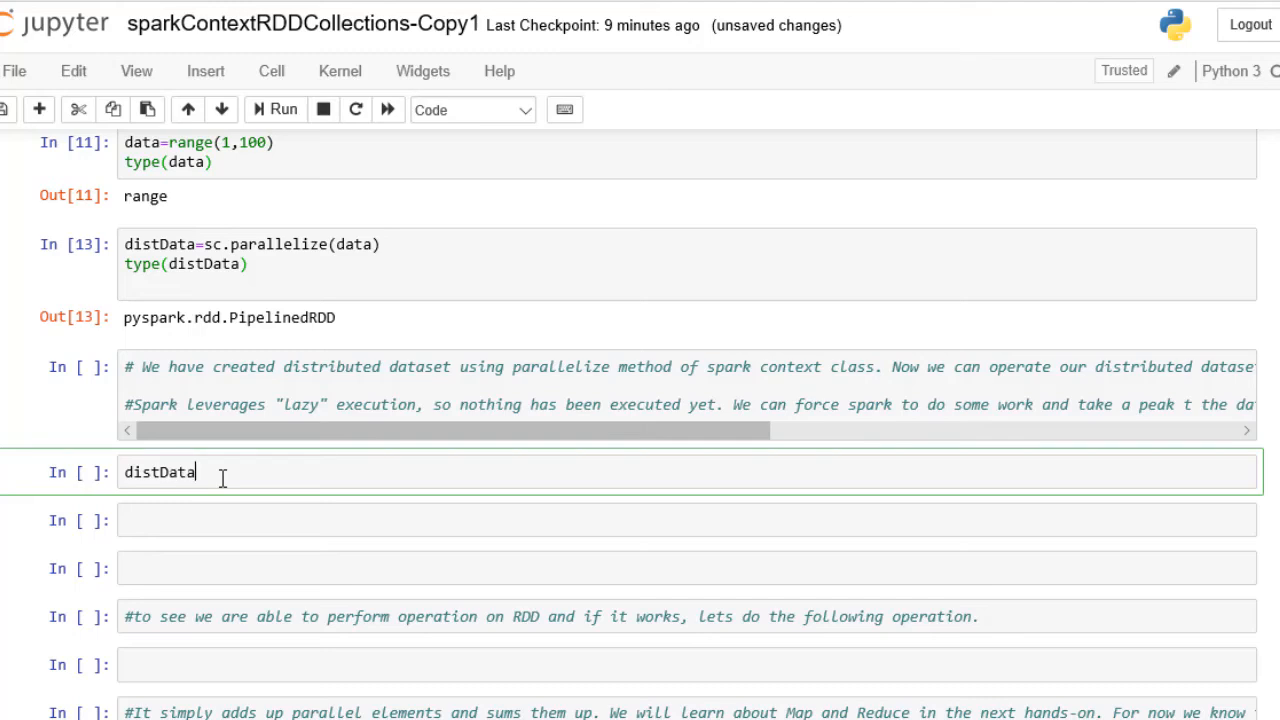
pyautogui.write('.take()')
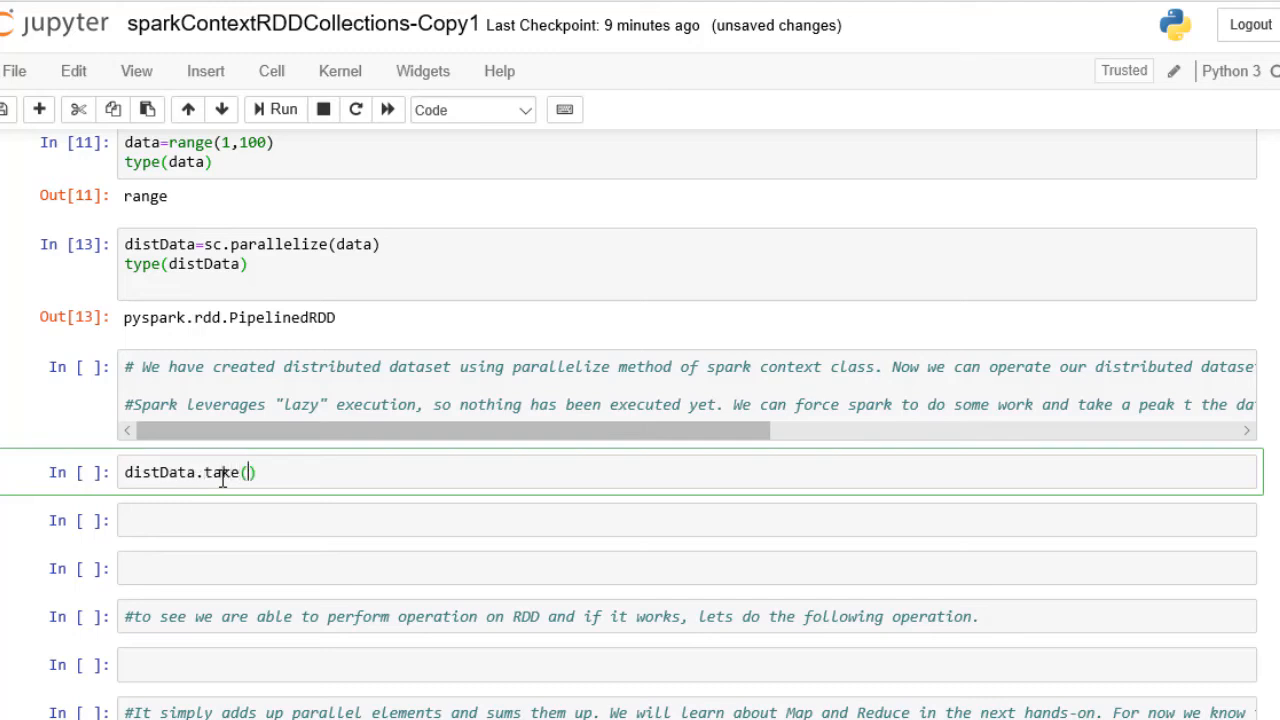
pyautogui.write('50')
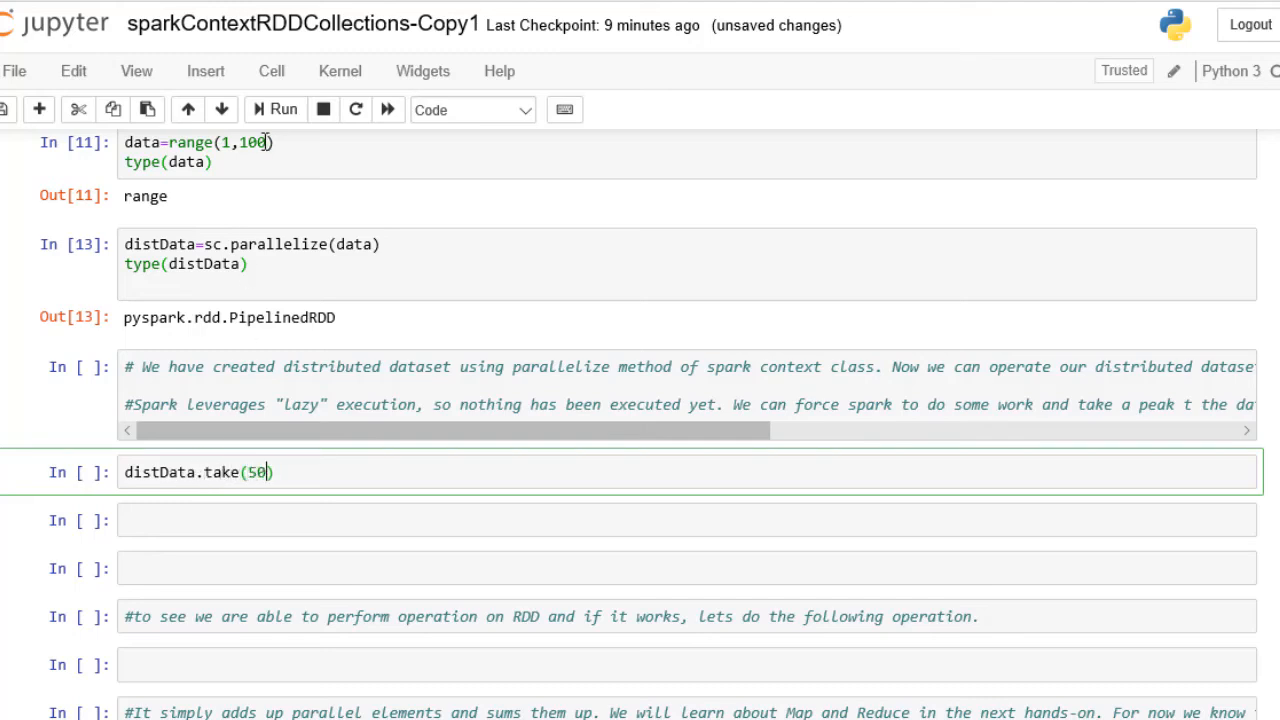
pyautogui.click(276, 108)
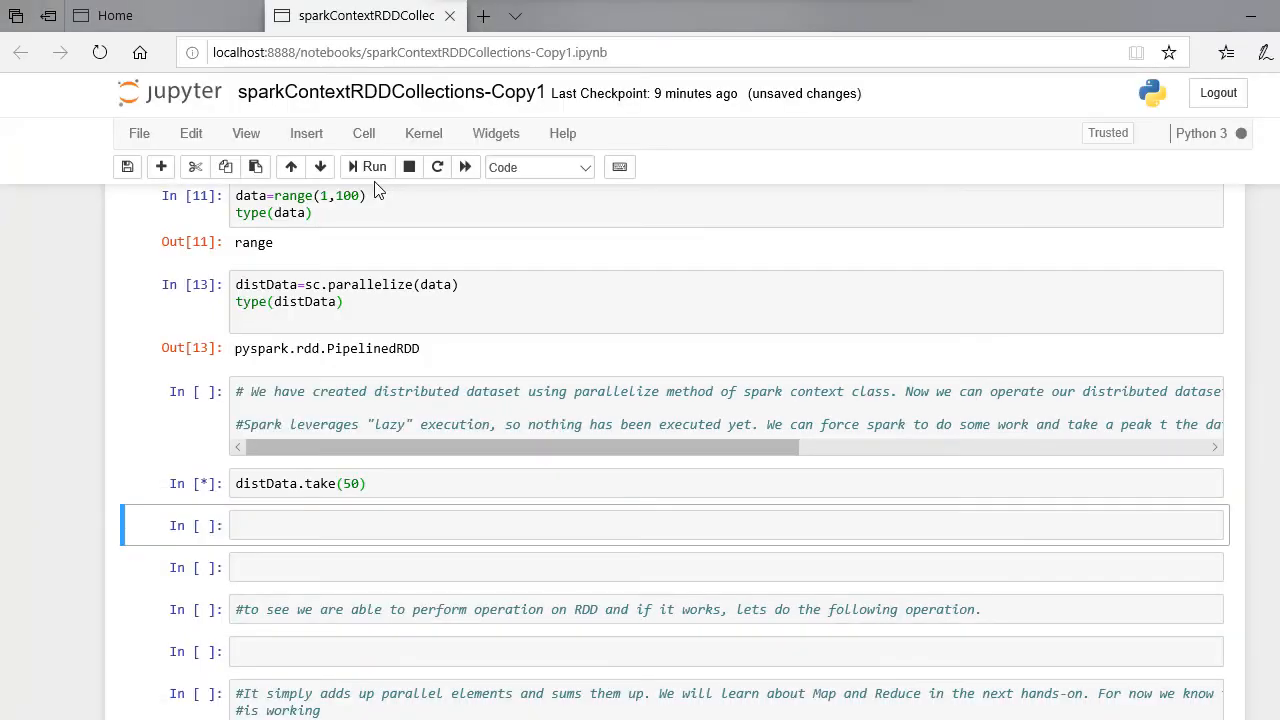
pyautogui.click(368, 168)
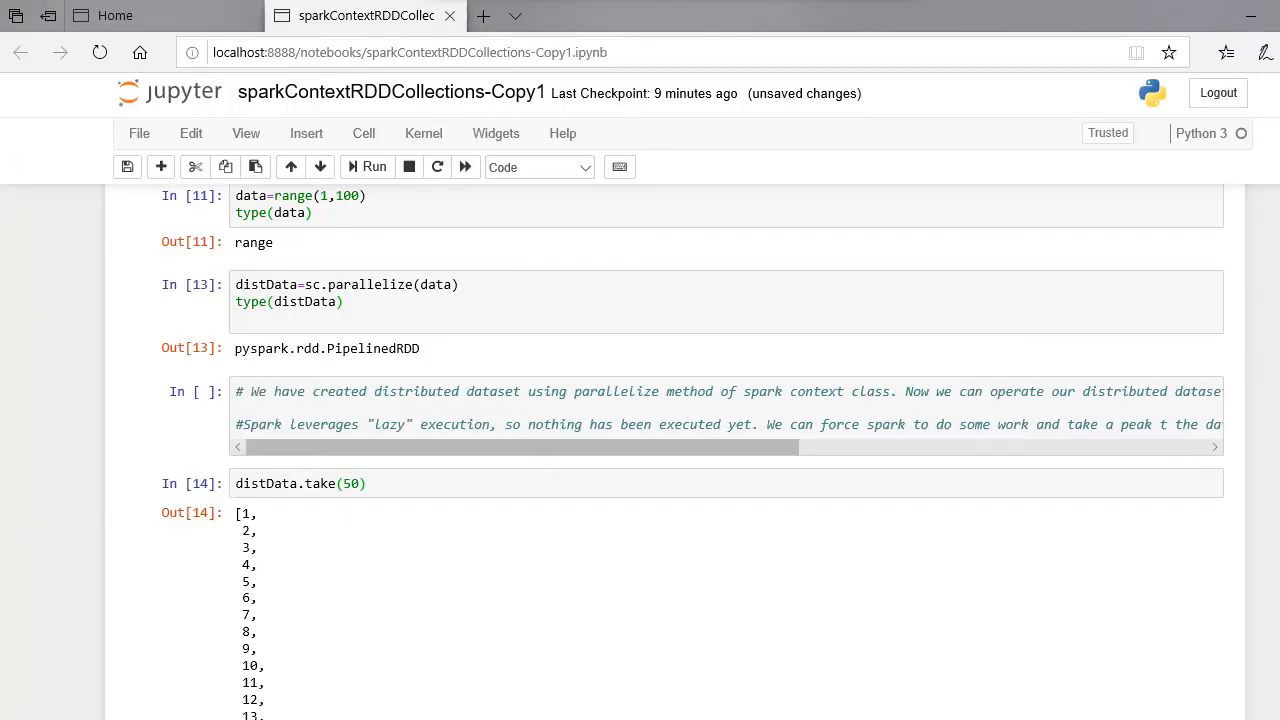
pyautogui.scroll(-3)
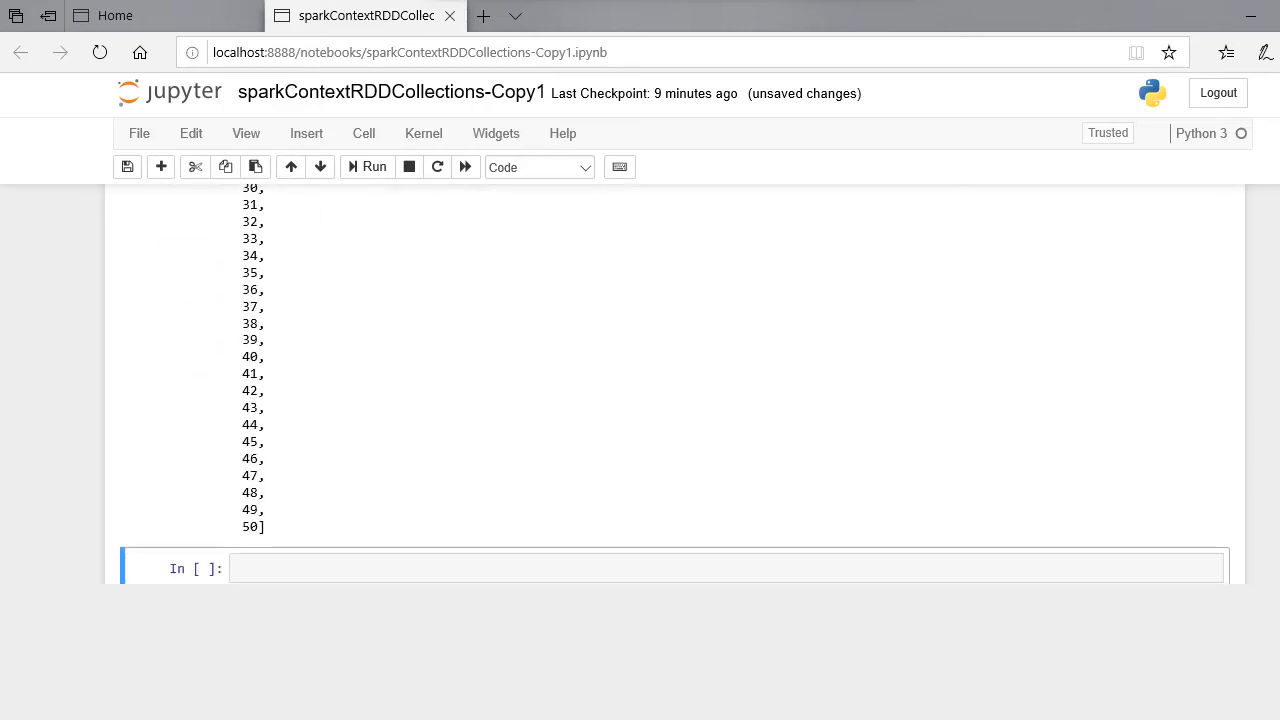
pyautogui.scroll(-3)
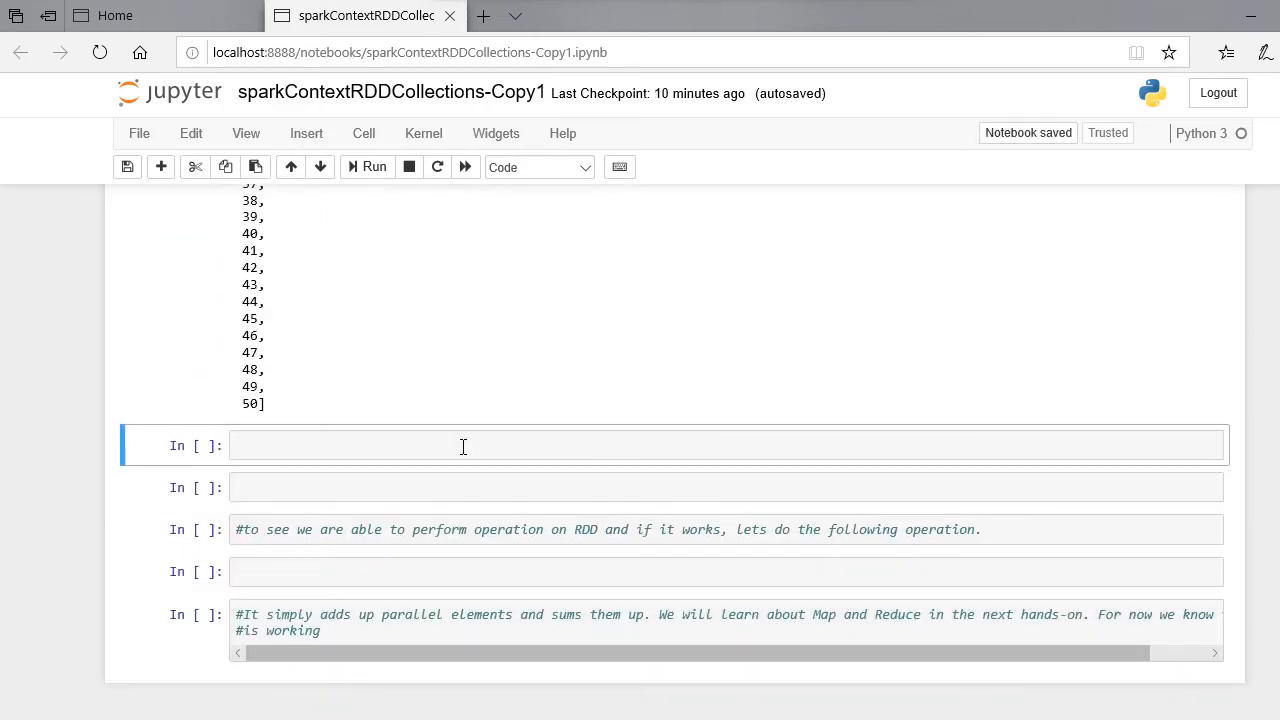
pyautogui.click(700, 572)
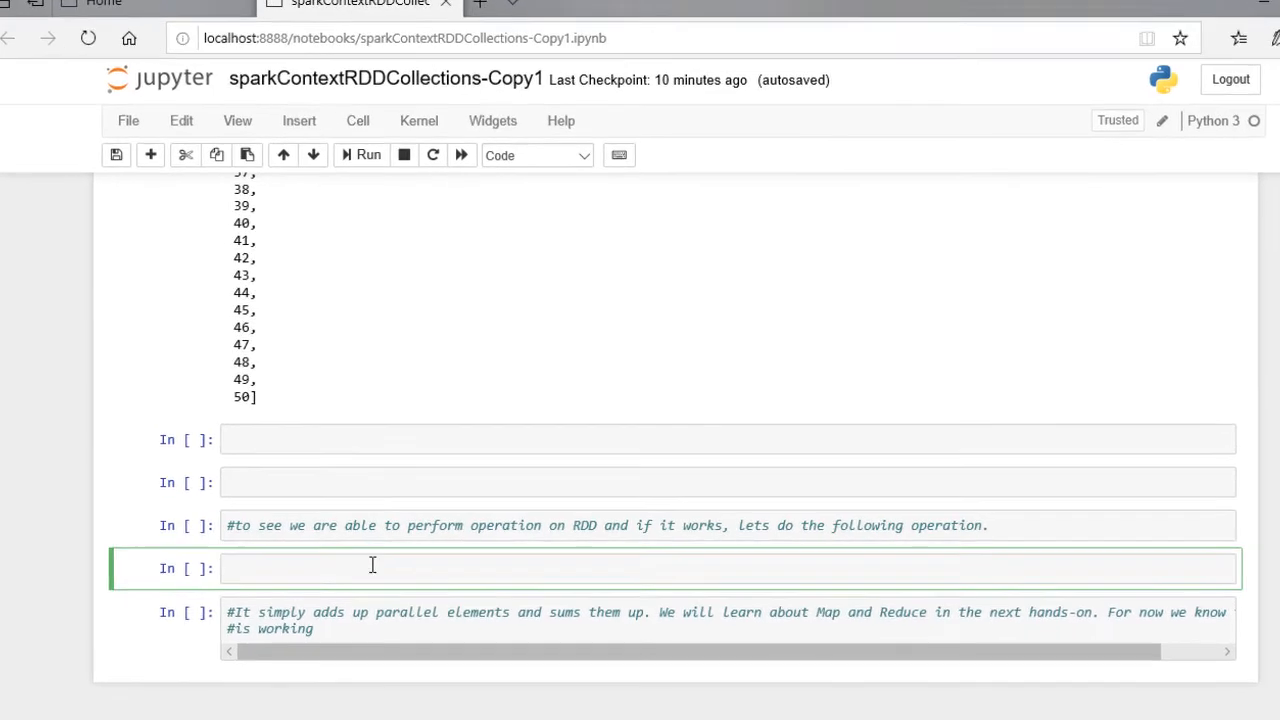
# Run distData.reduce(lambda a,b : a+b) in the cell, returning 4950
pyautogui.write('dist')
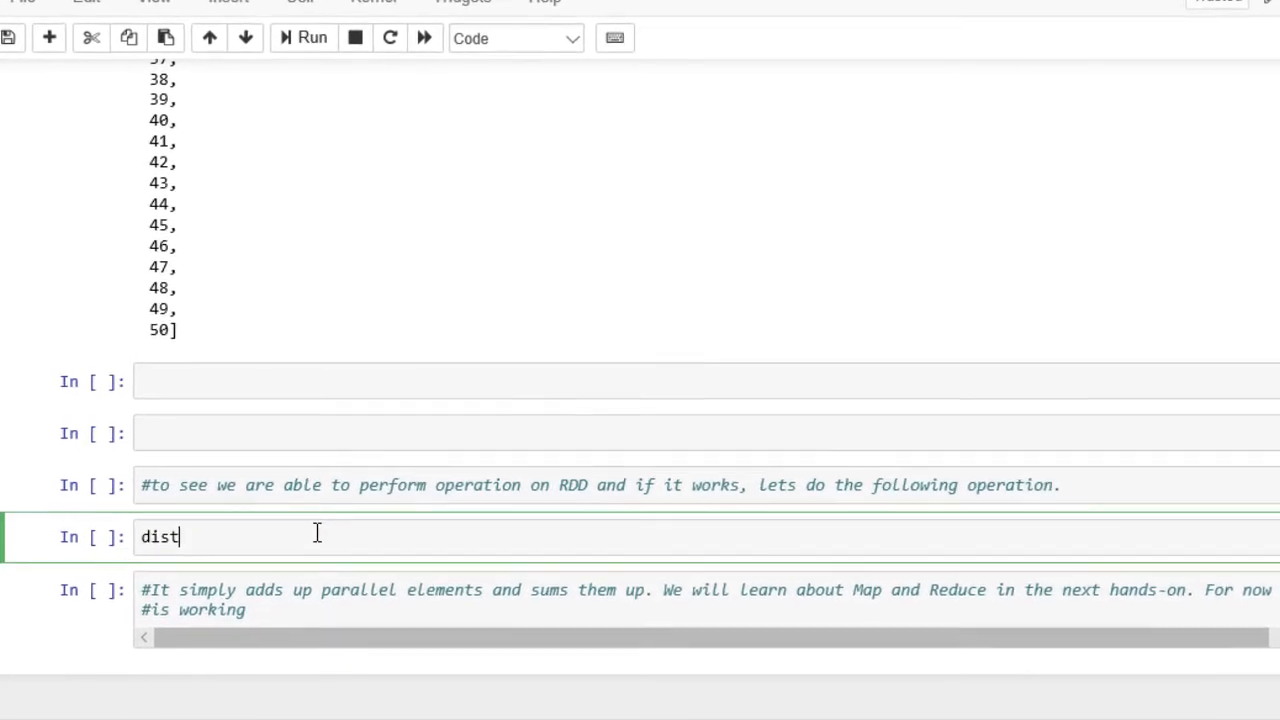
pyautogui.write('Data')
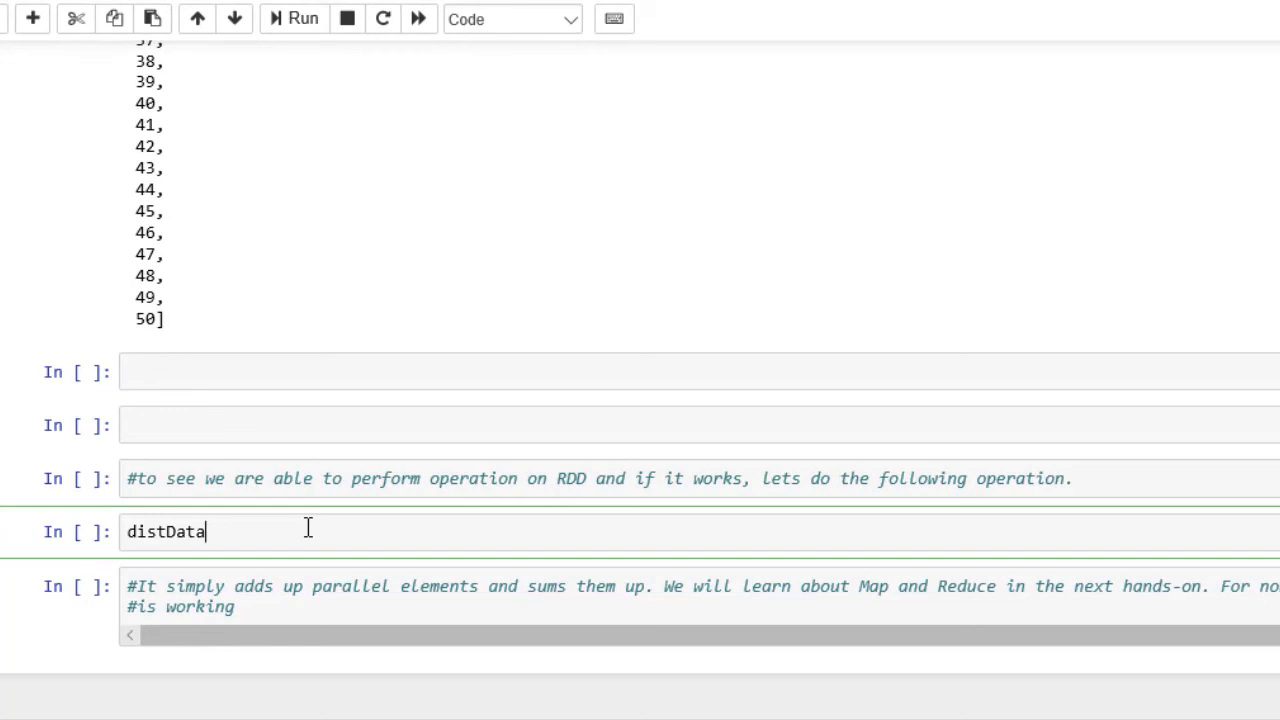
pyautogui.write('.reduce')
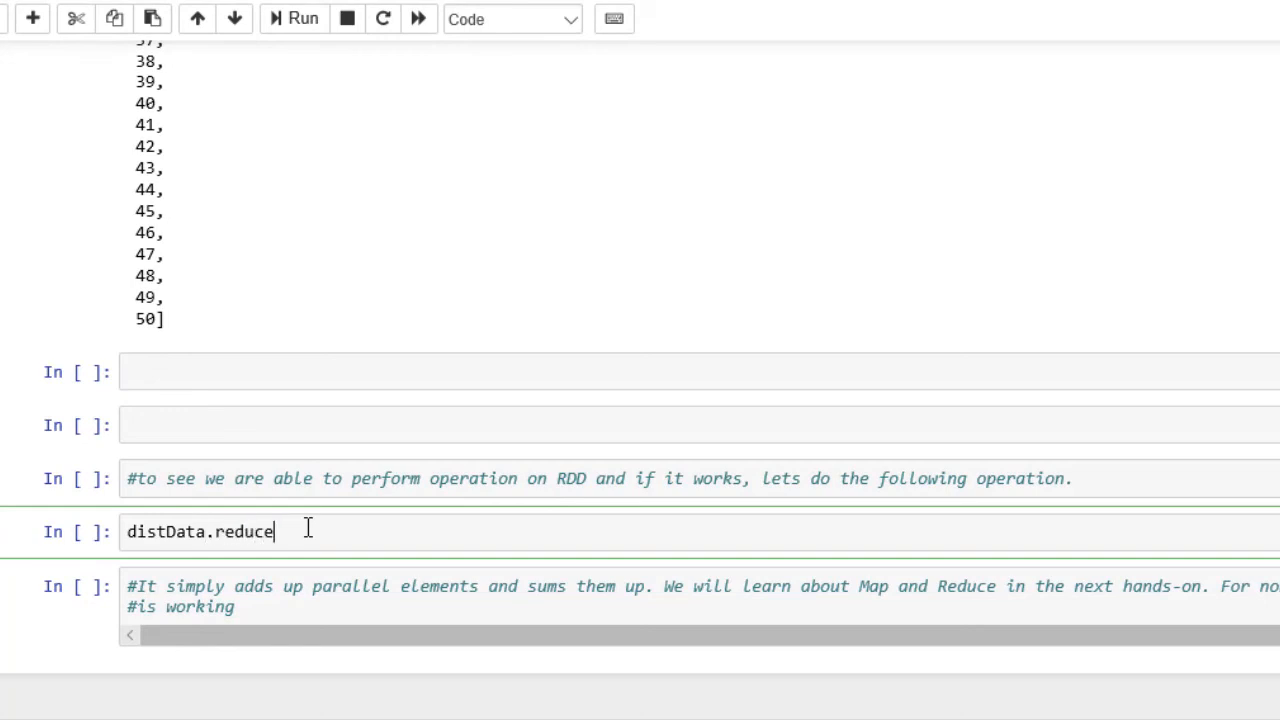
pyautogui.write('(lambd')
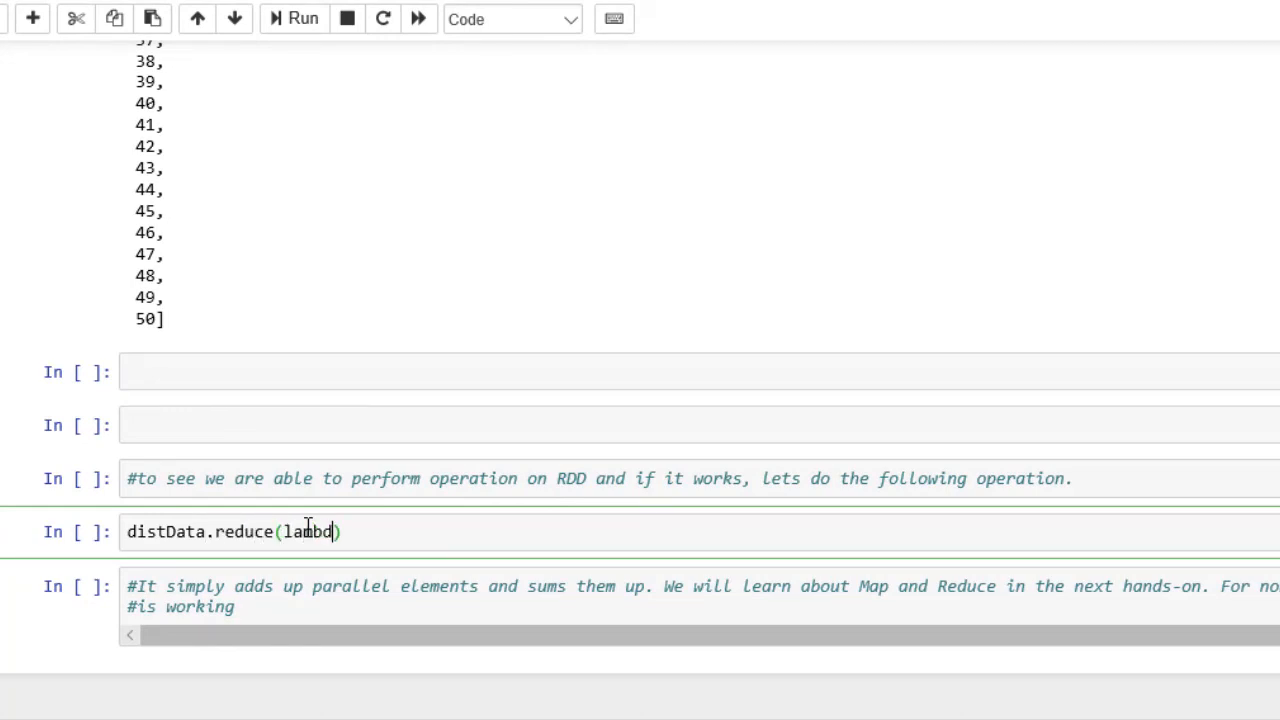
pyautogui.write('a,')
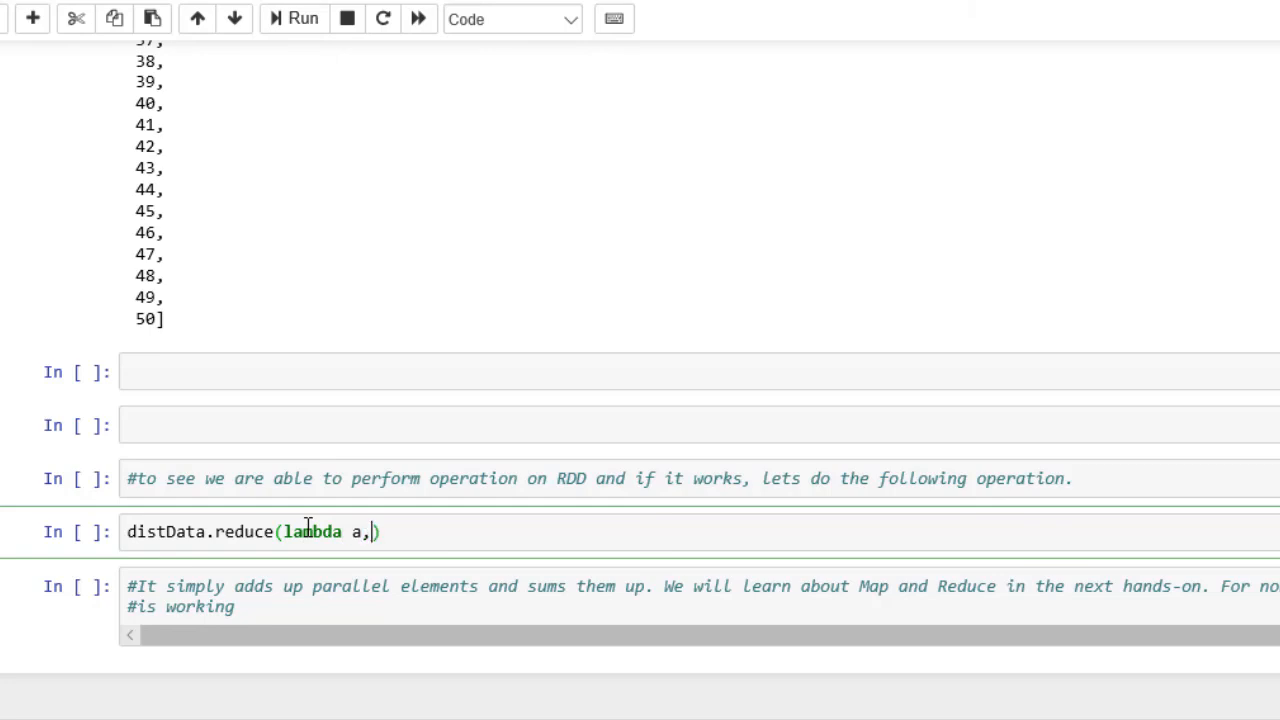
pyautogui.write('b : a')
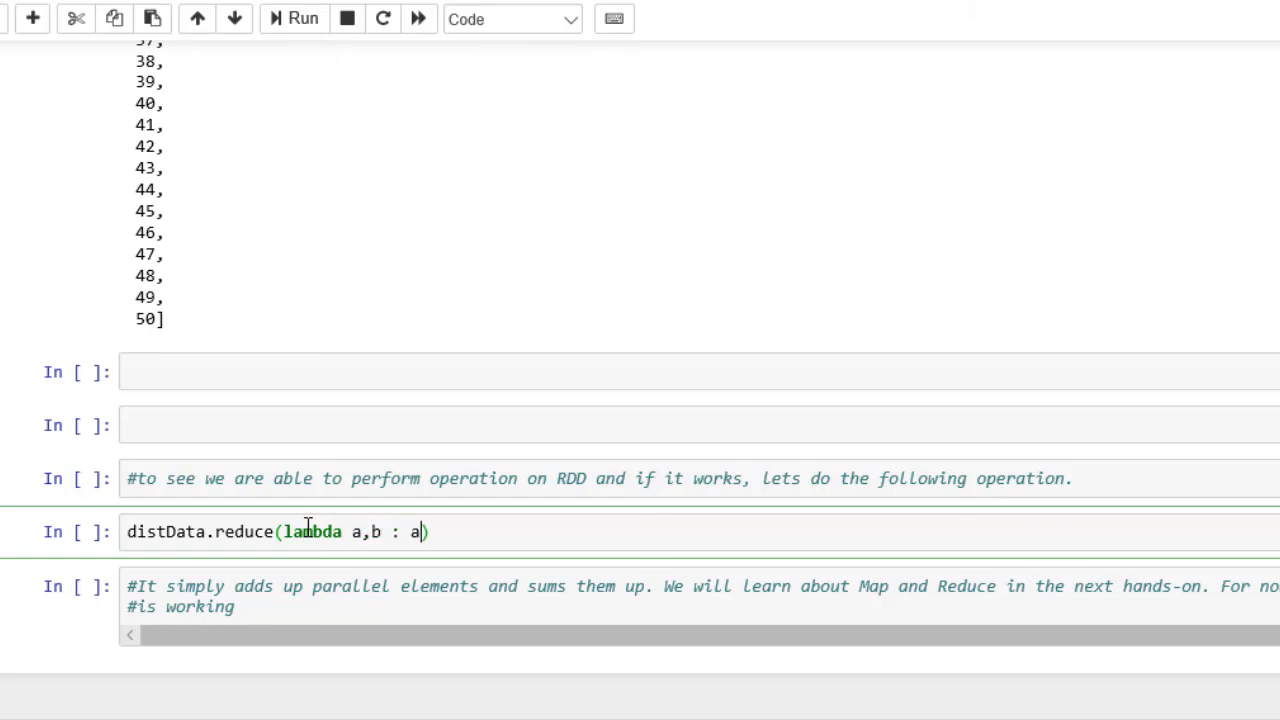
pyautogui.write('+b')
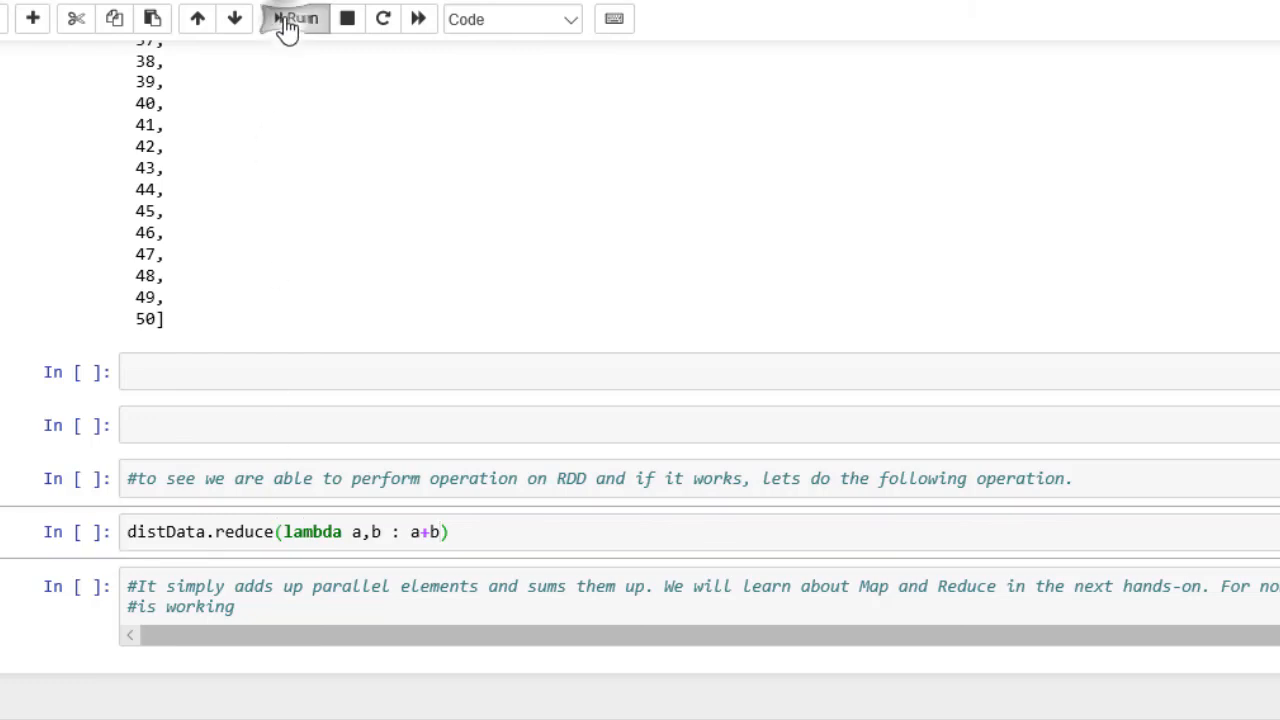
pyautogui.click(294, 18)
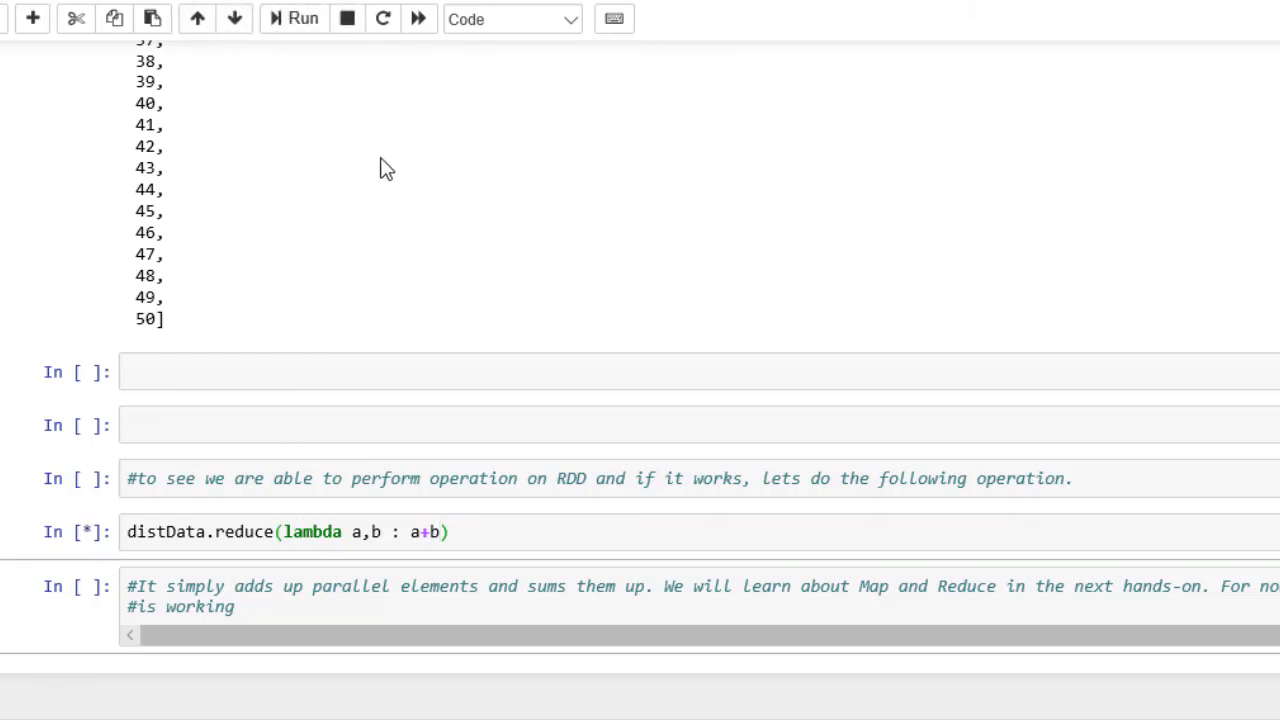
pyautogui.moveTo(1098, 458)
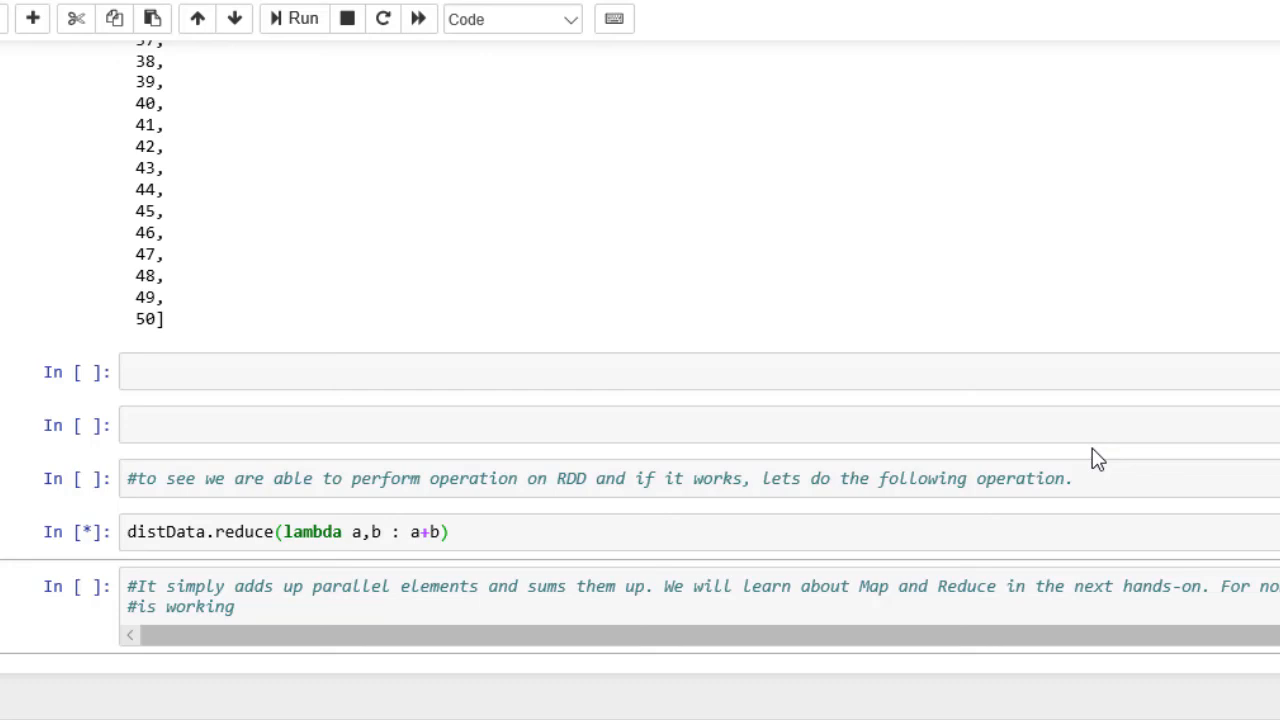
pyautogui.click(294, 18)
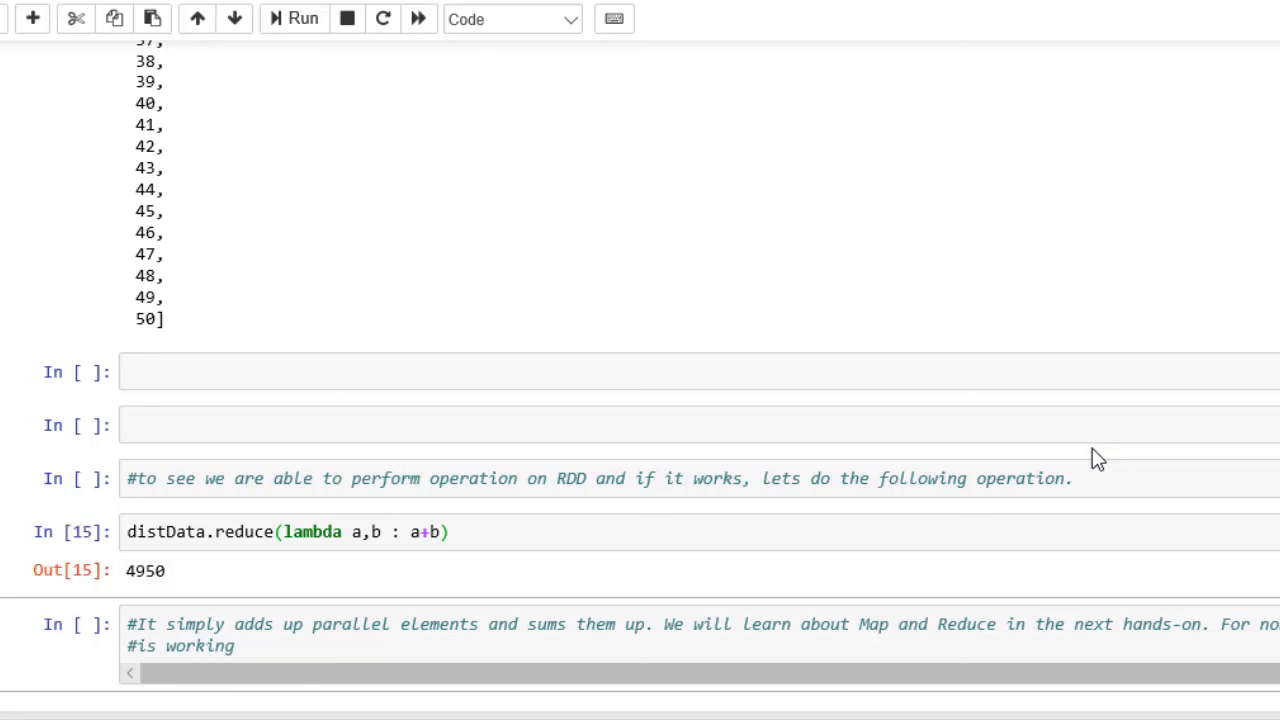